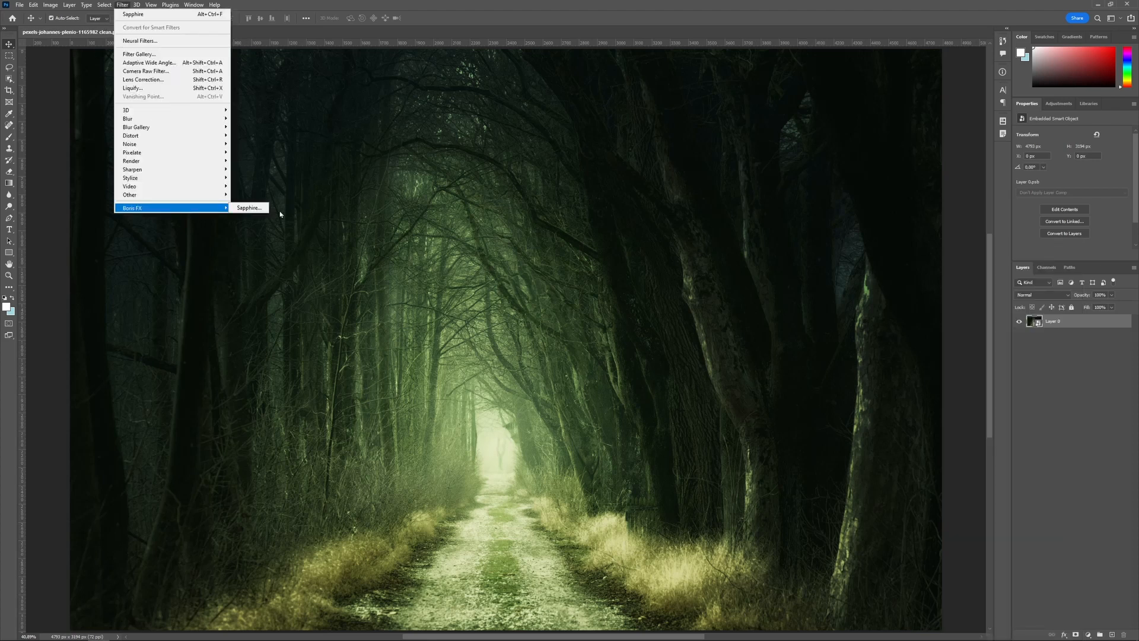
Launch Sapphire from Filter > Boris FX on the forest path photo
click(247, 208)
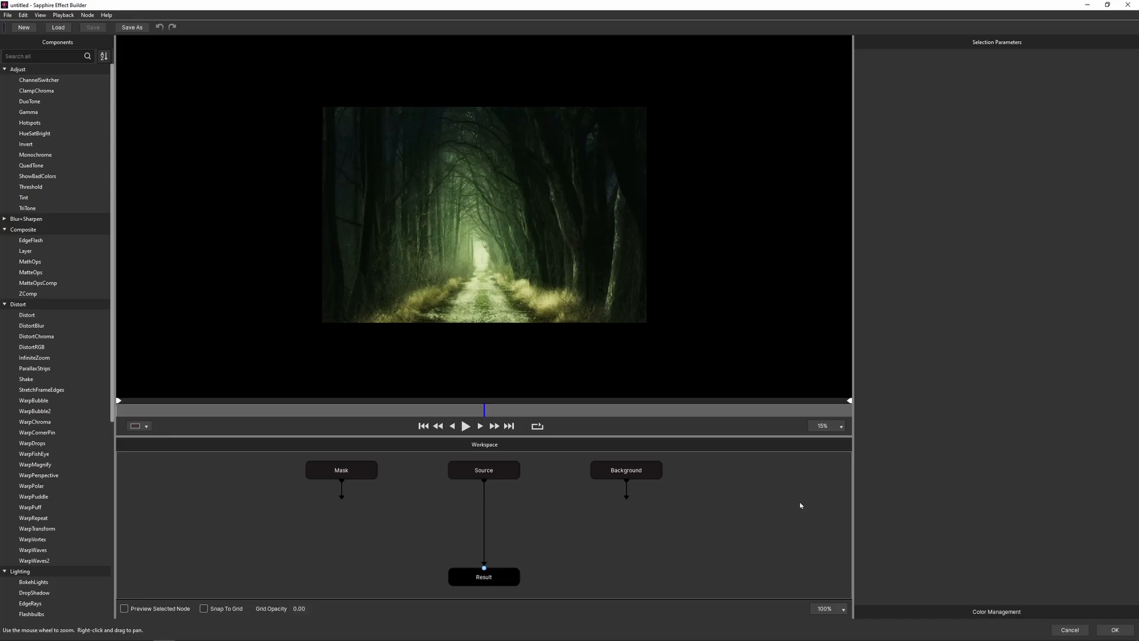
mouse_move(568, 495)
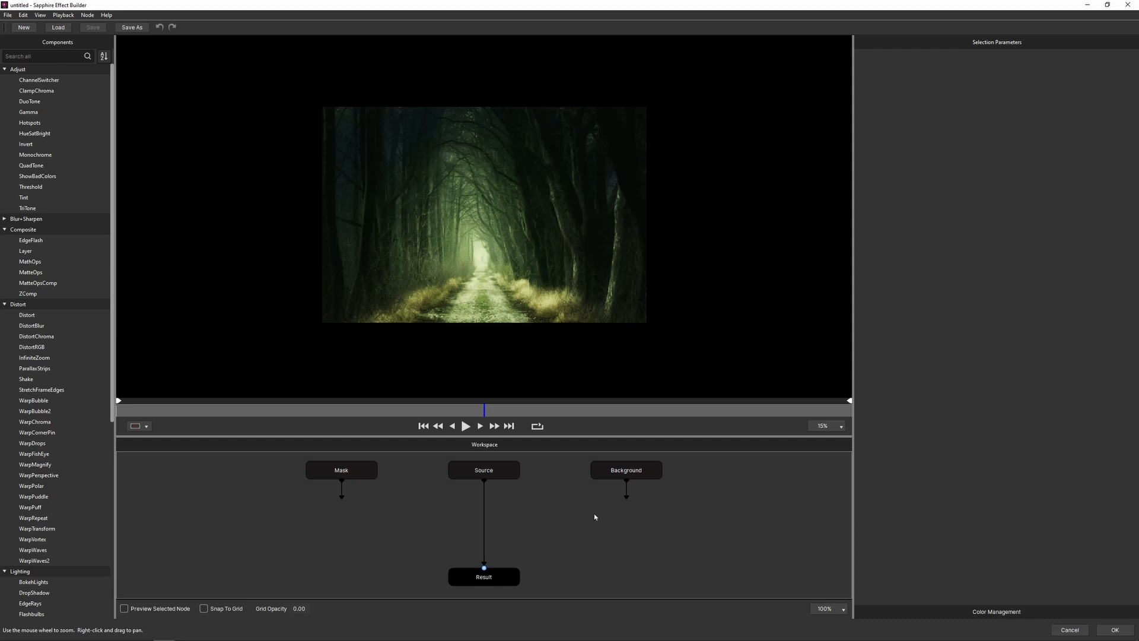
mouse_move(566, 514)
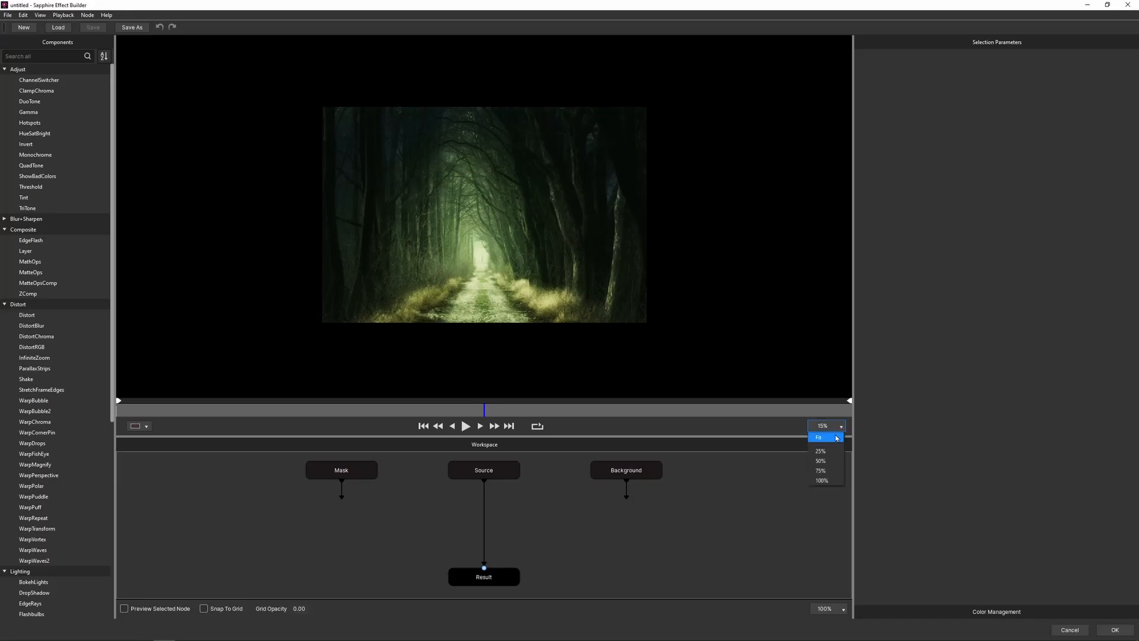
Zoom the viewer to 25% and scroll the Components list down to Lighting
click(820, 451)
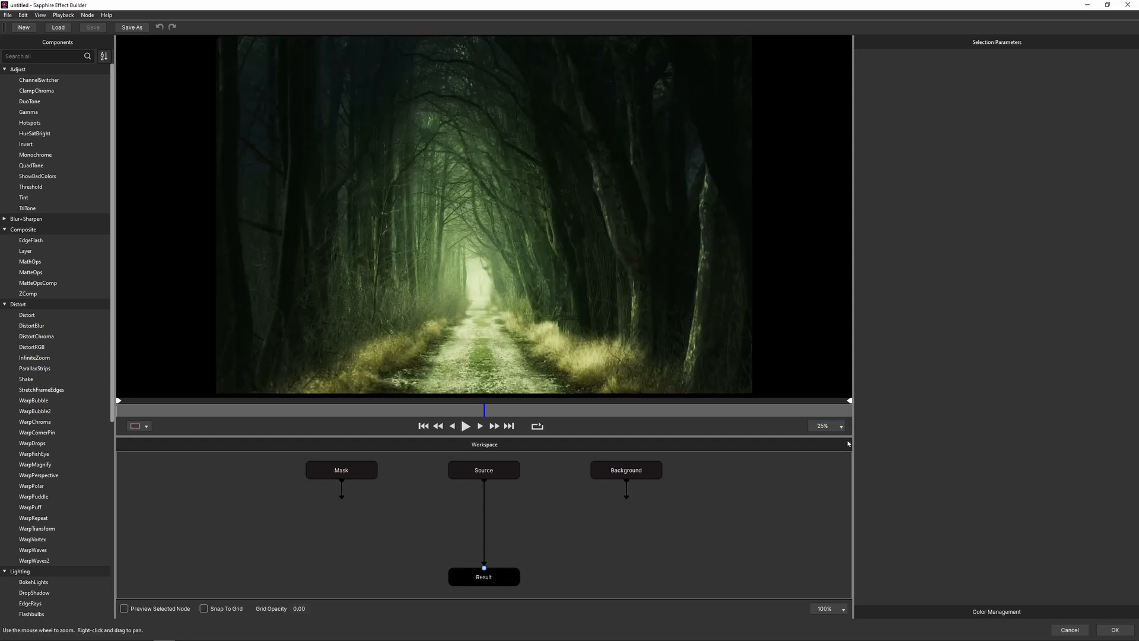
scroll(down, 3)
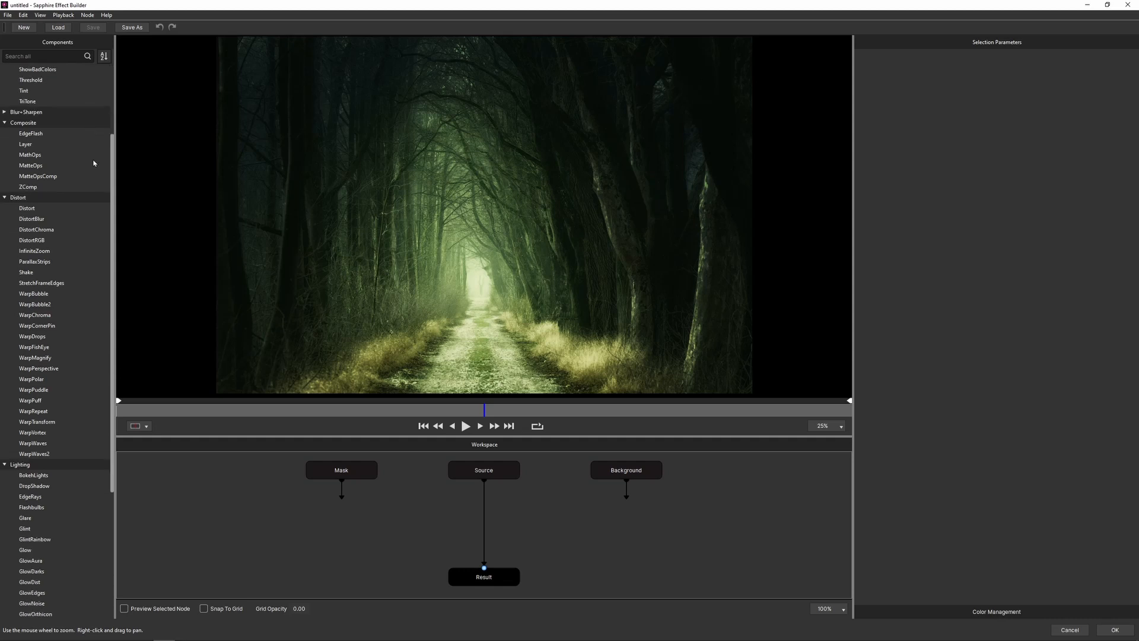
scroll(down, 3)
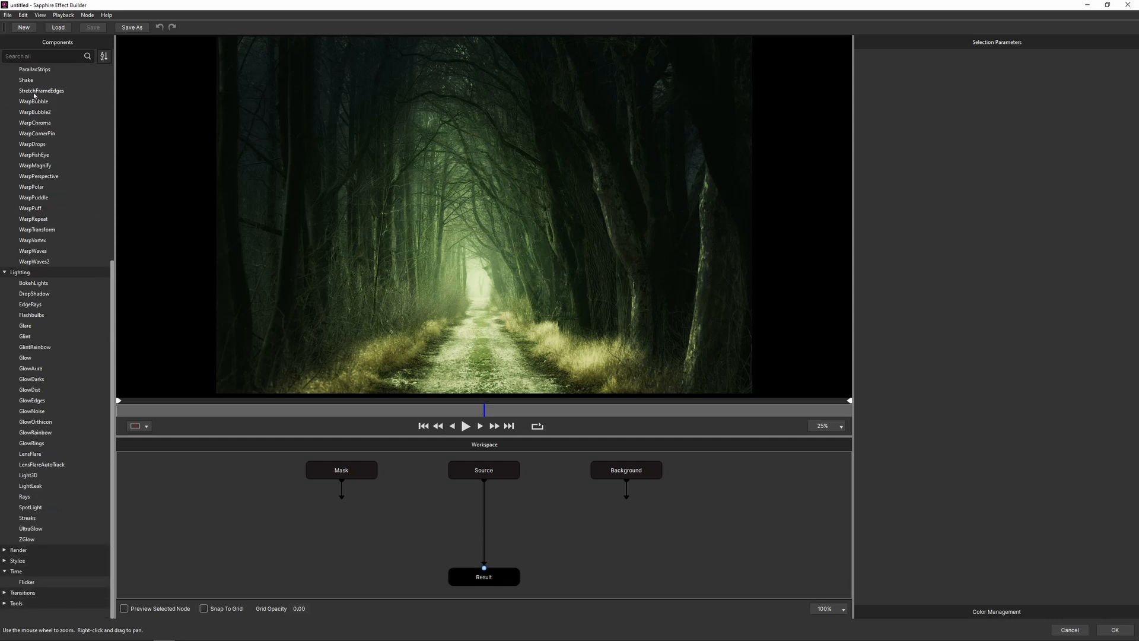
mouse_move(124, 53)
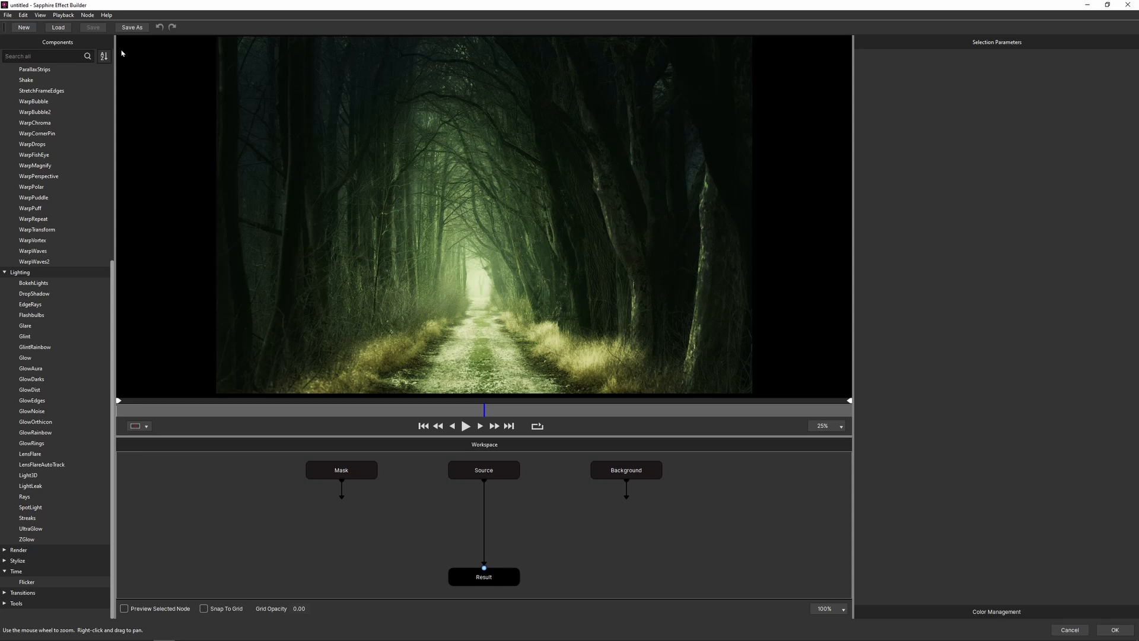
Add ZFogExponential from a 'fog' search and set Fog Density to 0.571
text(fog)
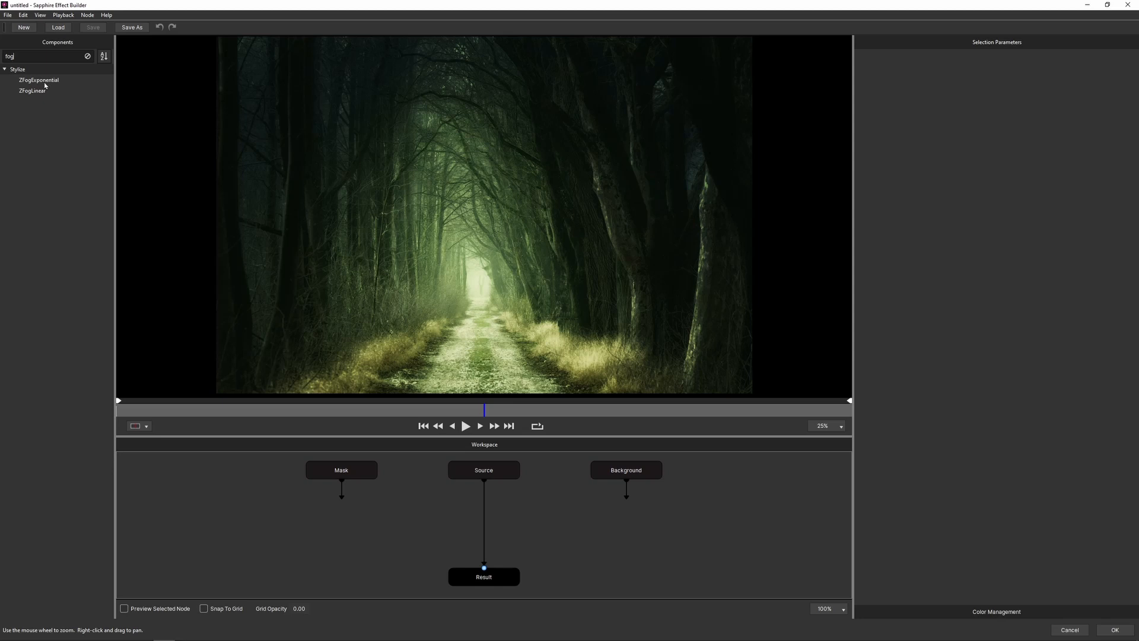
click(38, 80)
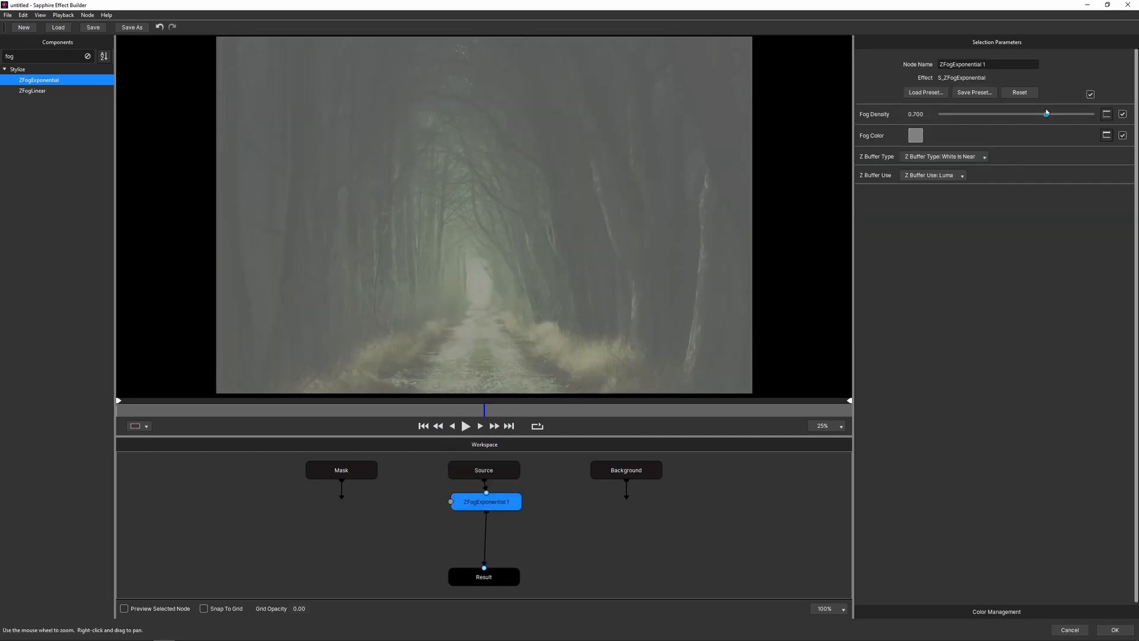
drag(1045, 113, 950, 113)
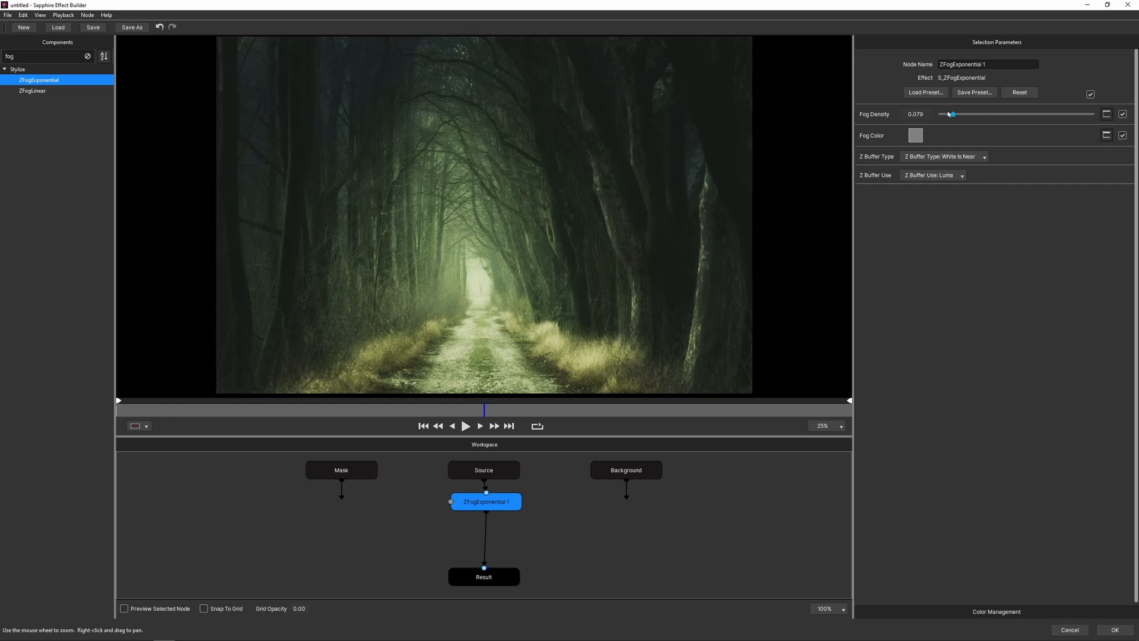
drag(951, 113, 1026, 113)
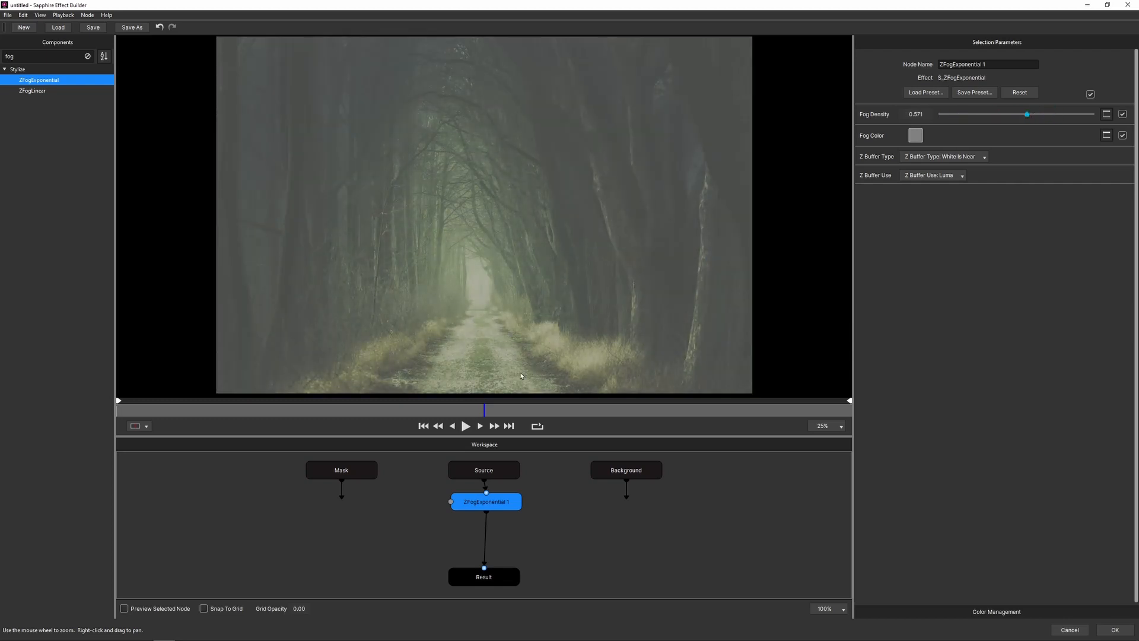
mouse_move(450, 505)
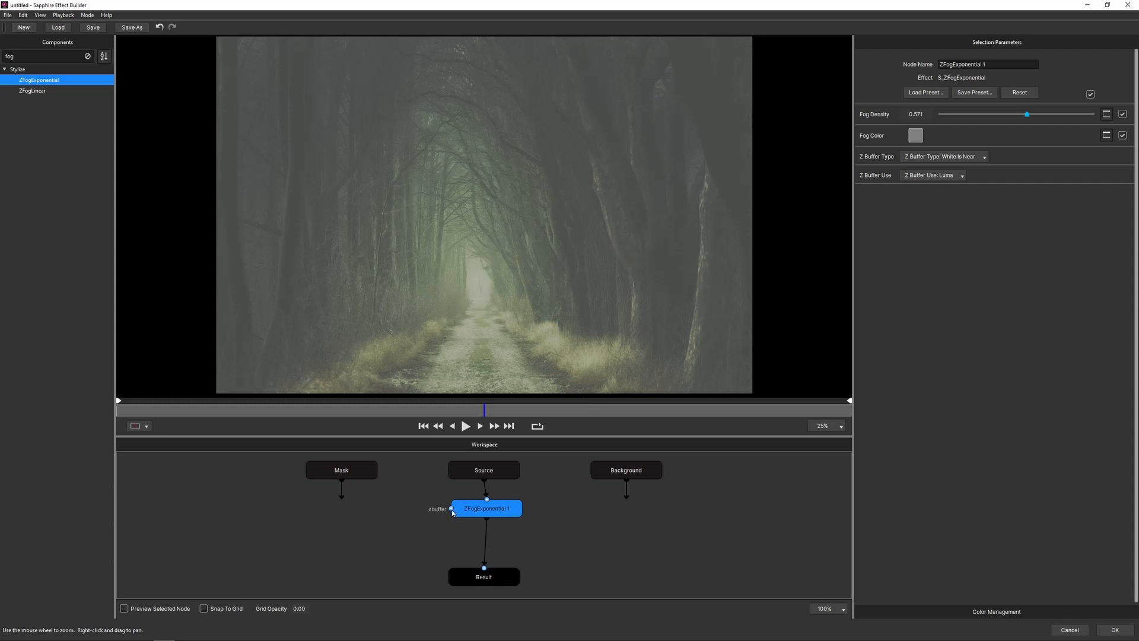
Connect a Shape node into ZFogExponential's z-buffer input, clearing a star-shaped area
text(shape)
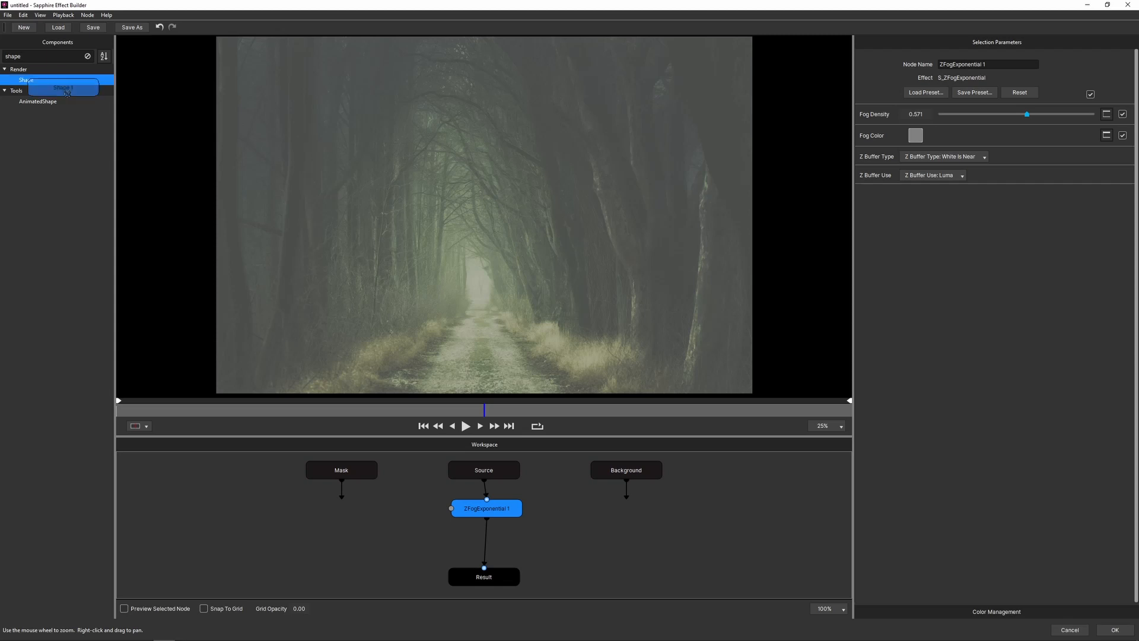
drag(65, 87, 390, 505)
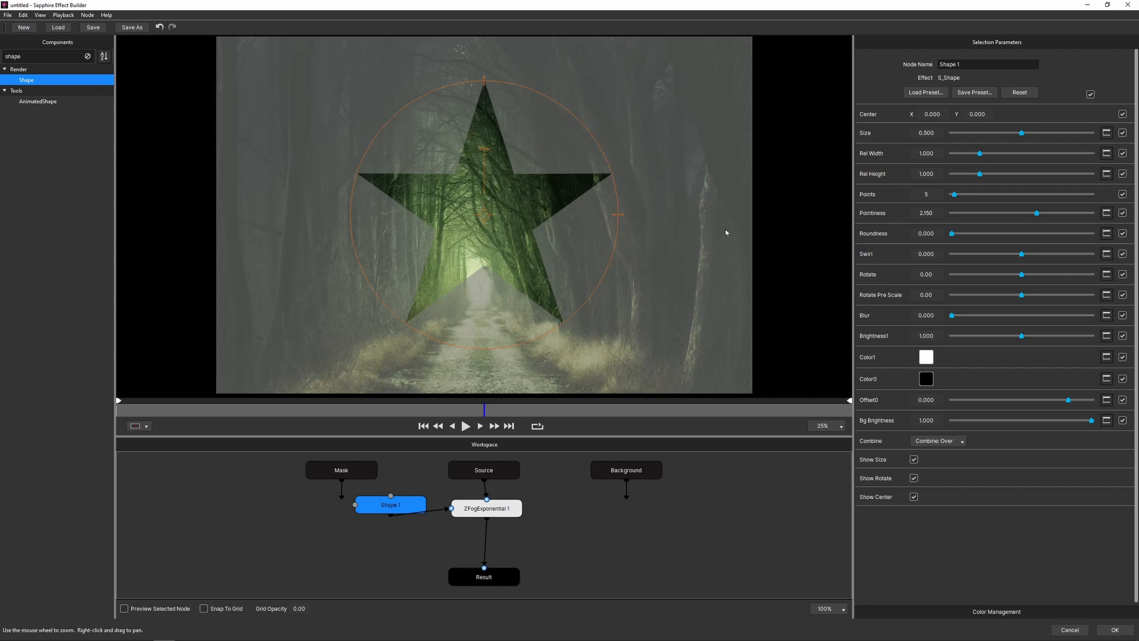
Load the Circle preset onto the Shape node from the Preset Browser
click(925, 92)
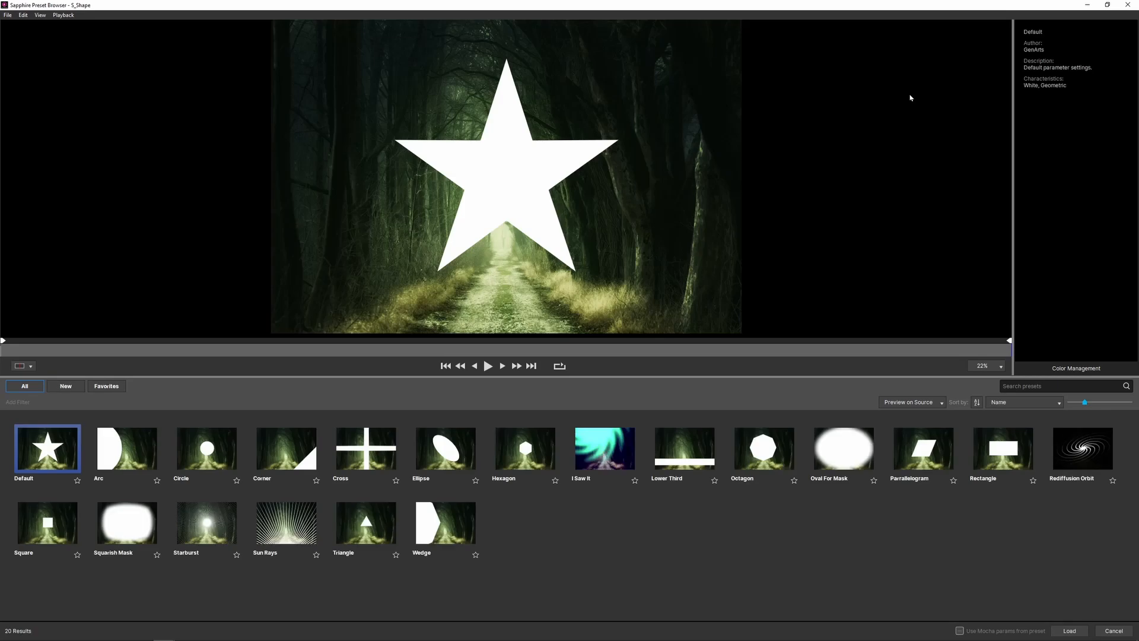
mouse_move(565, 506)
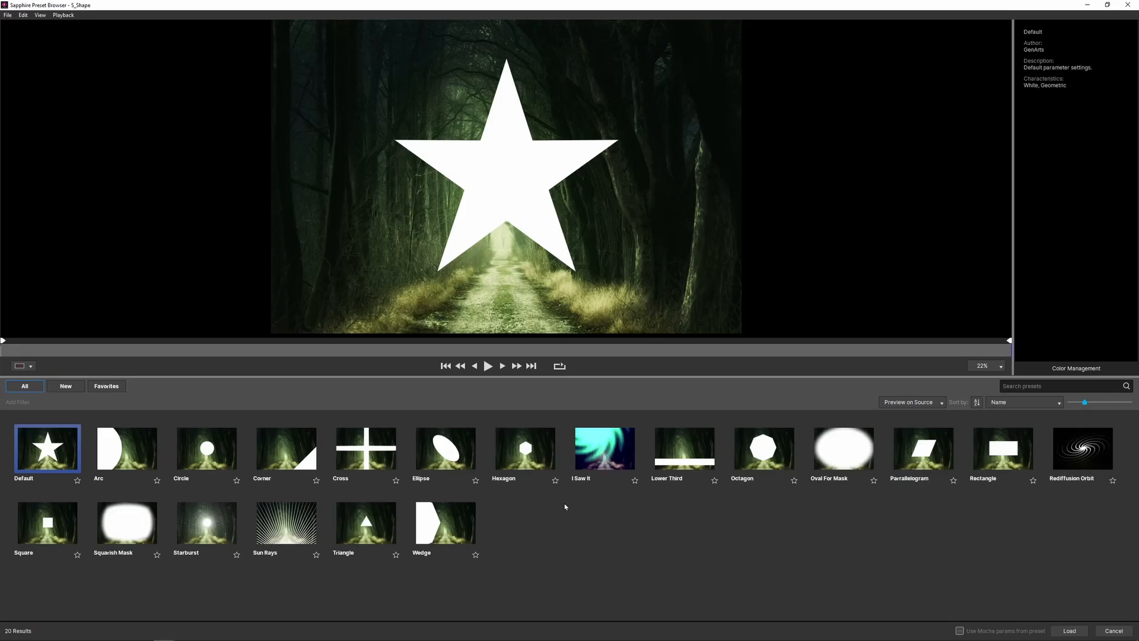
click(206, 449)
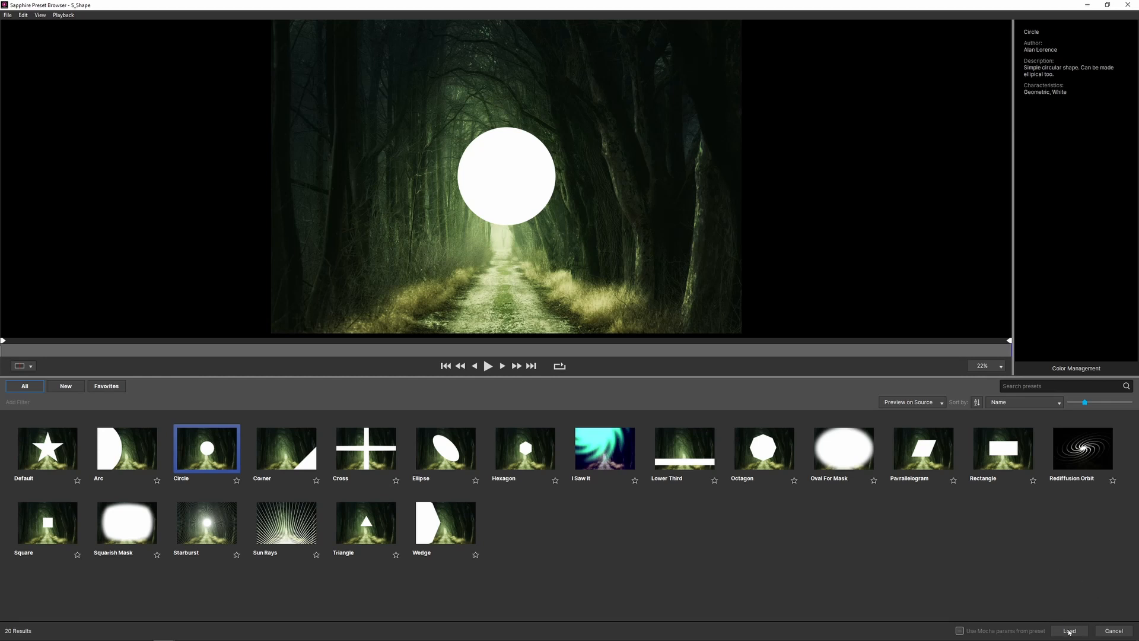
click(1070, 631)
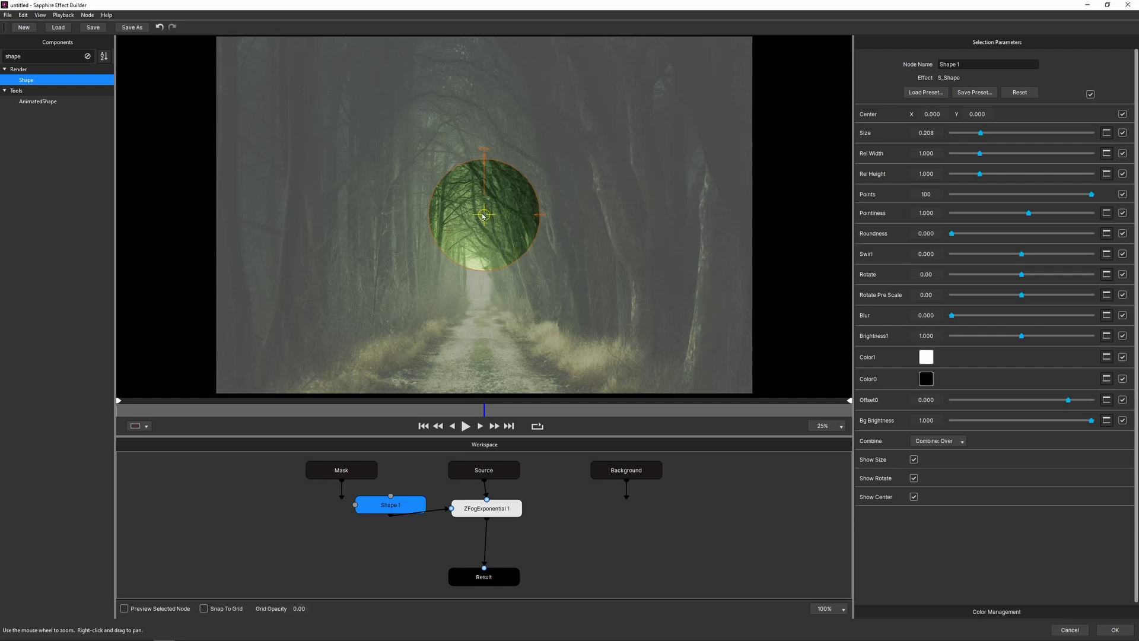
Drag the circle down so it sits over the far end of the path
drag(484, 214, 462, 181)
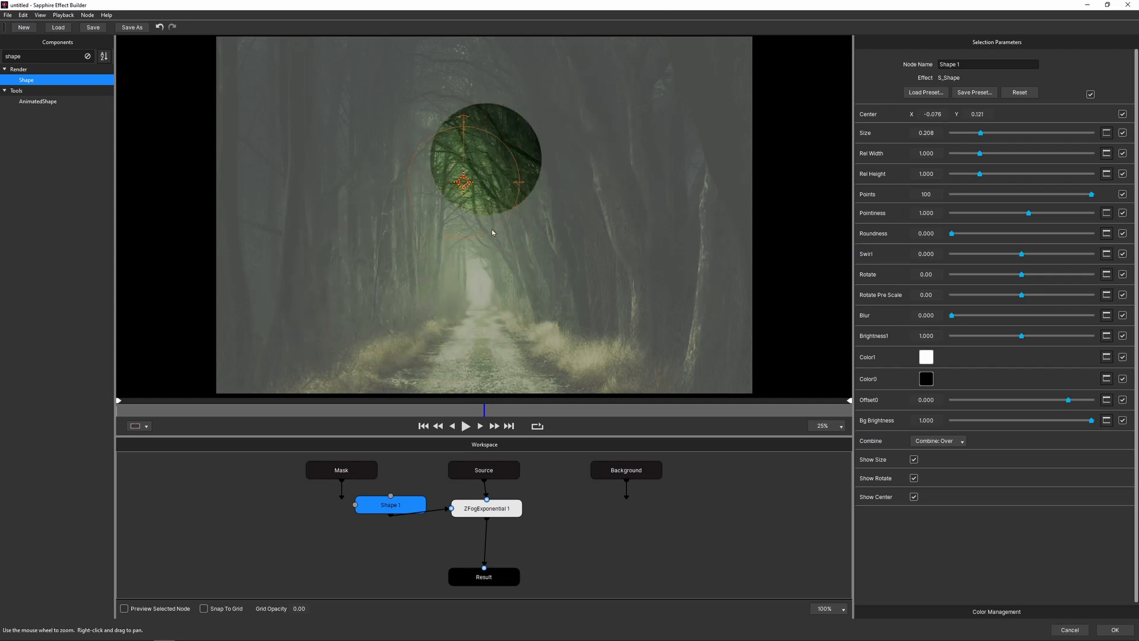
drag(472, 156, 479, 300)
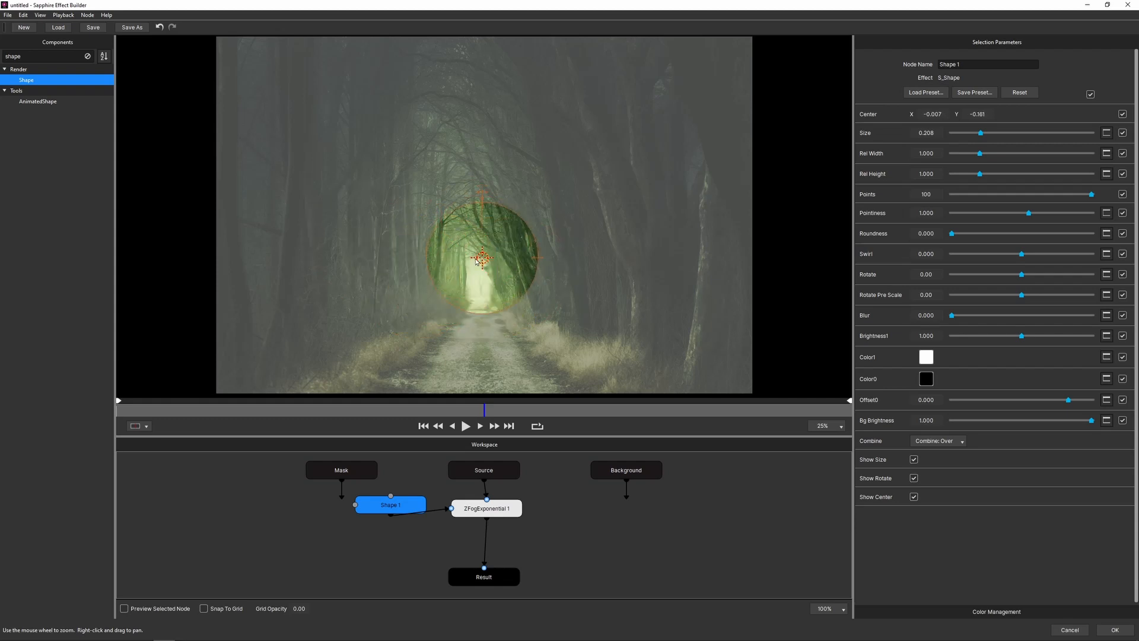
drag(480, 260, 480, 283)
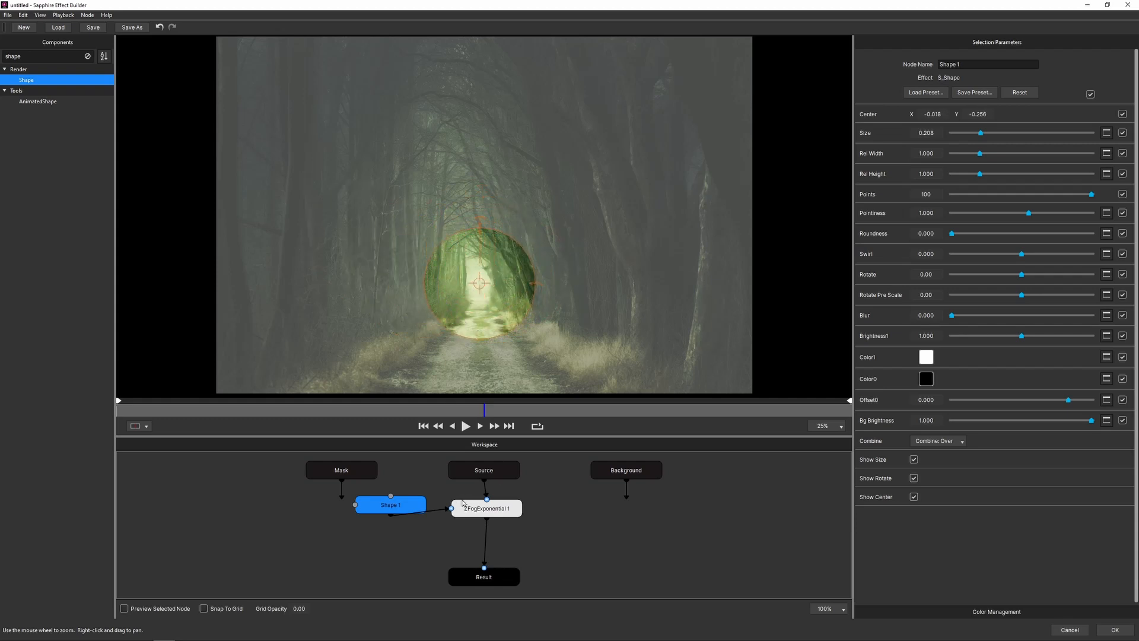
Set ZFogExponential 1's Z Buffer Type to Black Is Near
click(485, 508)
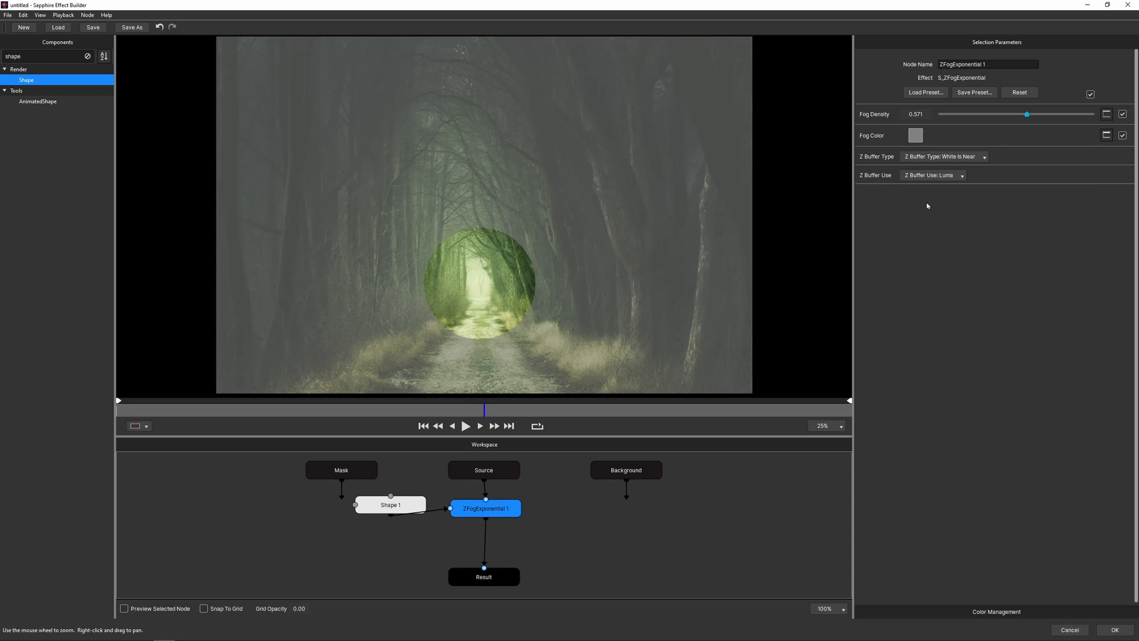
click(944, 156)
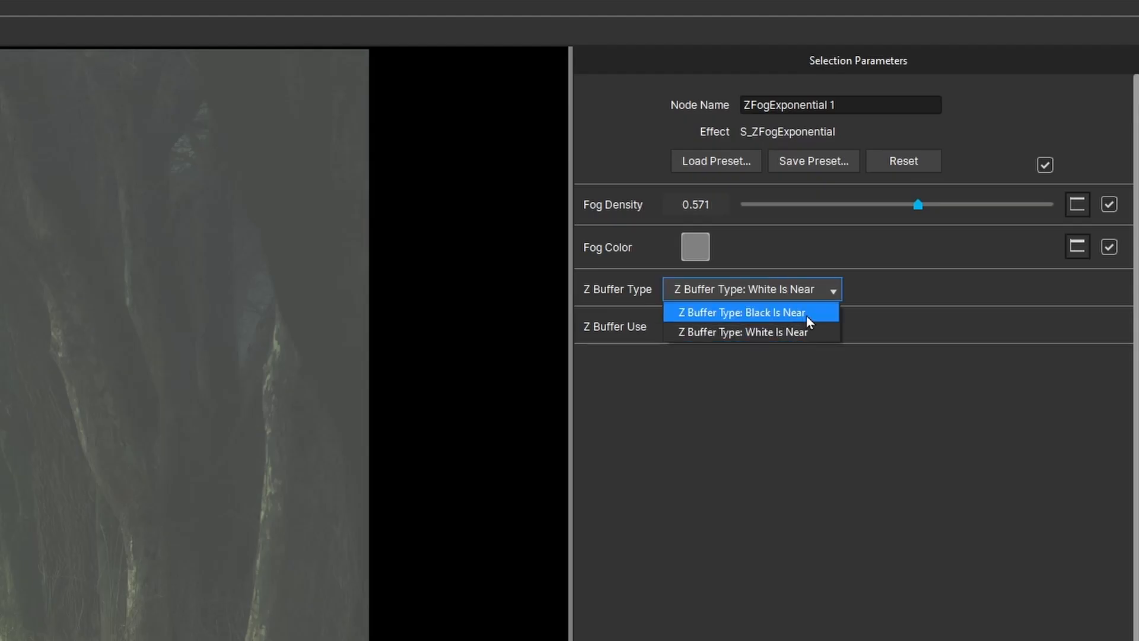
click(740, 312)
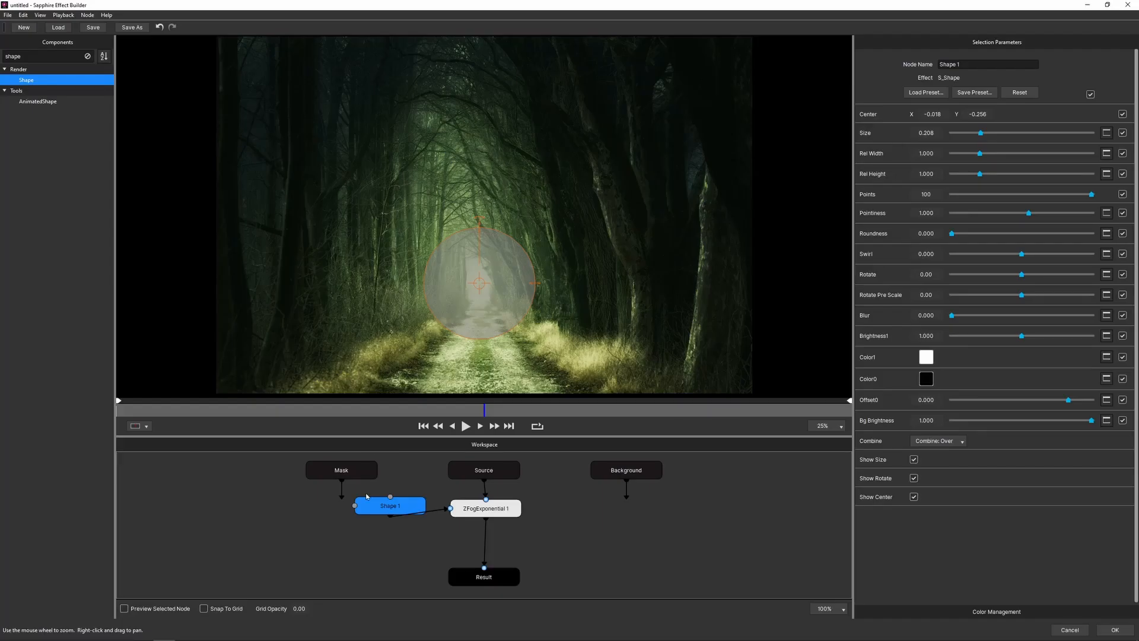
Widen the circle into a slightly tilted oval with a heavily blurred edge
drag(986, 132, 1008, 132)
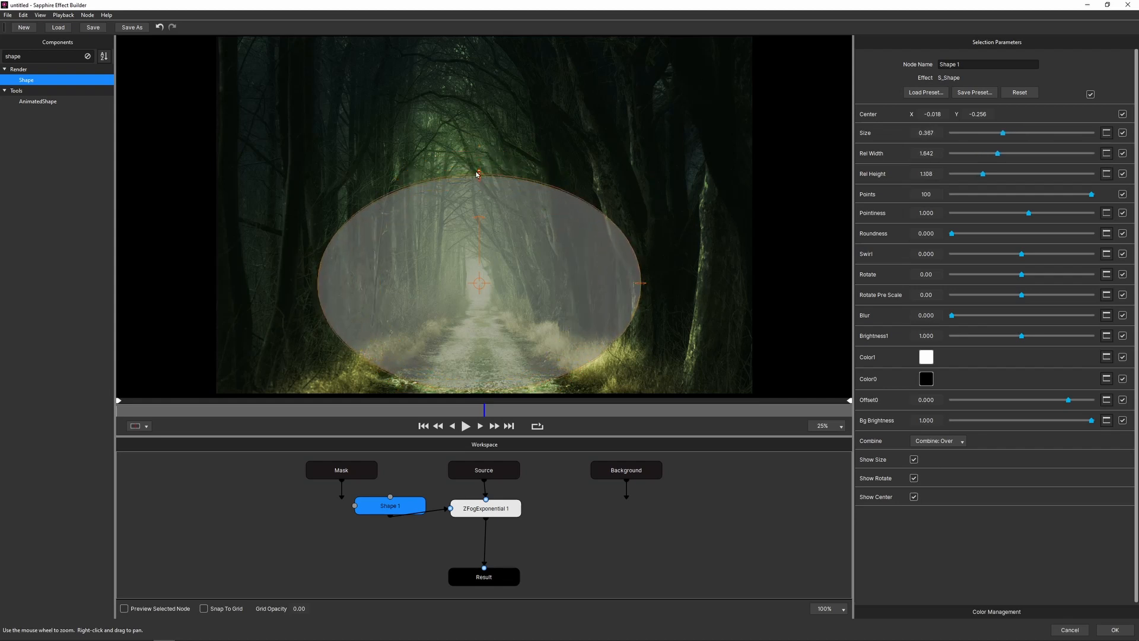
drag(476, 174, 485, 216)
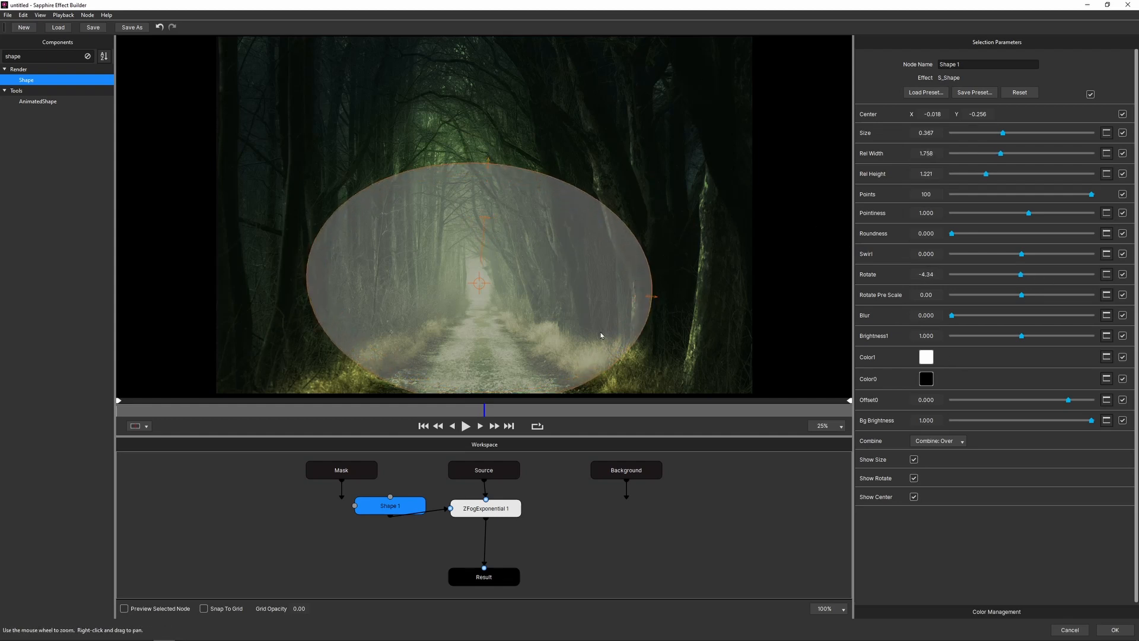
drag(949, 315, 1089, 314)
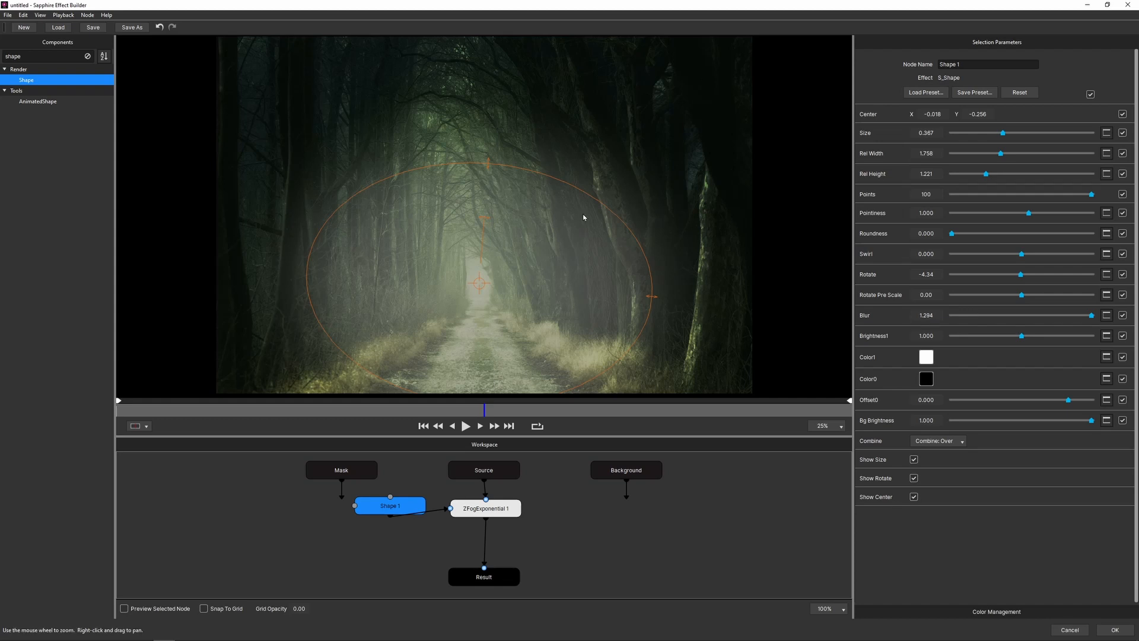
mouse_move(899, 446)
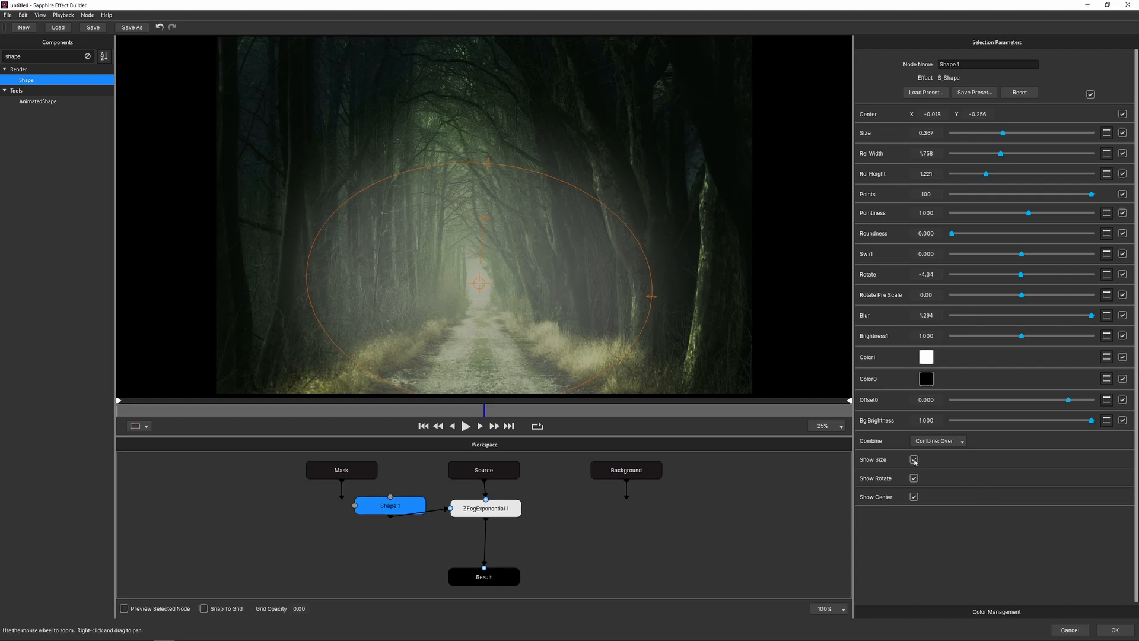
Turn on Show Center and move the mask centre onto the path's vanishing point
click(913, 459)
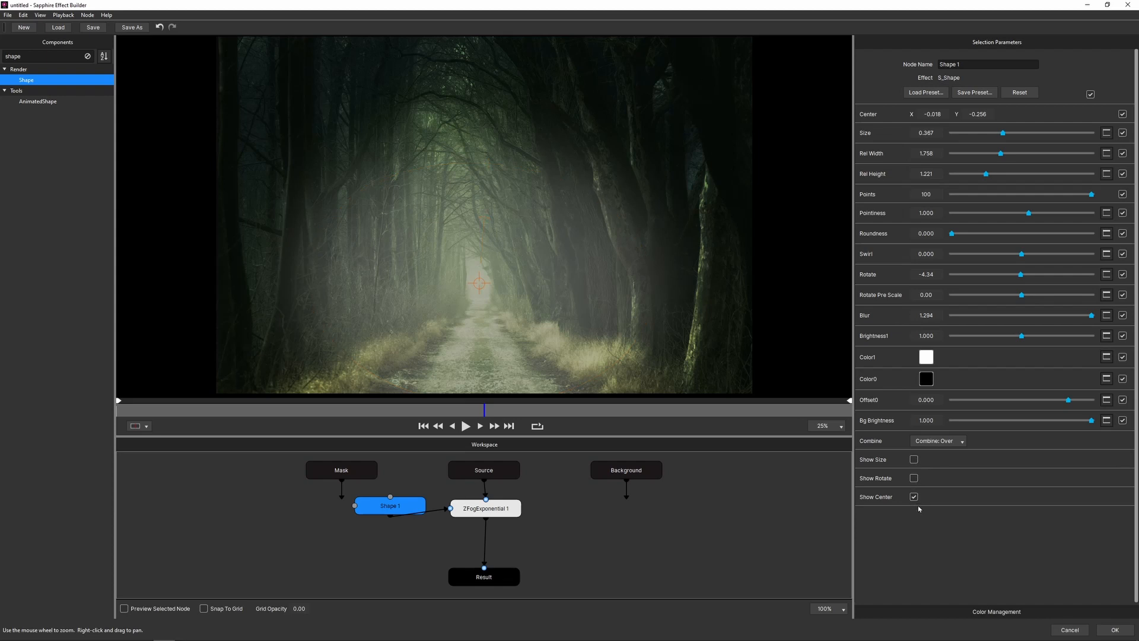
click(914, 497)
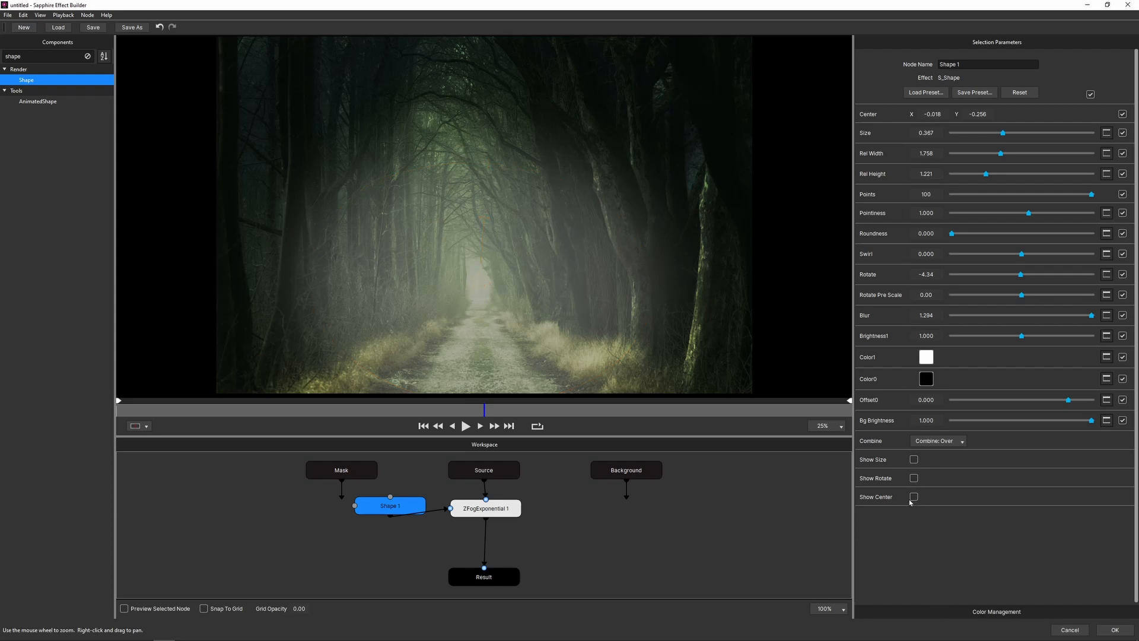
click(913, 496)
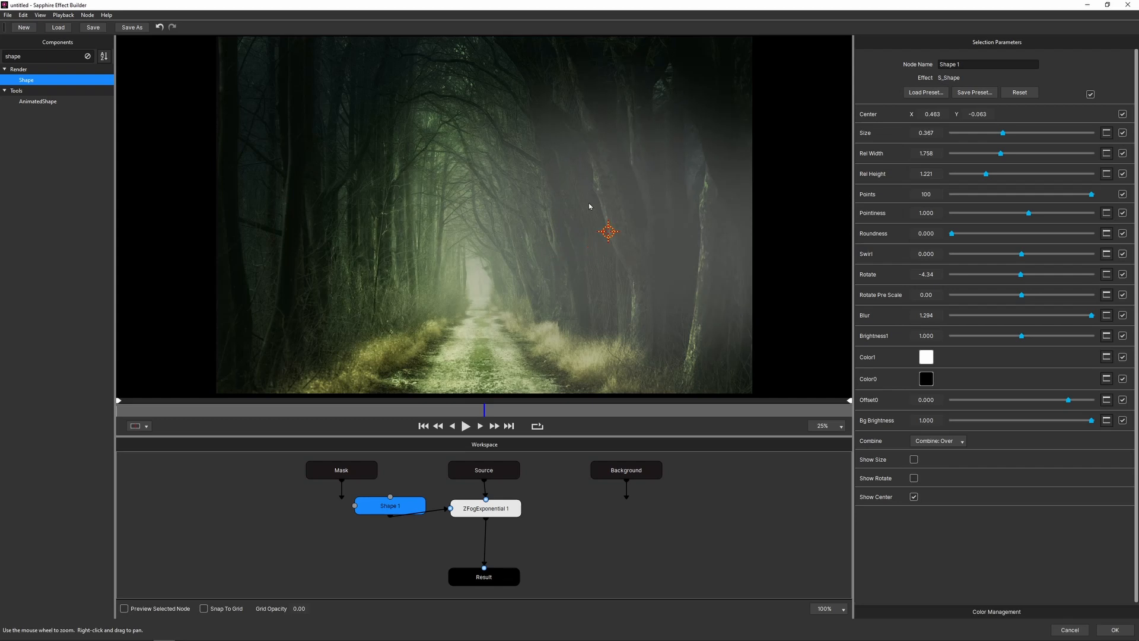
drag(609, 232, 480, 280)
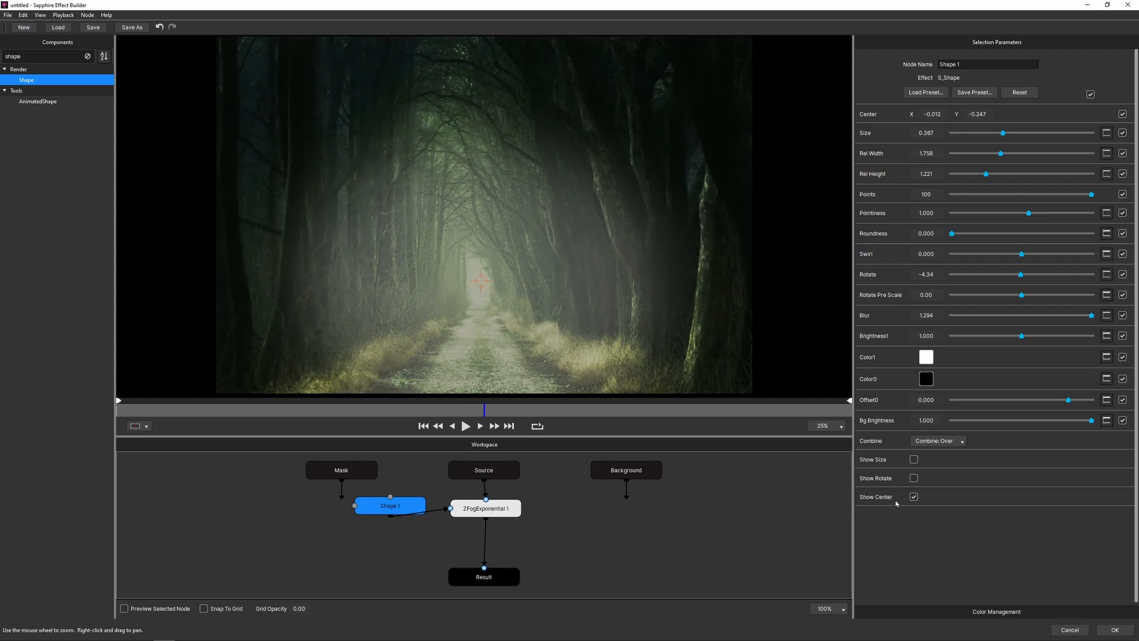
Change ZFogExponential 1's Fog Color to a warm greyish beige
click(484, 509)
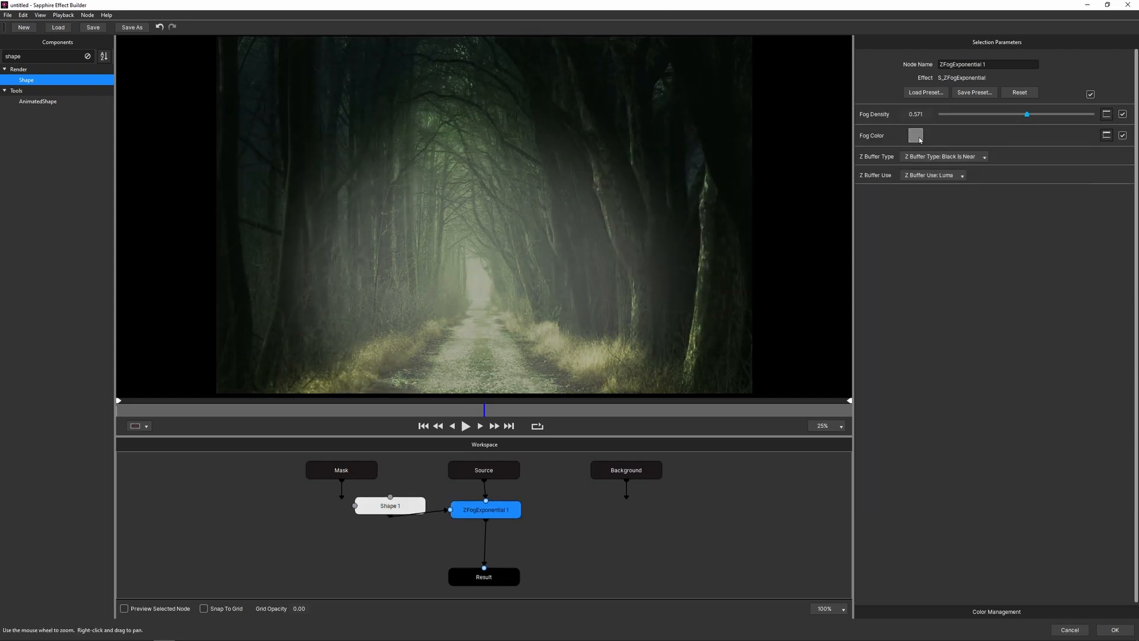
click(915, 136)
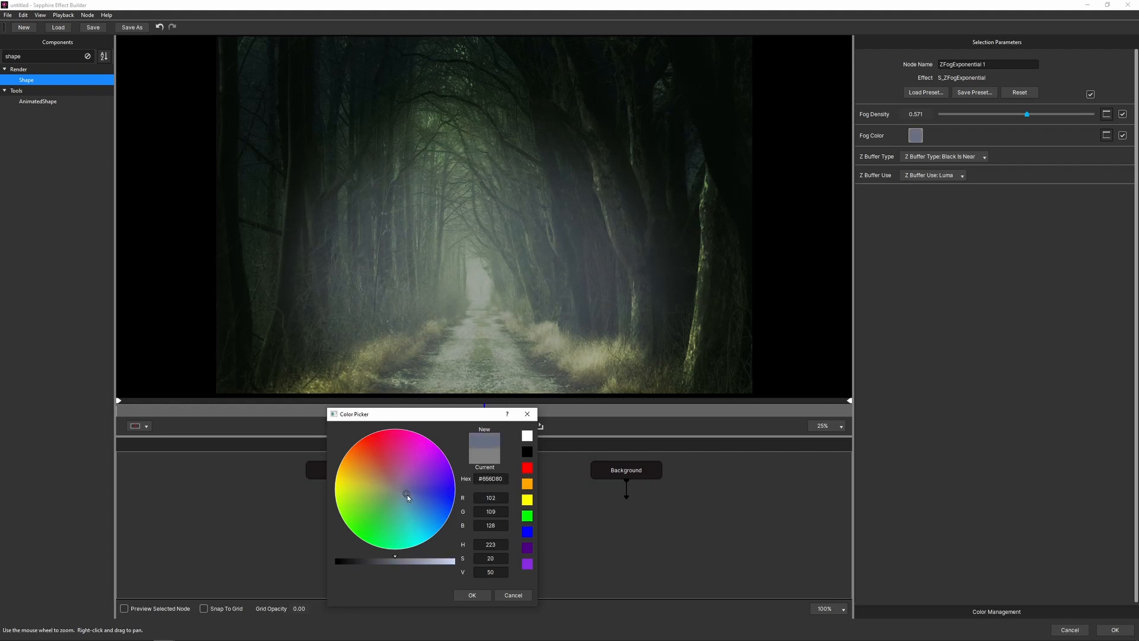
click(390, 494)
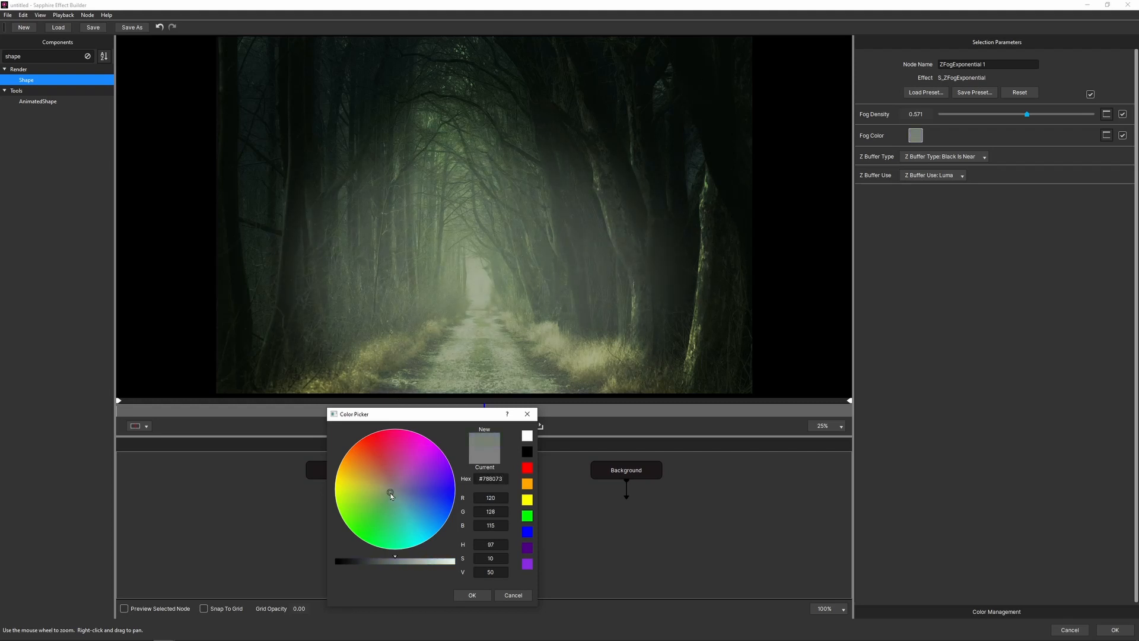
click(394, 487)
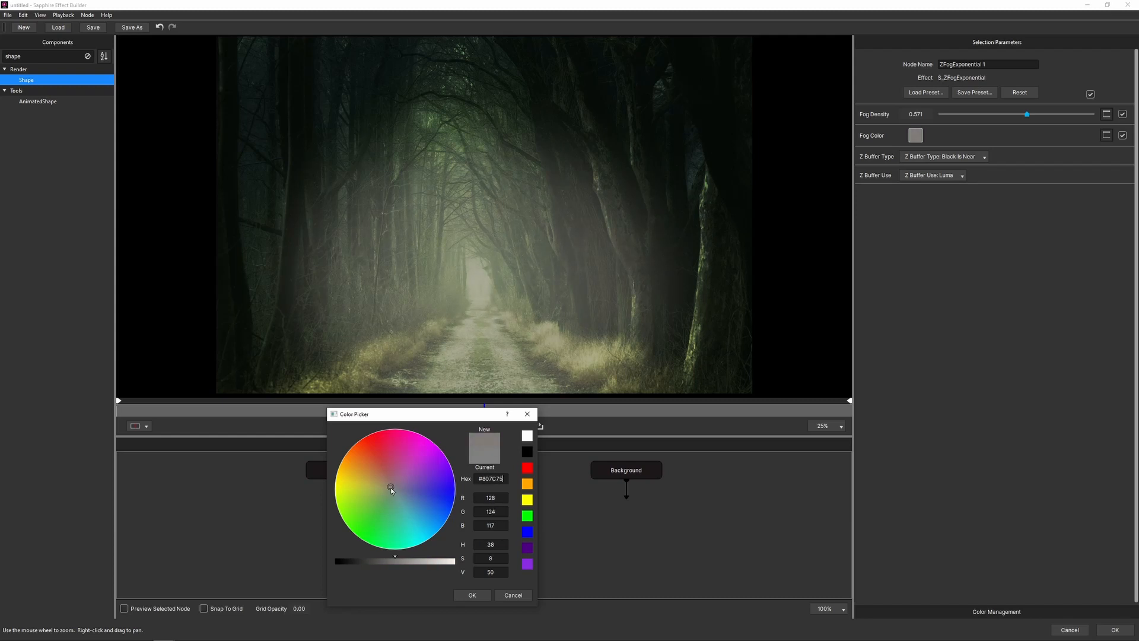
click(386, 484)
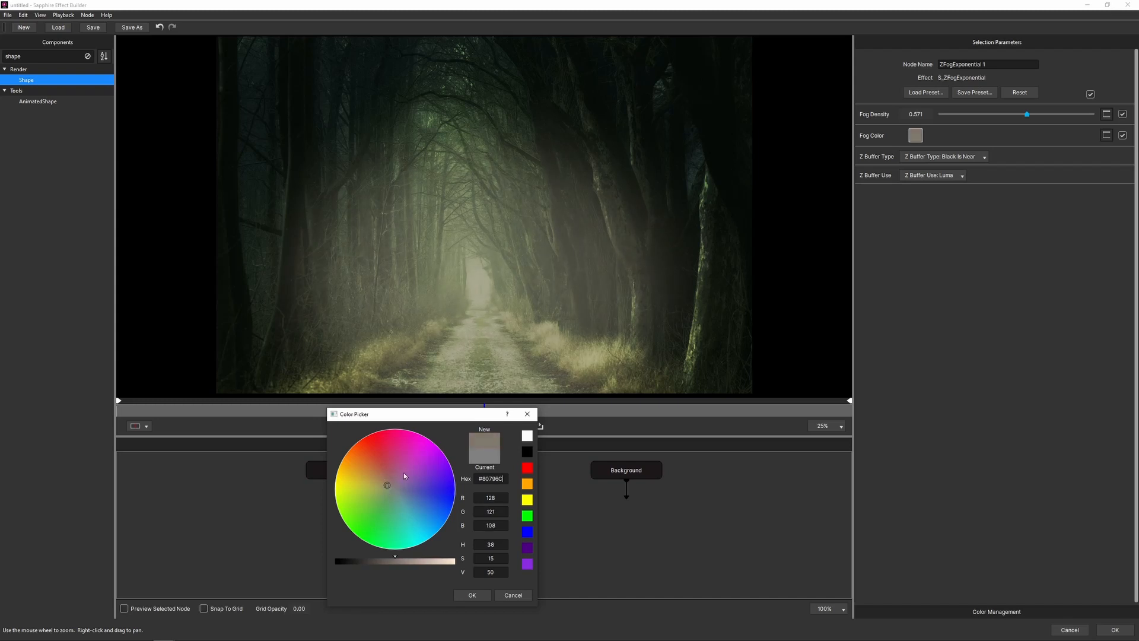
Confirm the fog colour, insert UltraZap before Result, and raise the bolt's endpoint
click(512, 595)
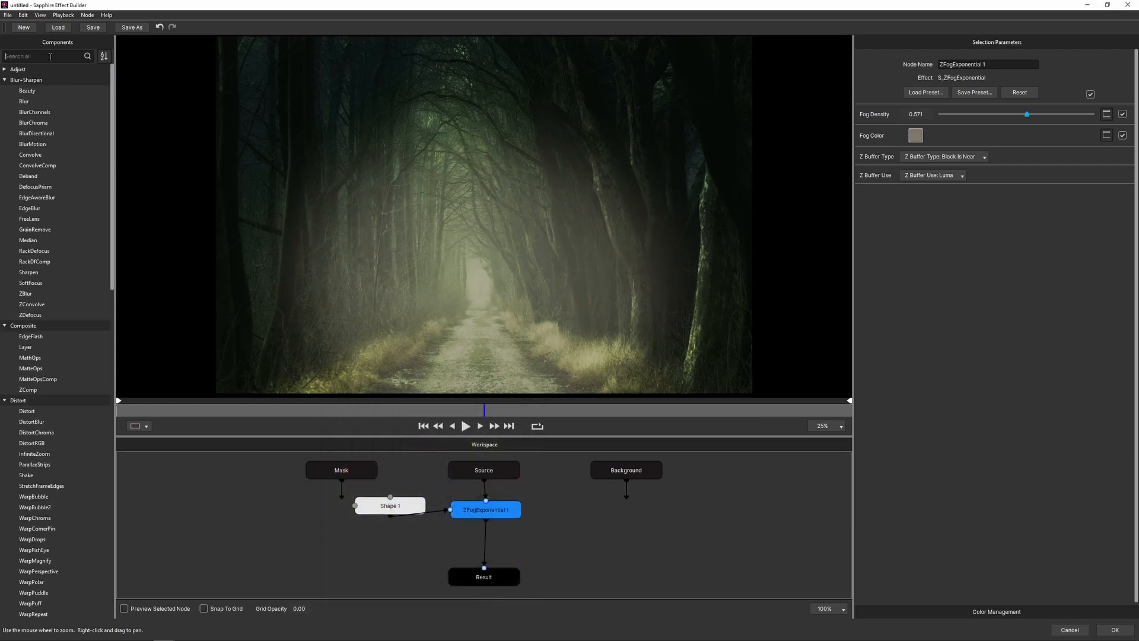
text(ultra)
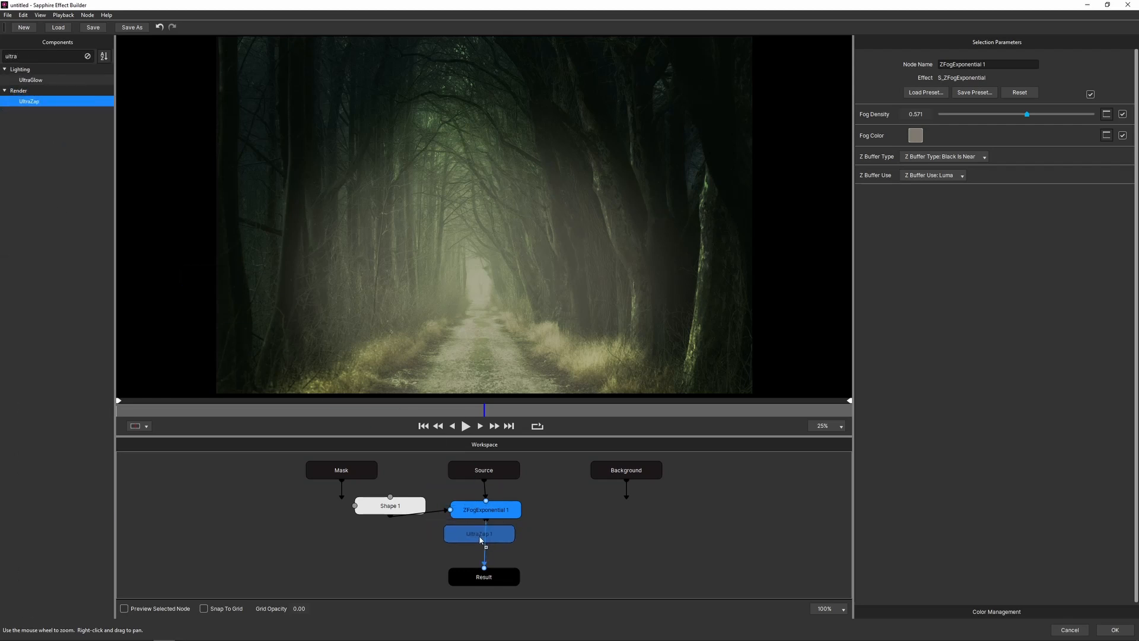
click(479, 535)
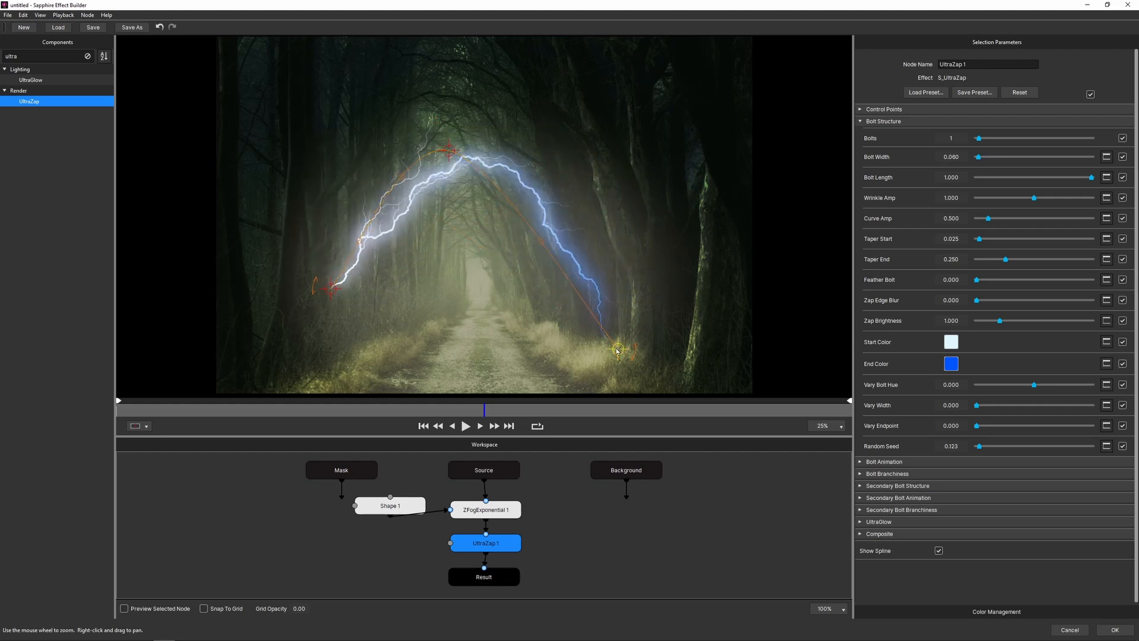
drag(617, 350, 484, 284)
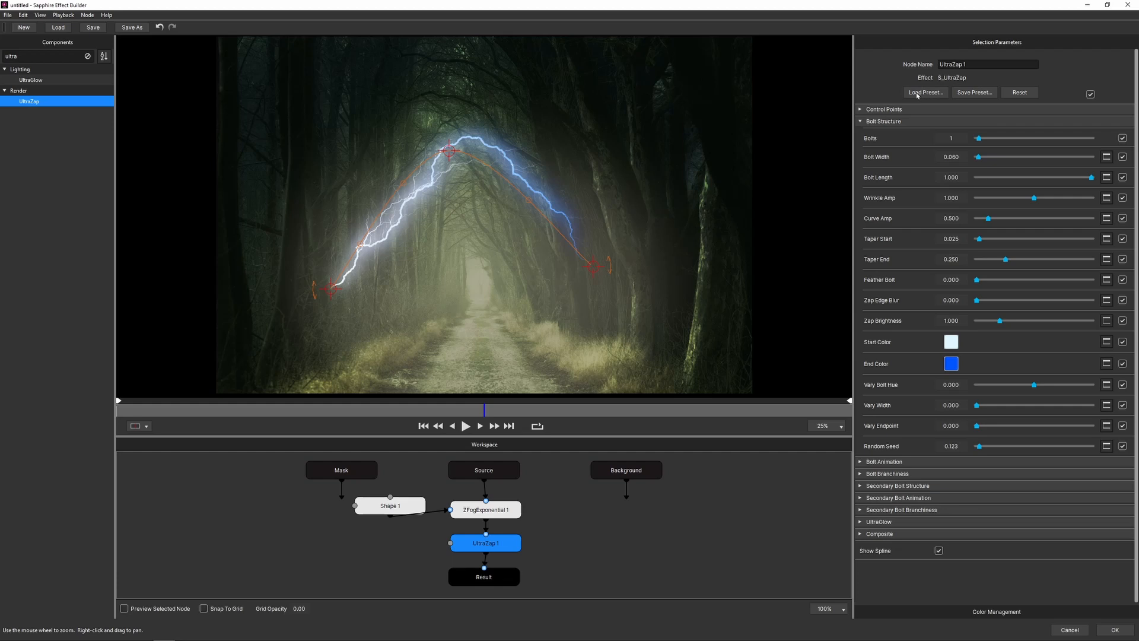
Preview UltraZap presets and choose Fast Mystery Lightning for green three-bolt lightning
click(925, 92)
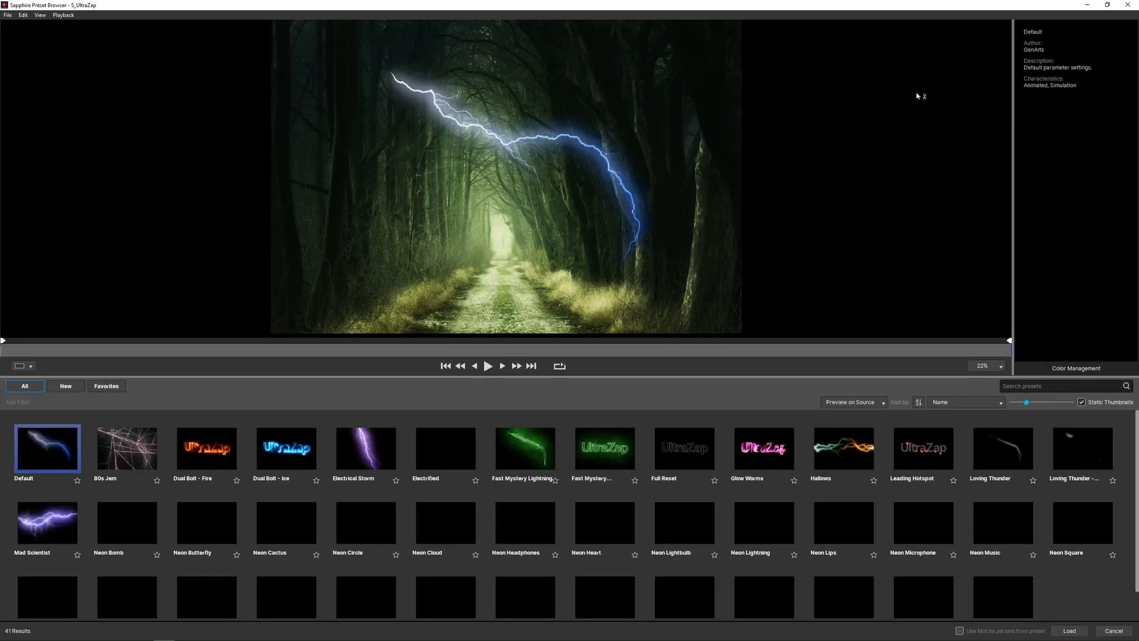
click(285, 448)
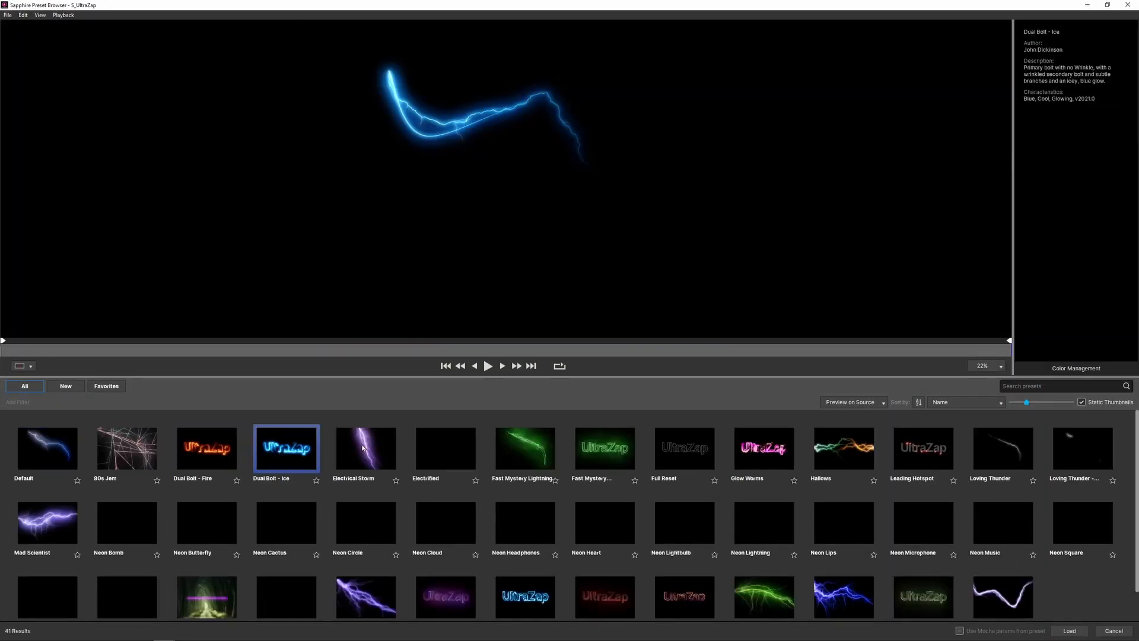
click(604, 448)
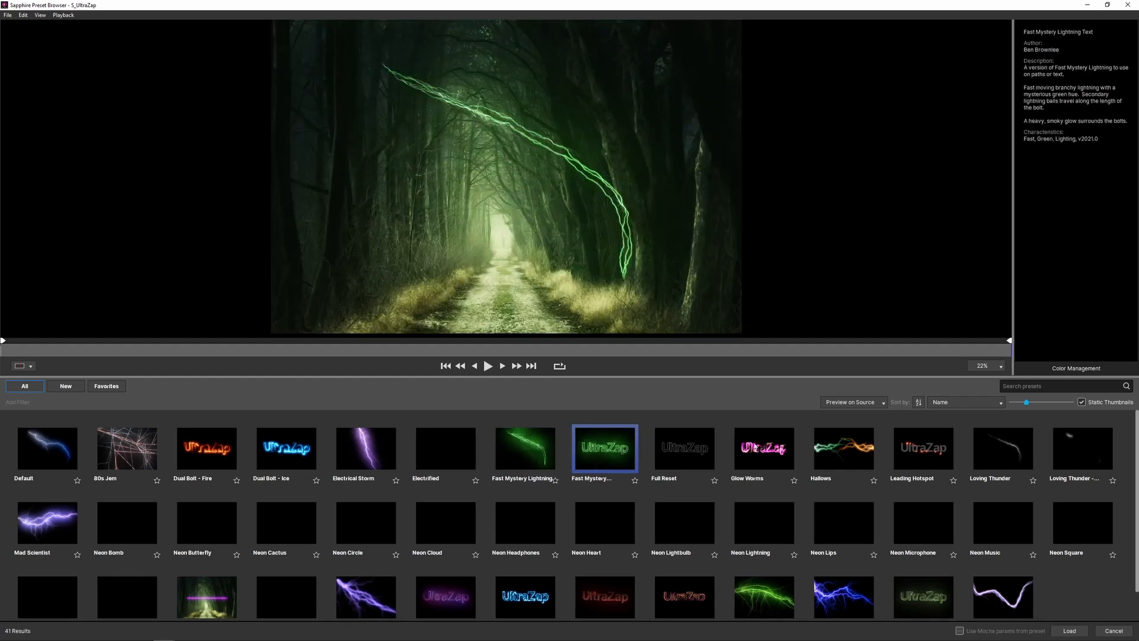
click(843, 448)
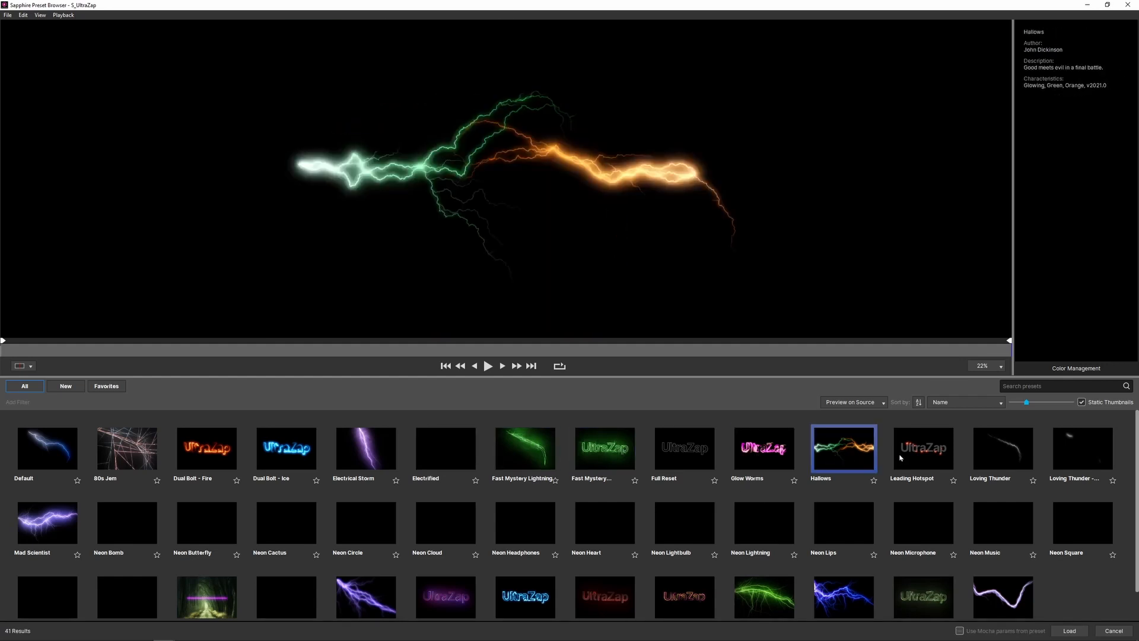
click(1082, 448)
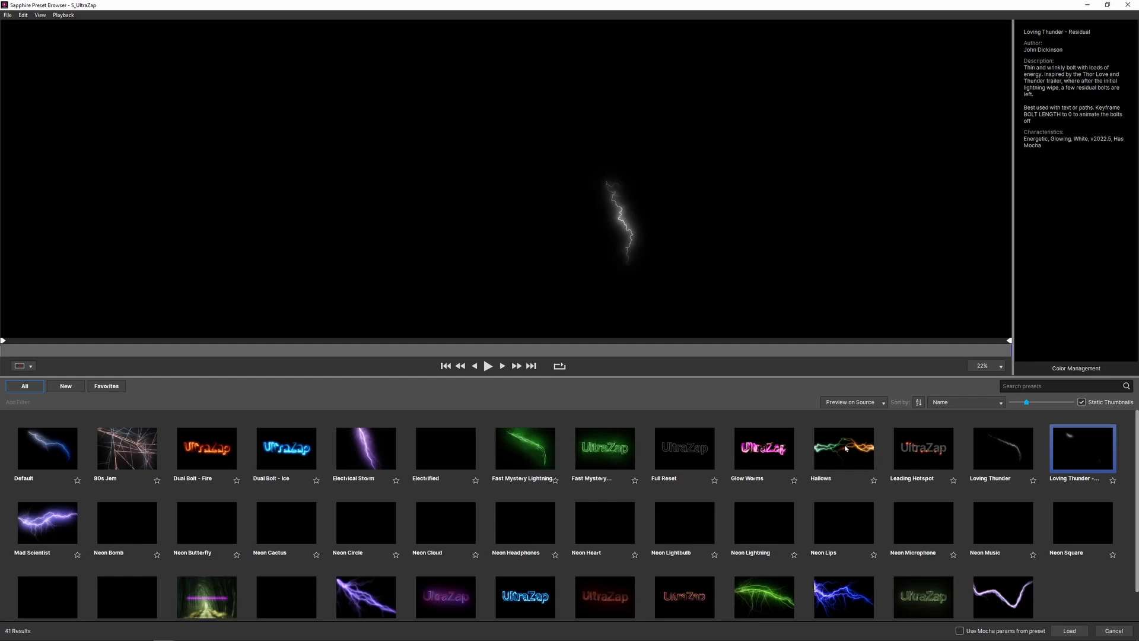
click(206, 598)
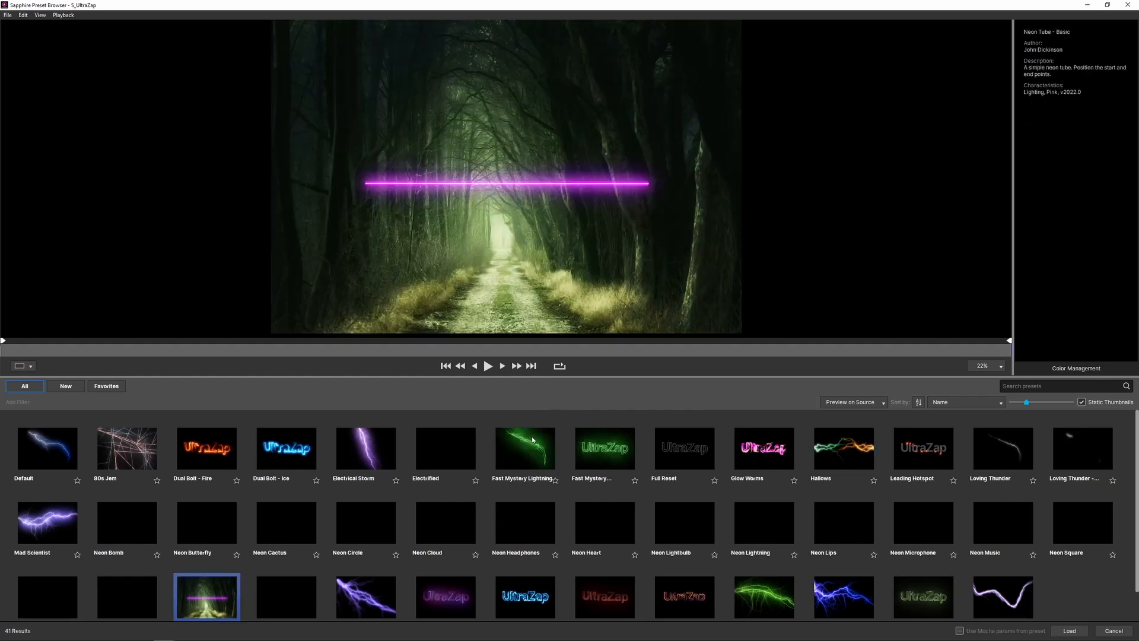
click(524, 449)
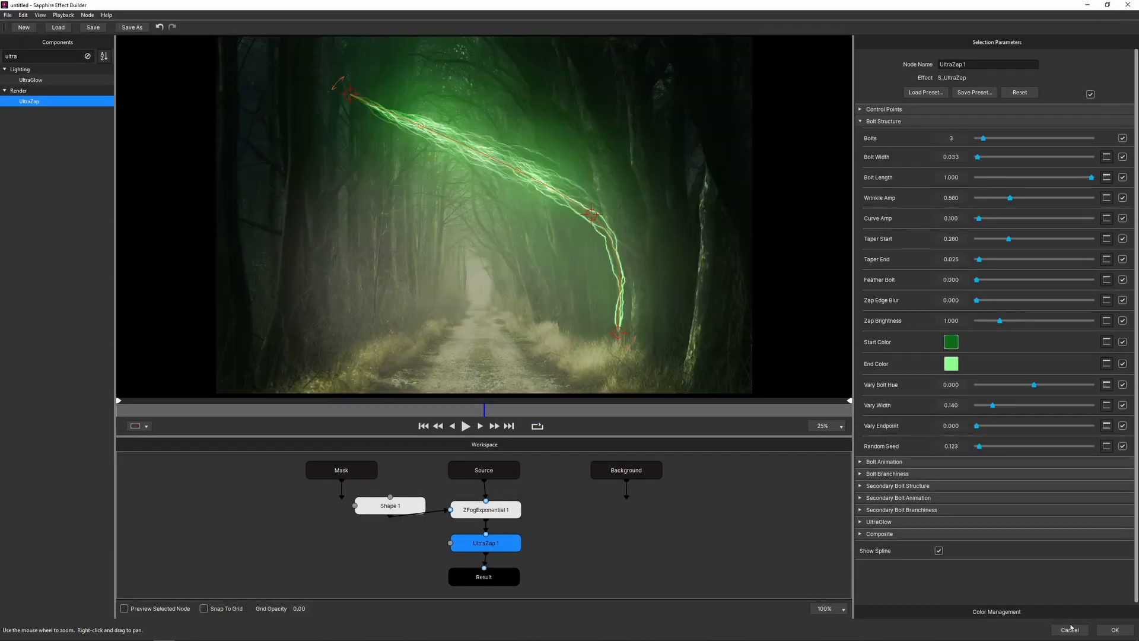
mouse_move(491, 227)
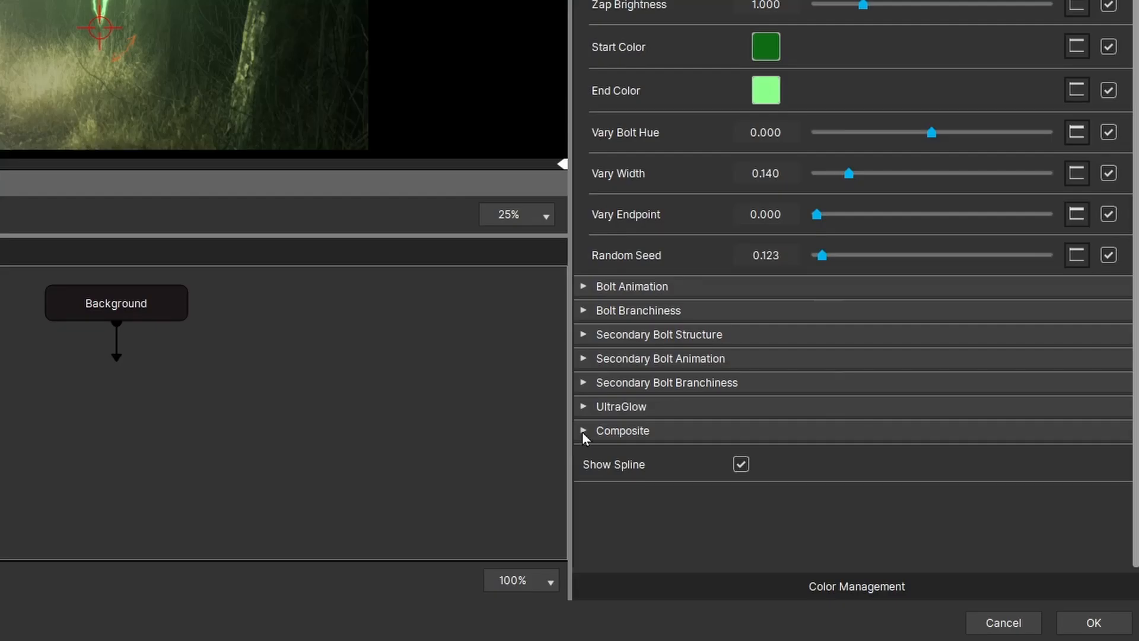
click(584, 431)
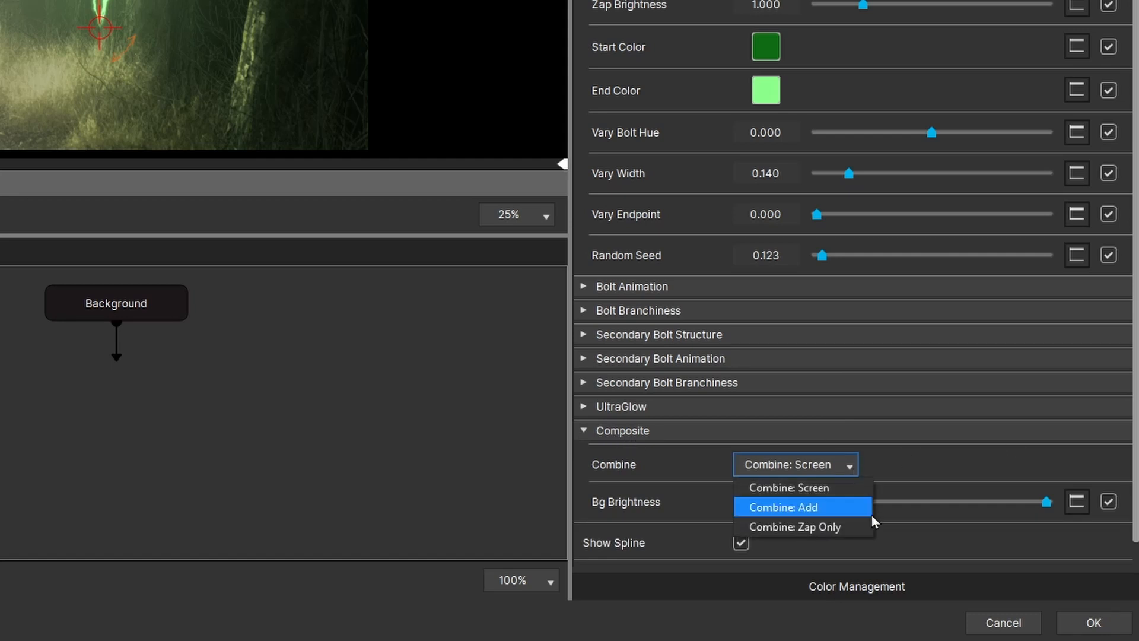
click(795, 527)
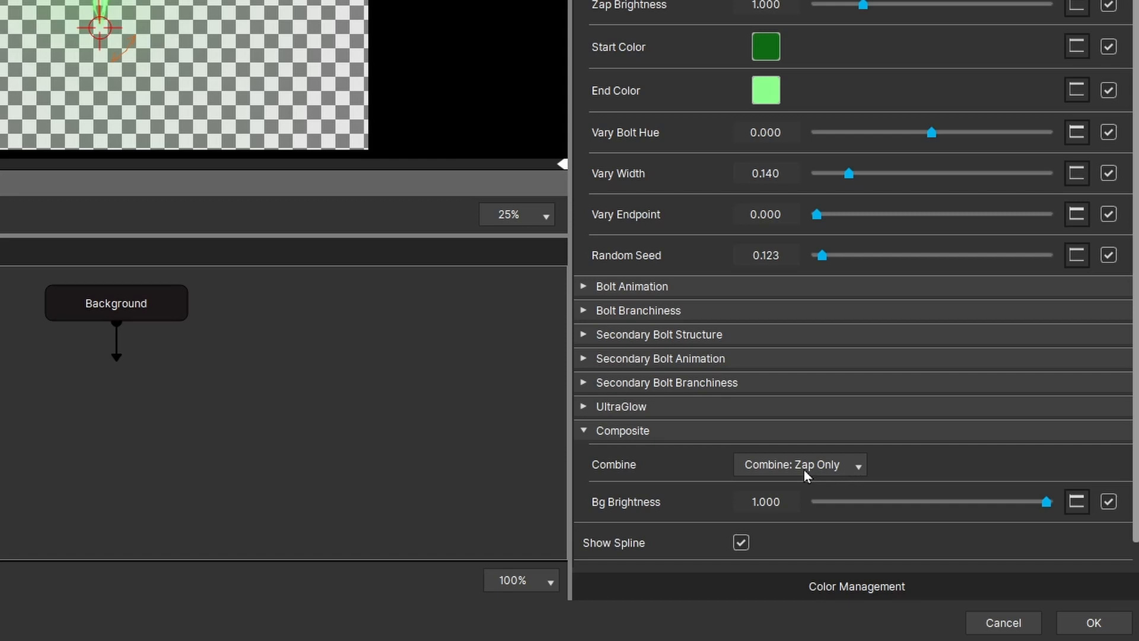
mouse_move(846, 468)
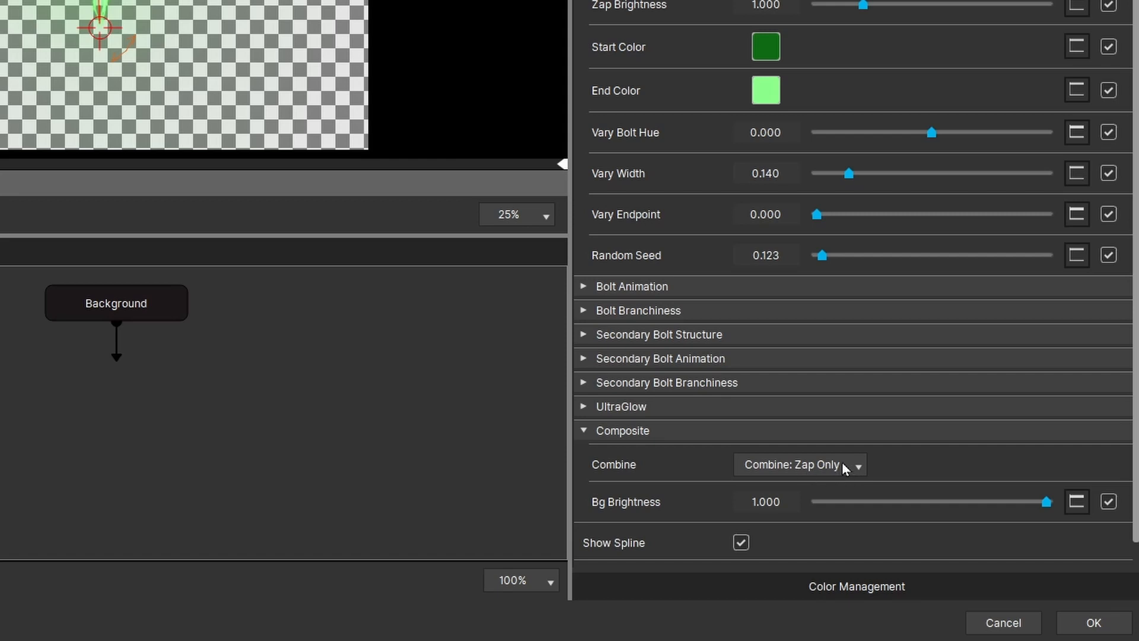
click(859, 465)
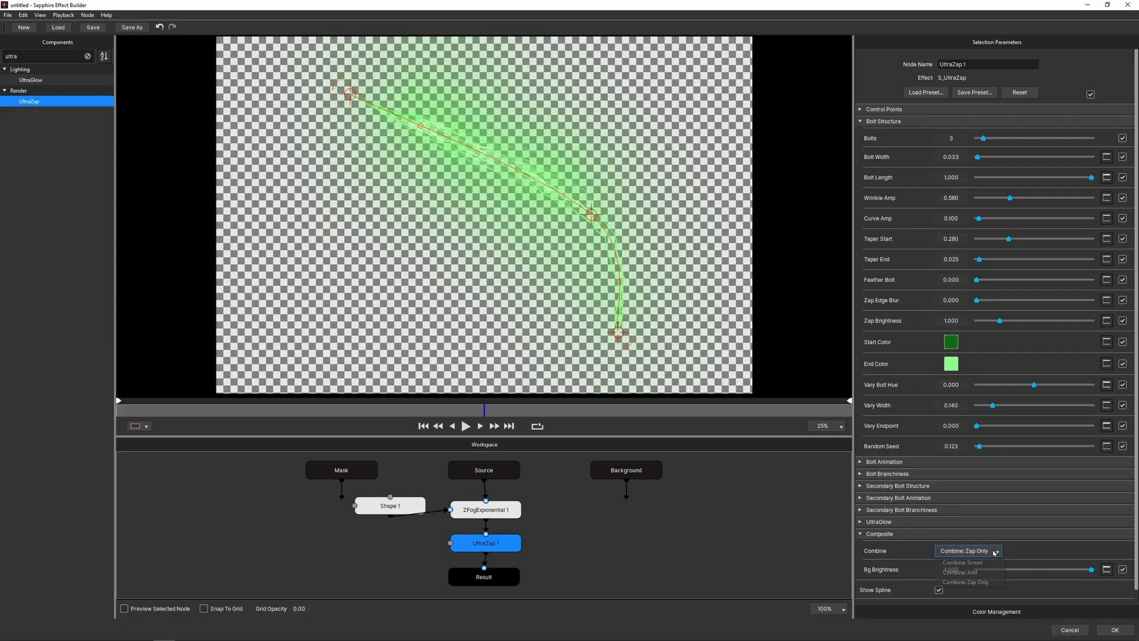
click(962, 562)
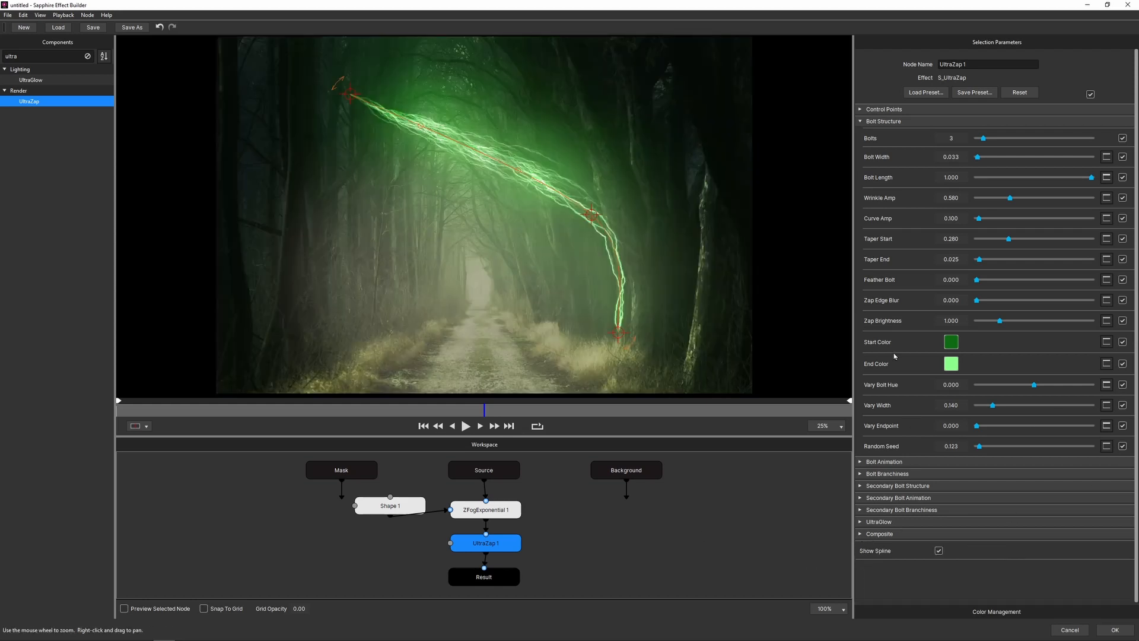
Reshape the green bolt: start at the left edge, end in the centre above the path
drag(347, 92, 207, 165)
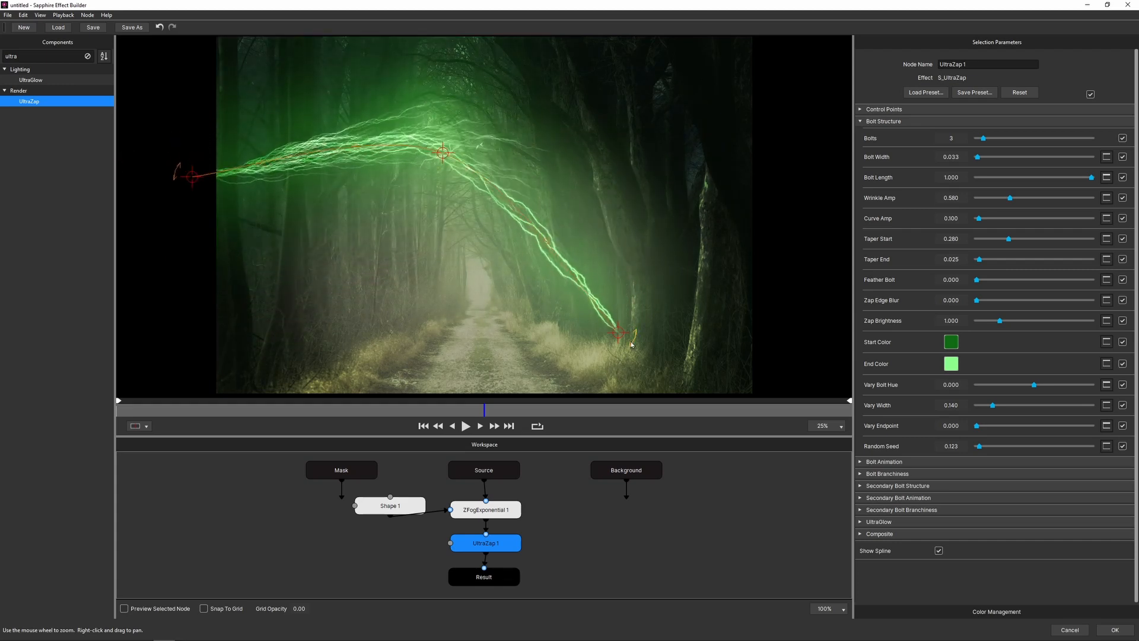
drag(626, 334, 482, 285)
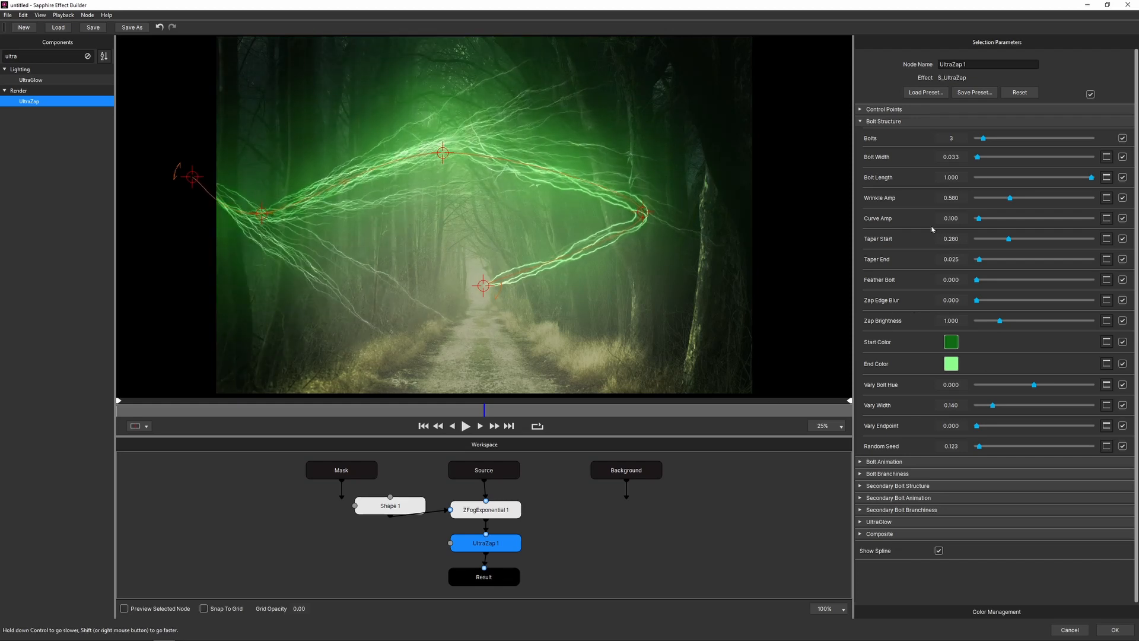
Raise UltraZap Branchiness to about 5.77 and lower Branch Length to about 0.17
click(886, 473)
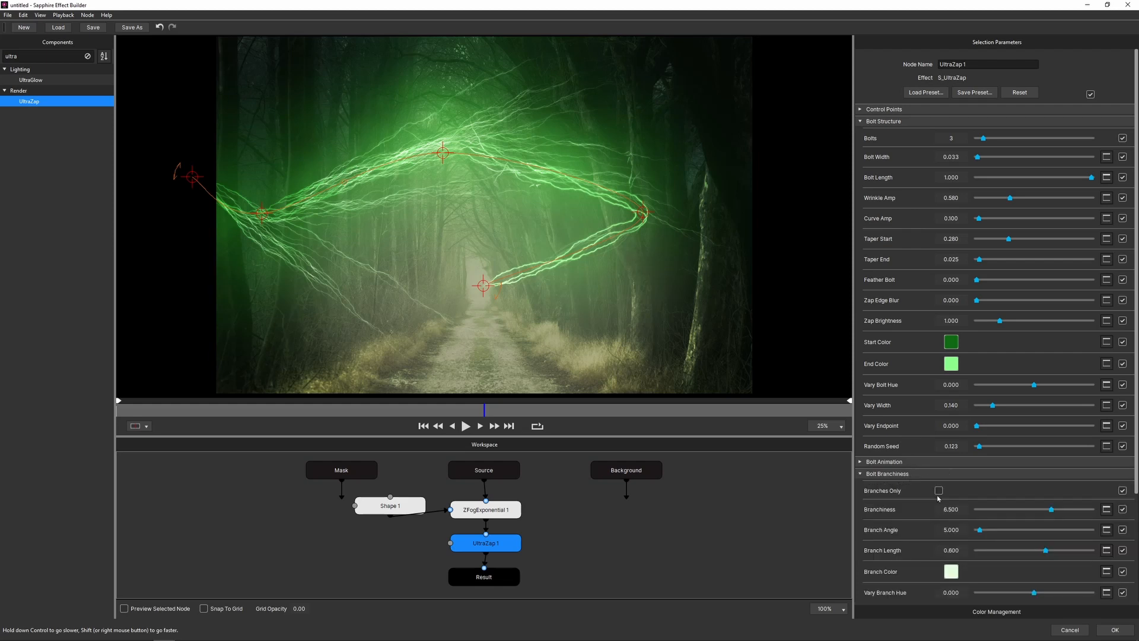
drag(1051, 509, 1034, 509)
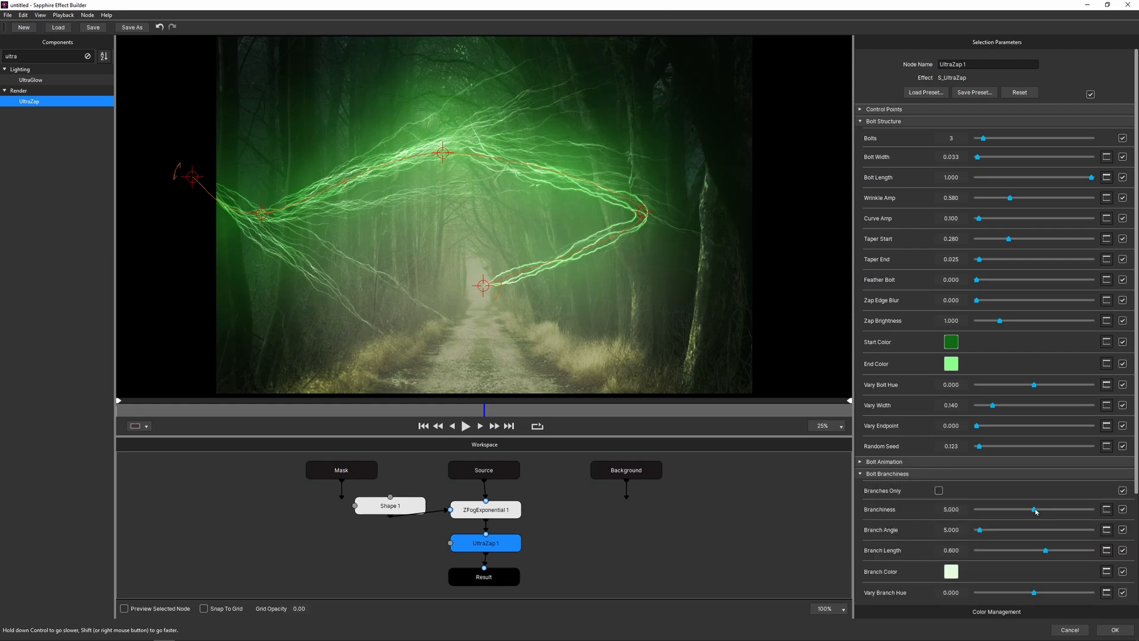
drag(1035, 508, 1062, 508)
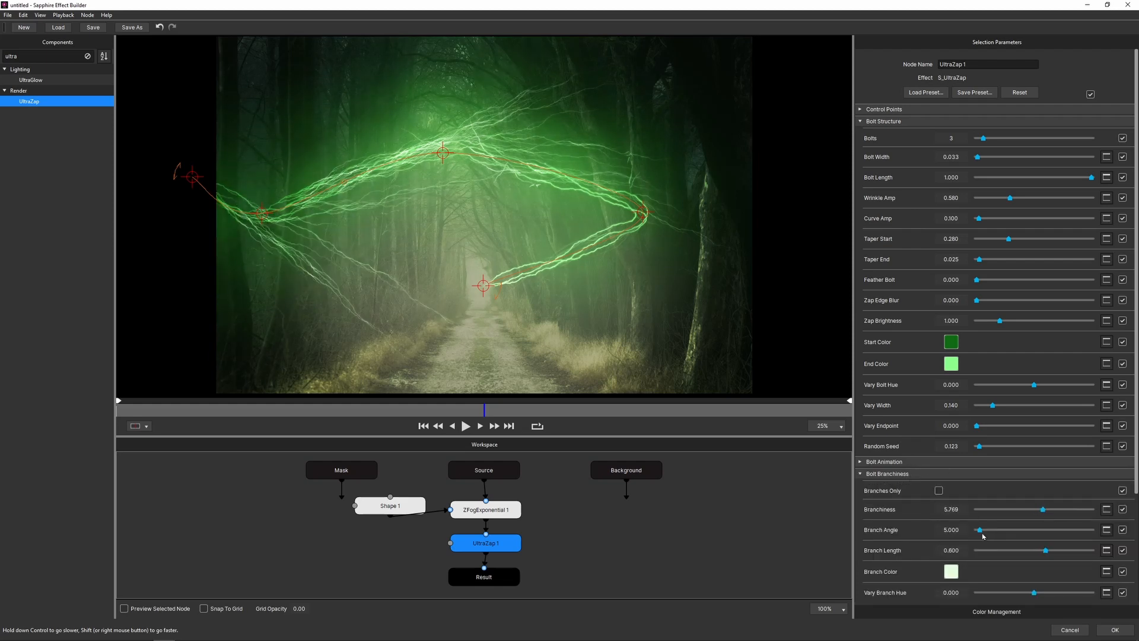
drag(1048, 550, 1006, 550)
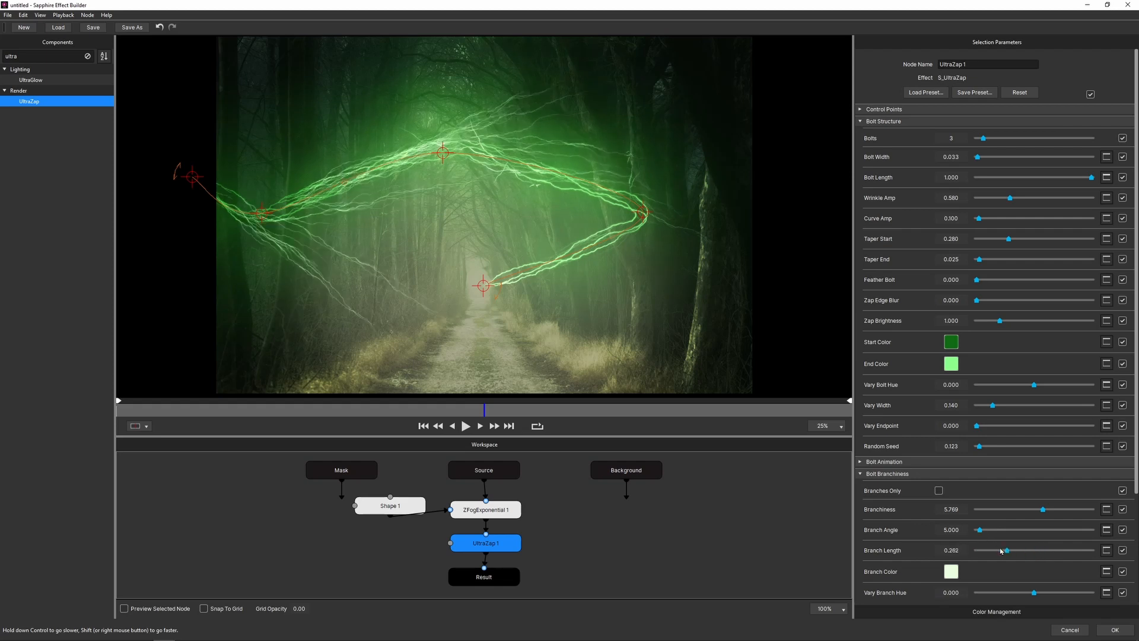
drag(1006, 550, 996, 550)
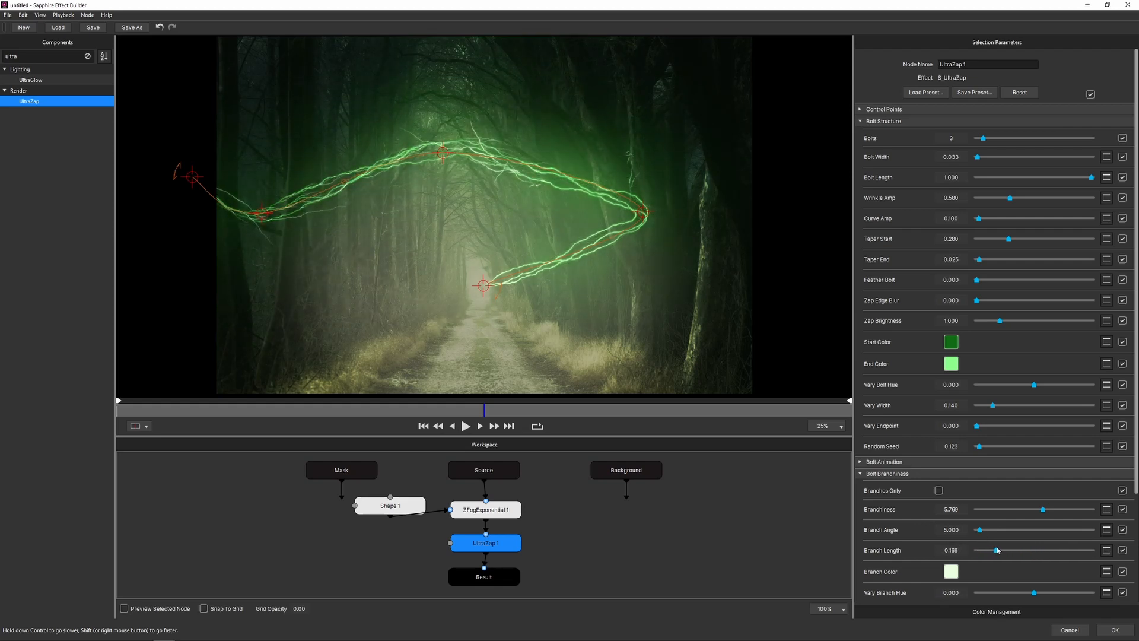
drag(996, 550, 999, 550)
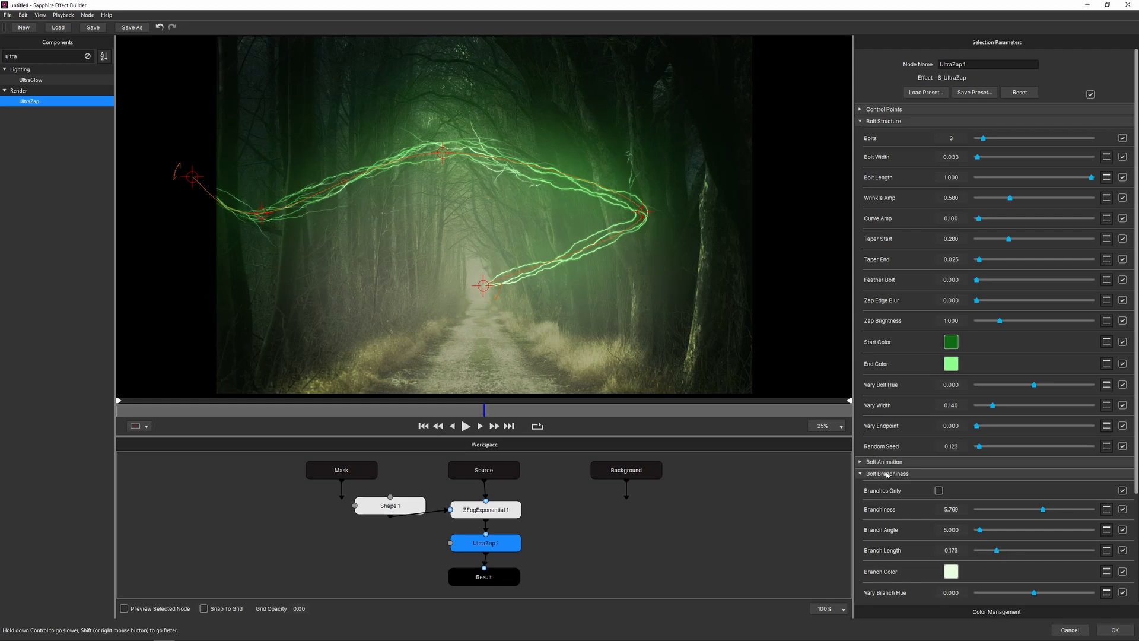
click(860, 474)
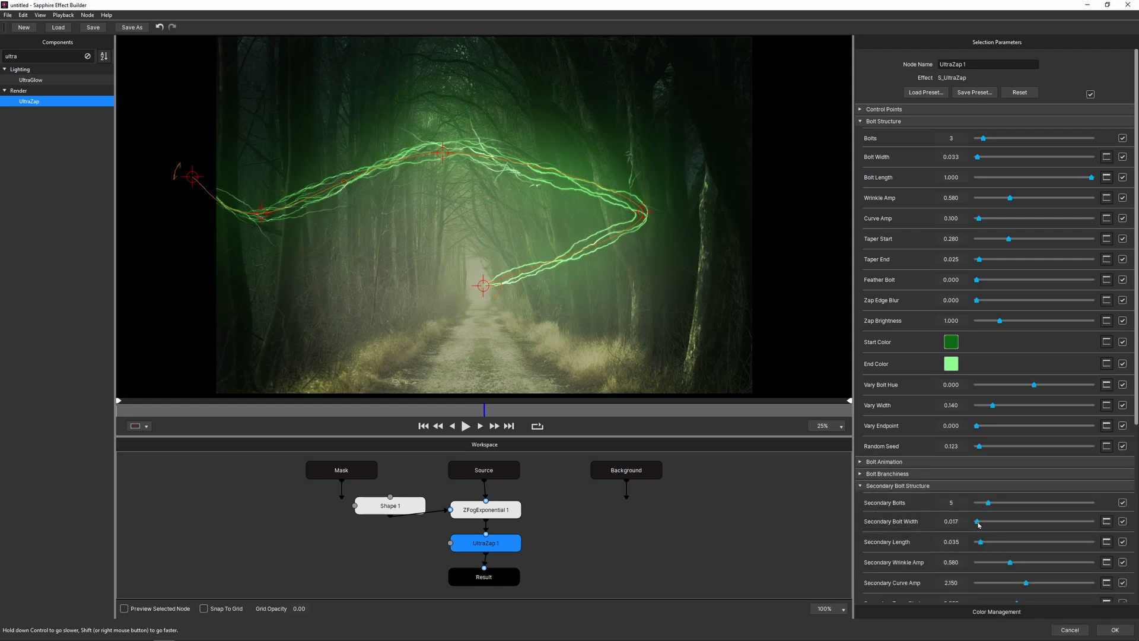
Set Secondary Bolt Width ~0.008, Secondary Length ~0.058 and Secondary Wrinkle Amp 0.900
drag(979, 540, 996, 541)
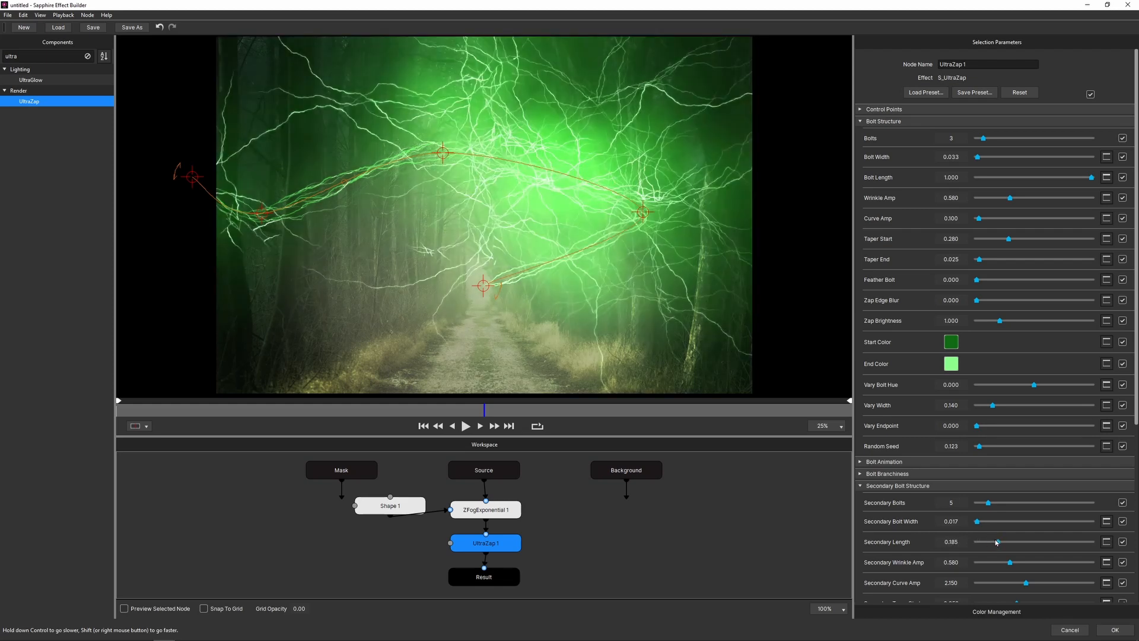
drag(996, 541, 982, 541)
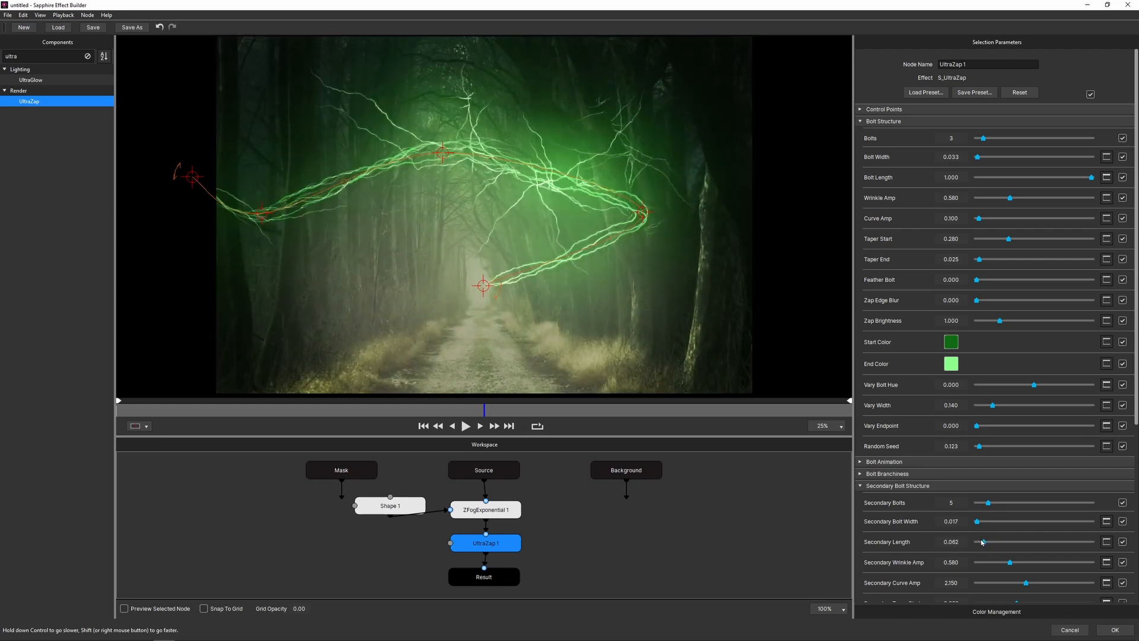
drag(982, 541, 980, 541)
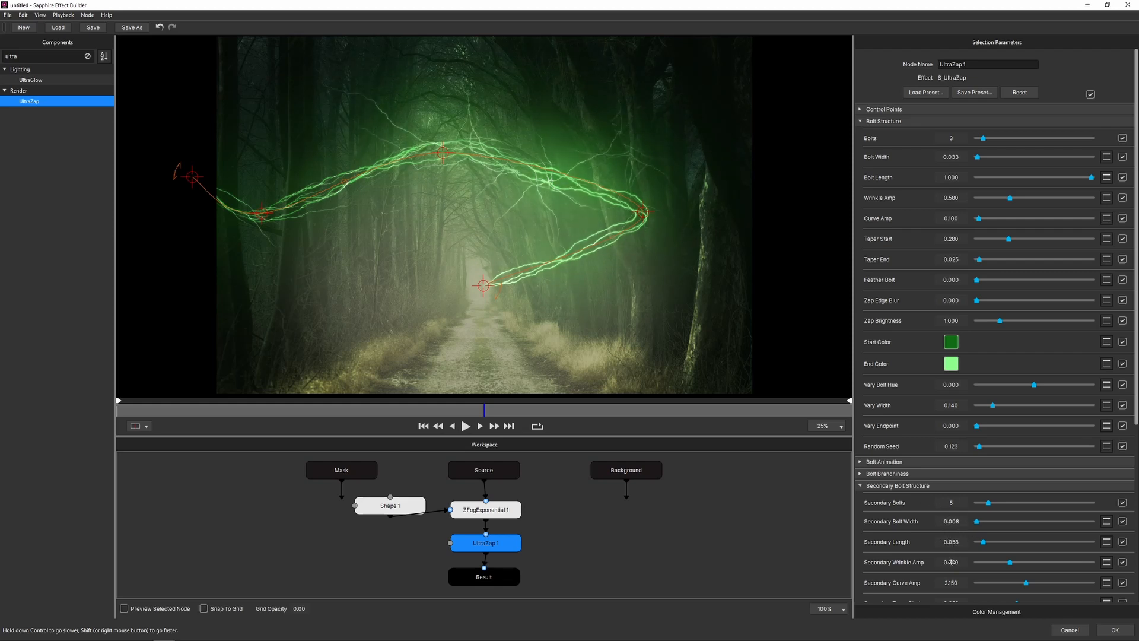
drag(1011, 562, 996, 562)
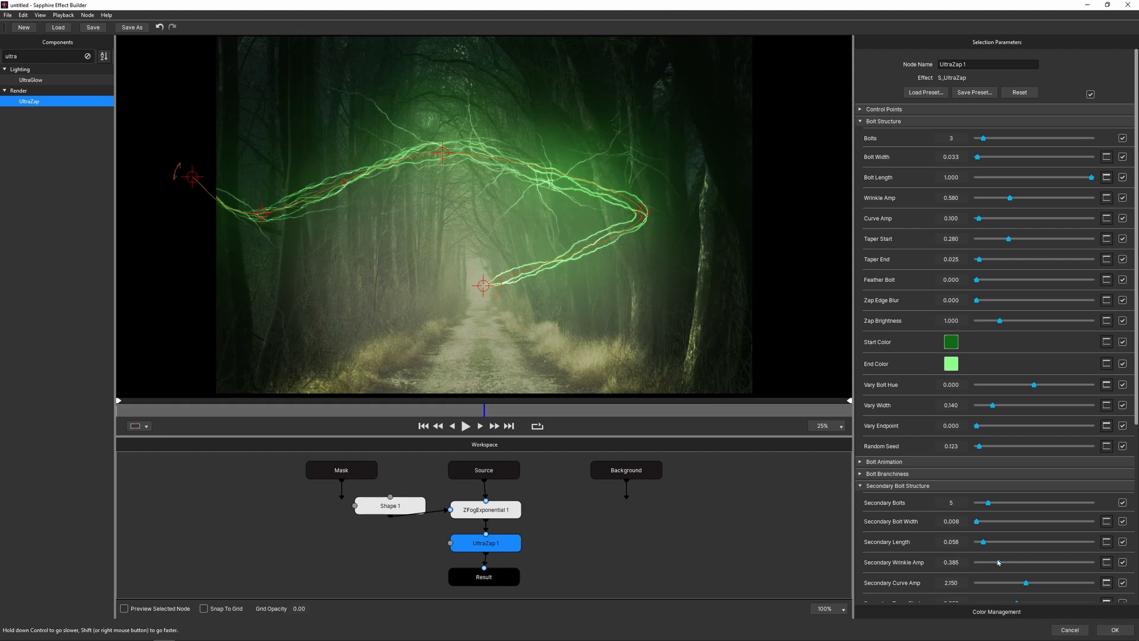
drag(997, 562, 1026, 562)
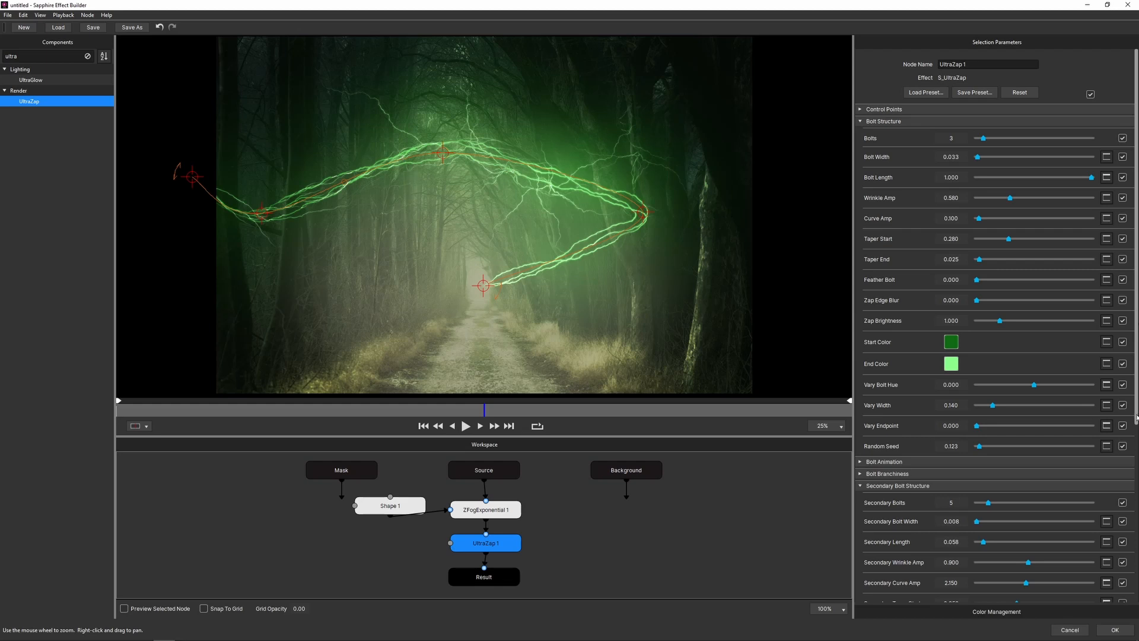
Uncheck Show Spline to hide the red guide curve from the lightning preview
scroll(down, 3)
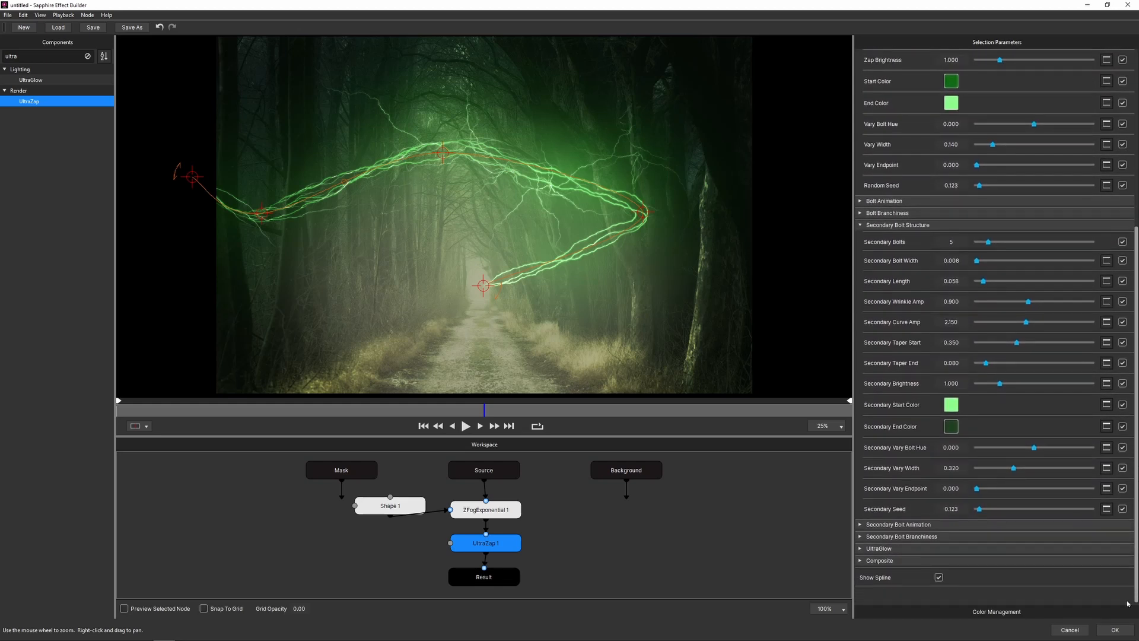
click(938, 577)
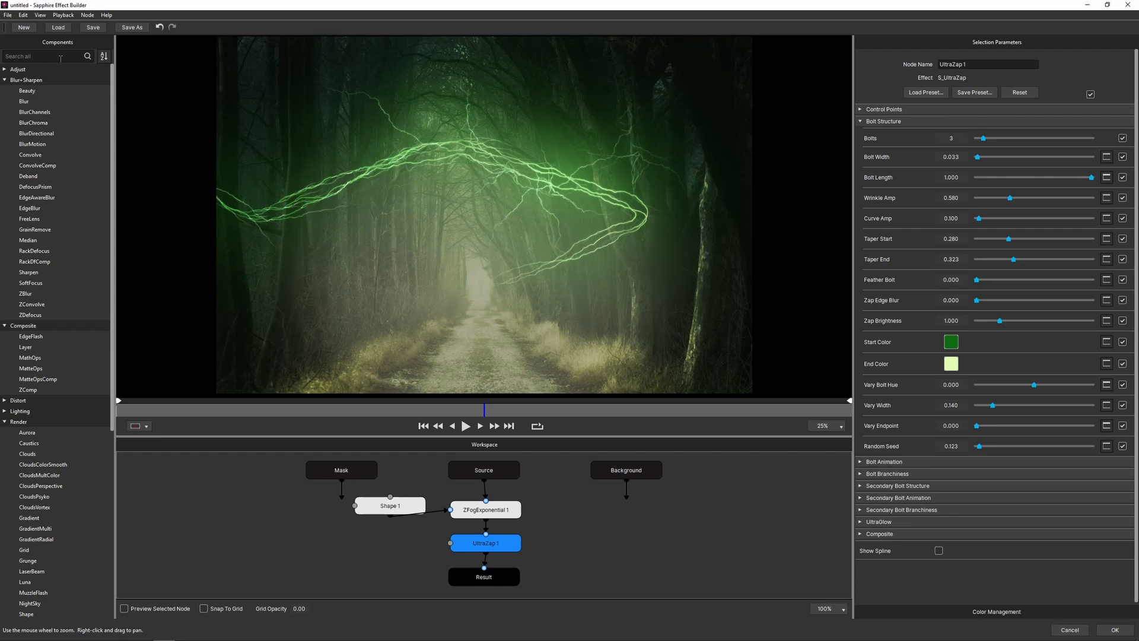
Add ColorFuseLooks below UltraZap 1 in the Workspace and select its node
text(color)
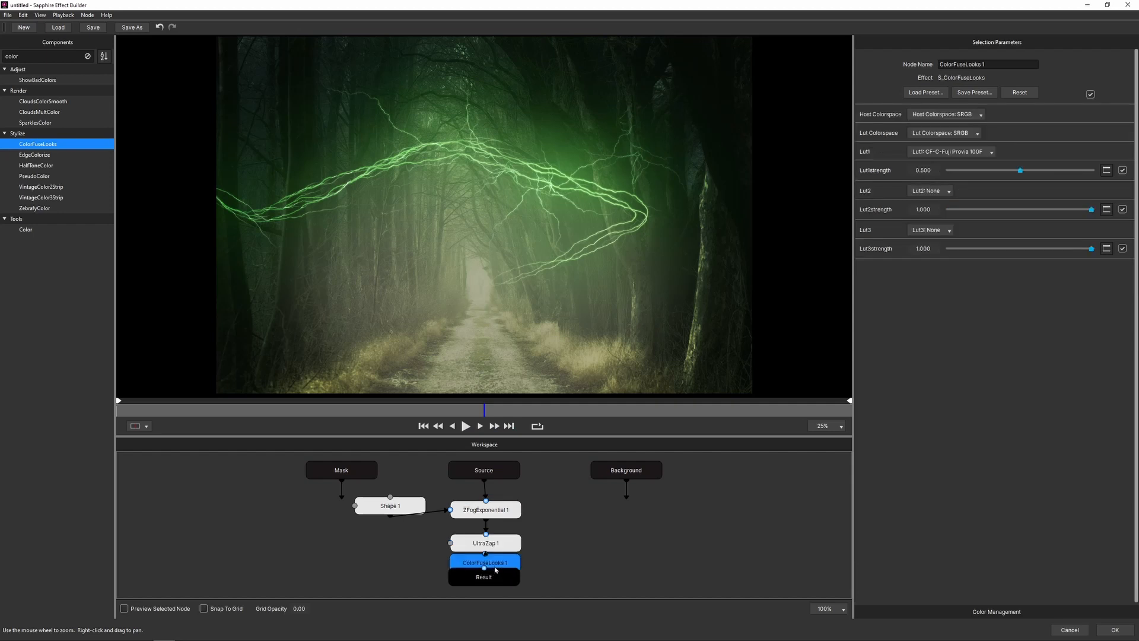
click(484, 542)
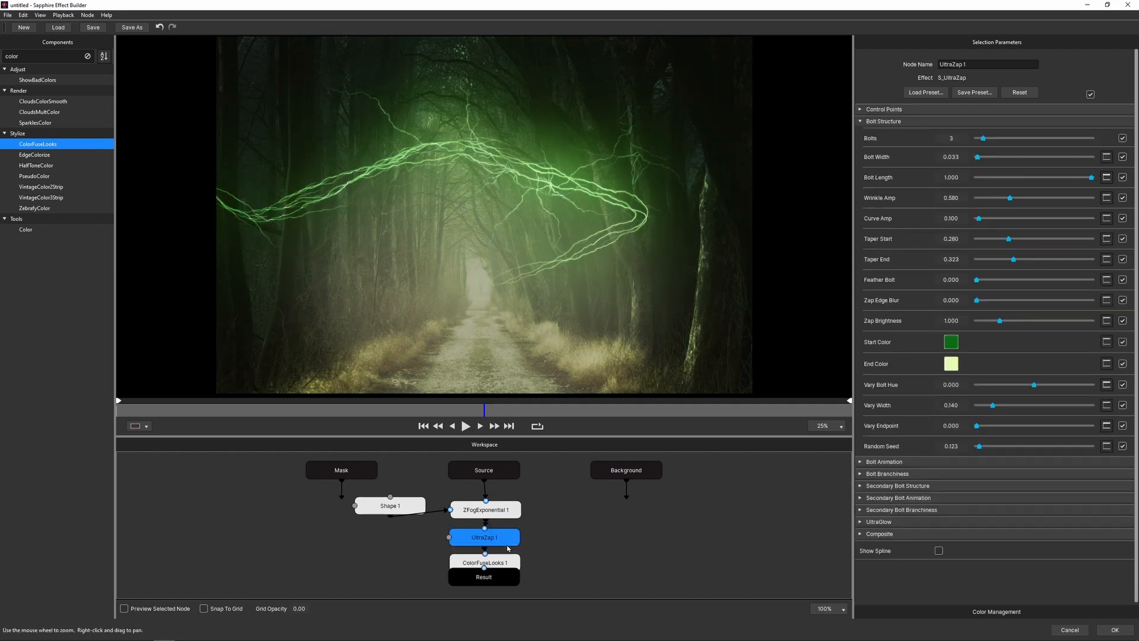
click(483, 562)
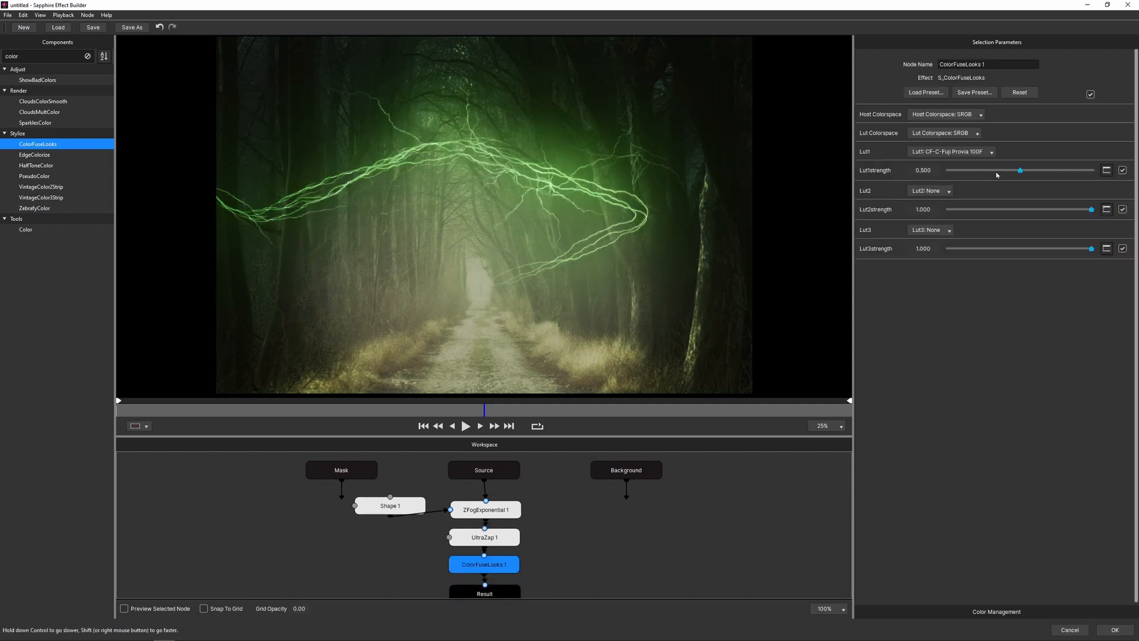
Open ColorFuseLooks presets and preview BW Agfa, Neopan, Ilford and C Fuji looks
click(926, 92)
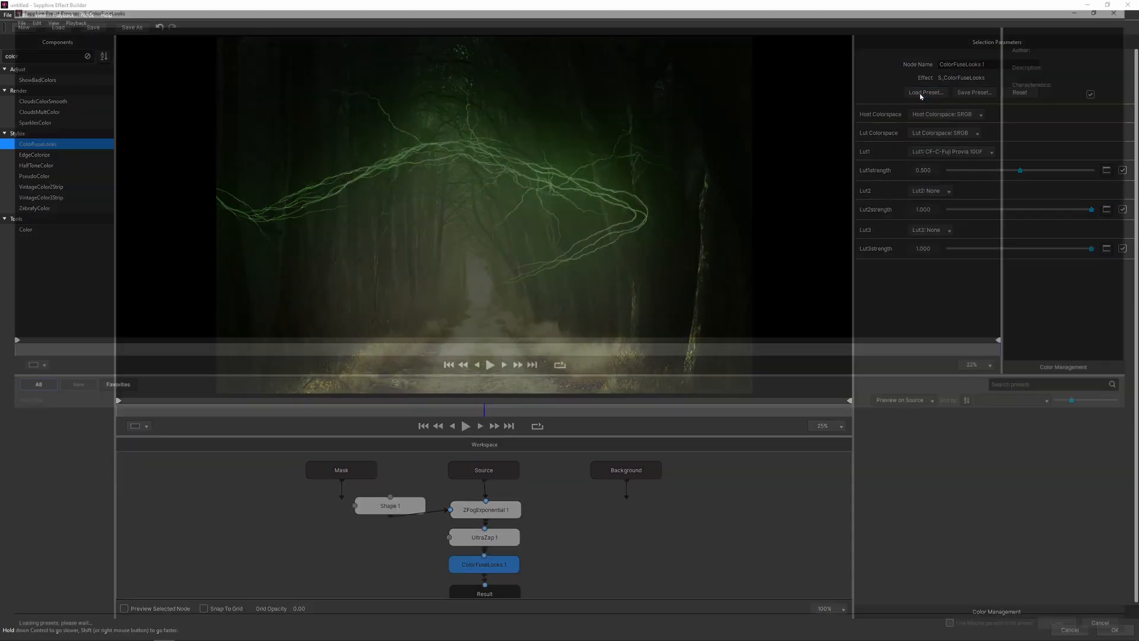
click(926, 92)
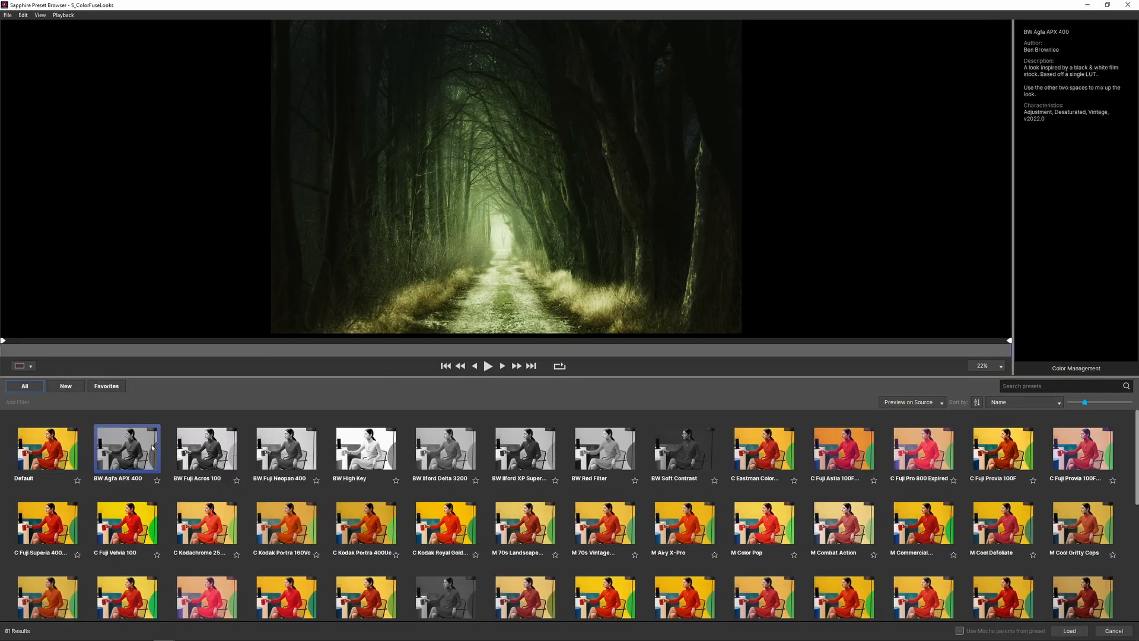
click(285, 449)
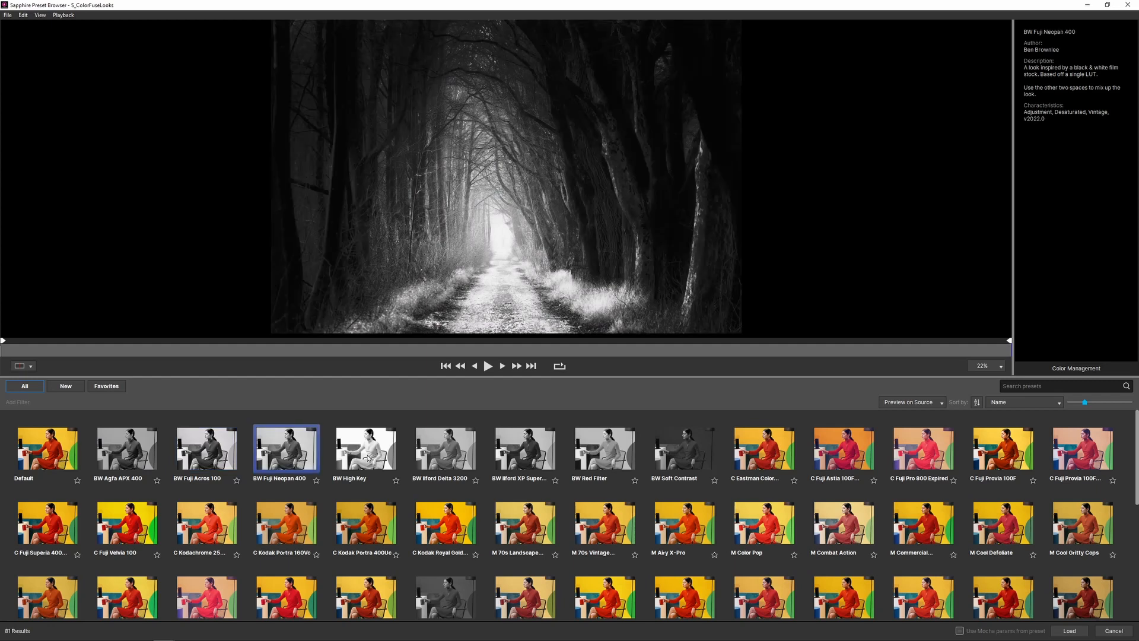
click(445, 448)
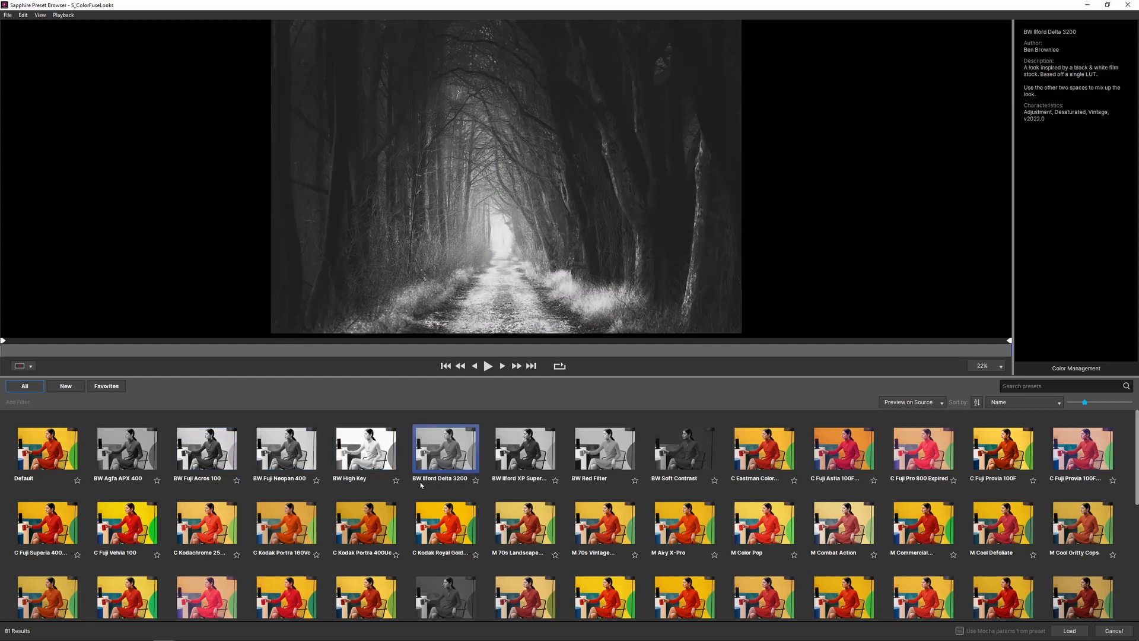
click(843, 448)
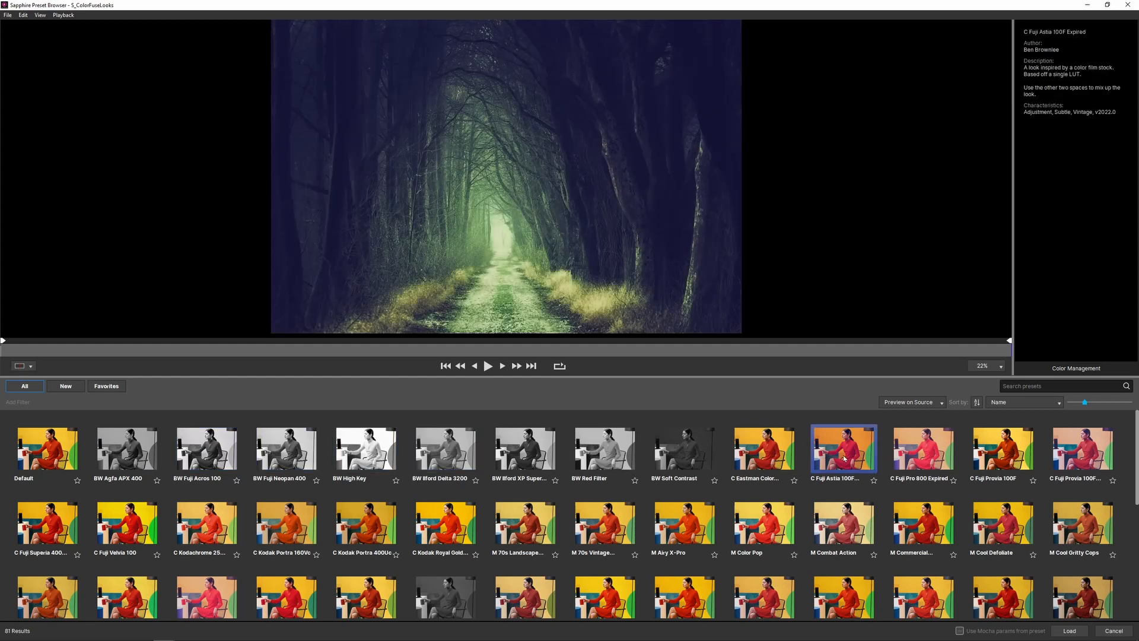
click(1000, 451)
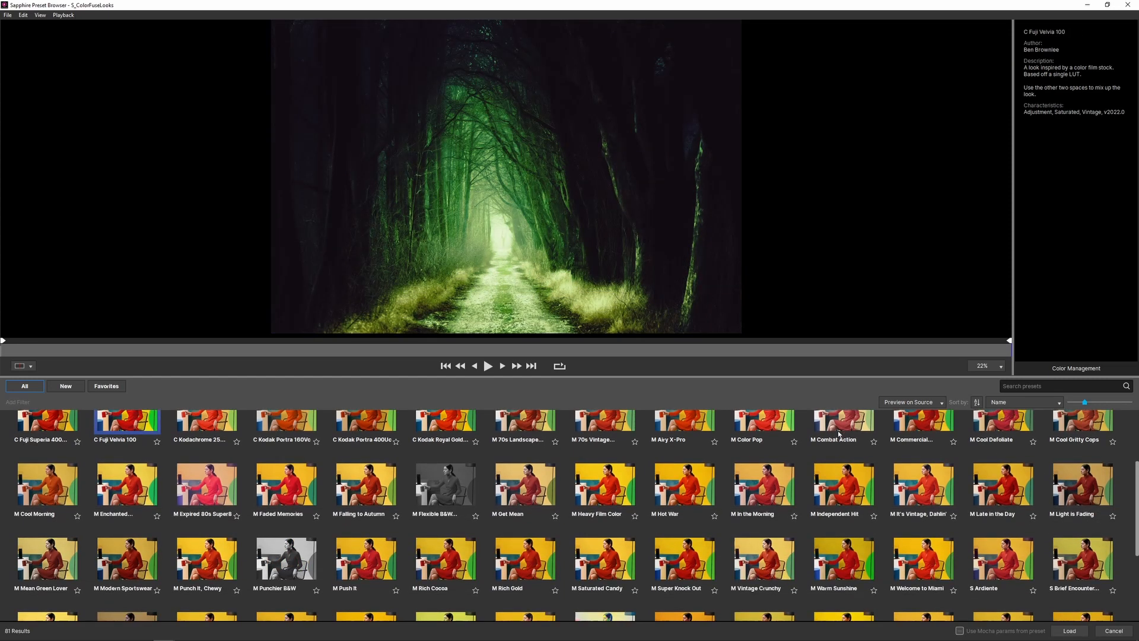
Preview M Commercial Success, S Detroit 1991 Green Heavy and S Dry County looks
click(923, 420)
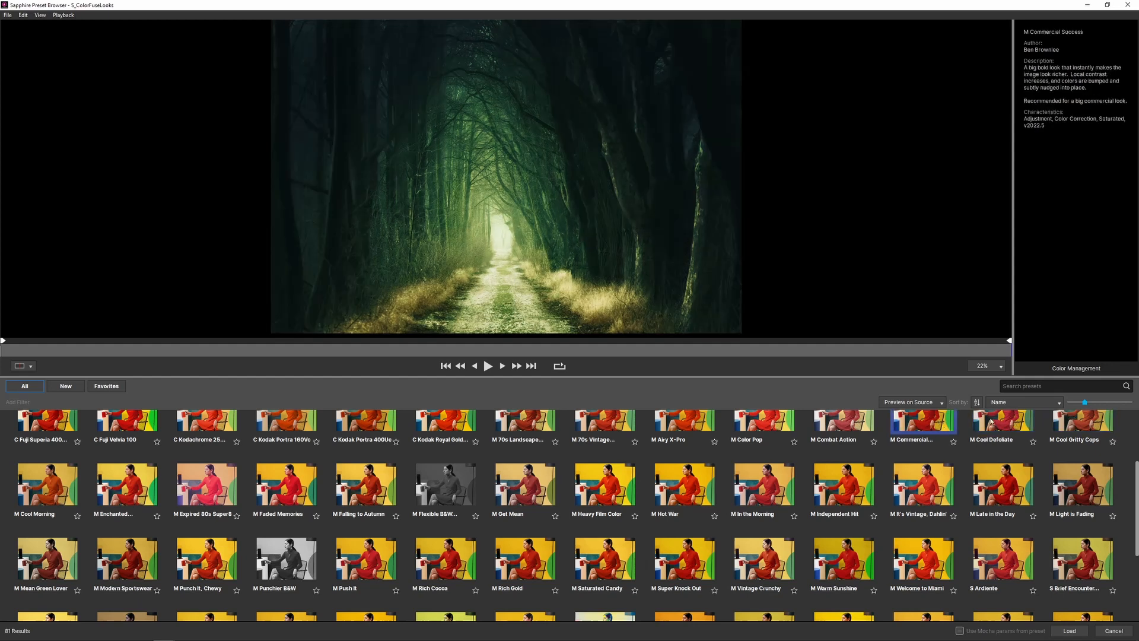
mouse_move(676, 544)
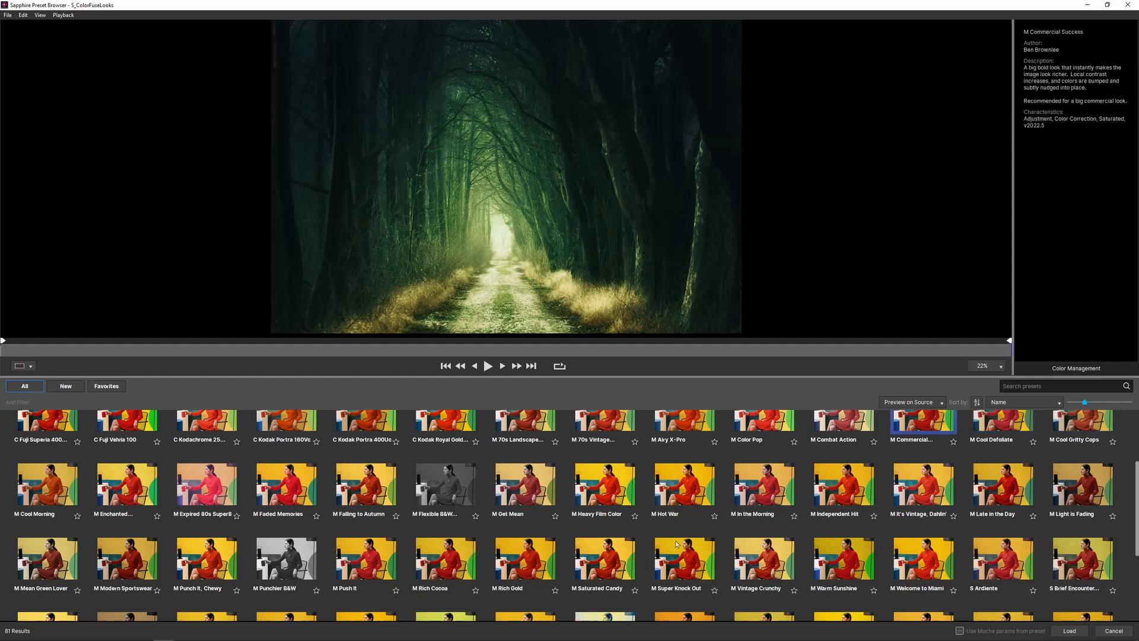
scroll(down, 3)
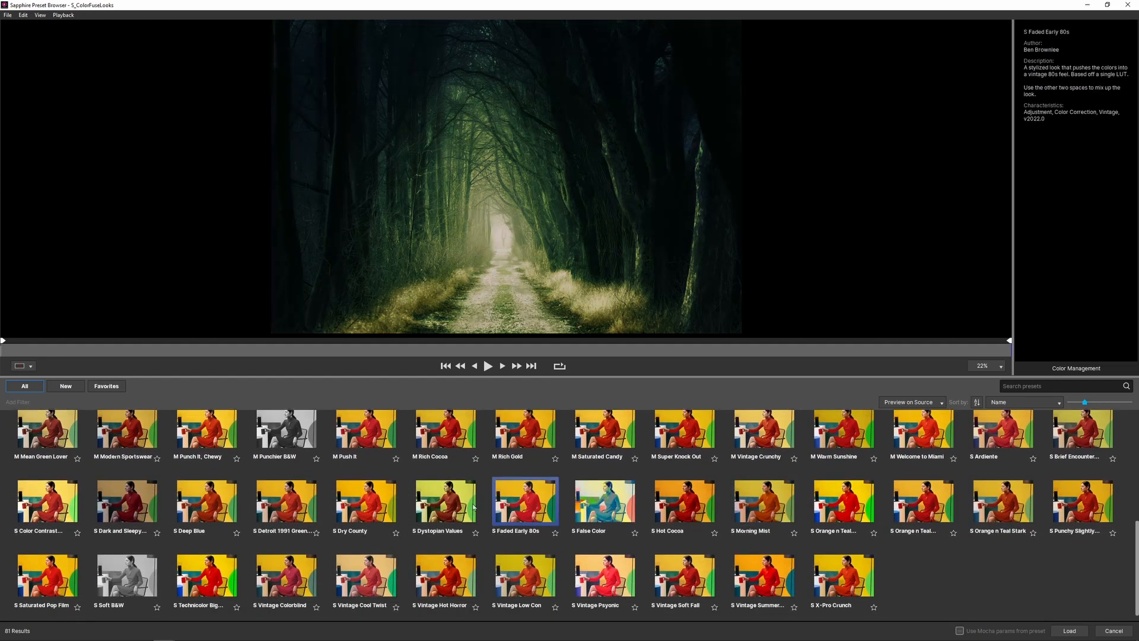
click(285, 502)
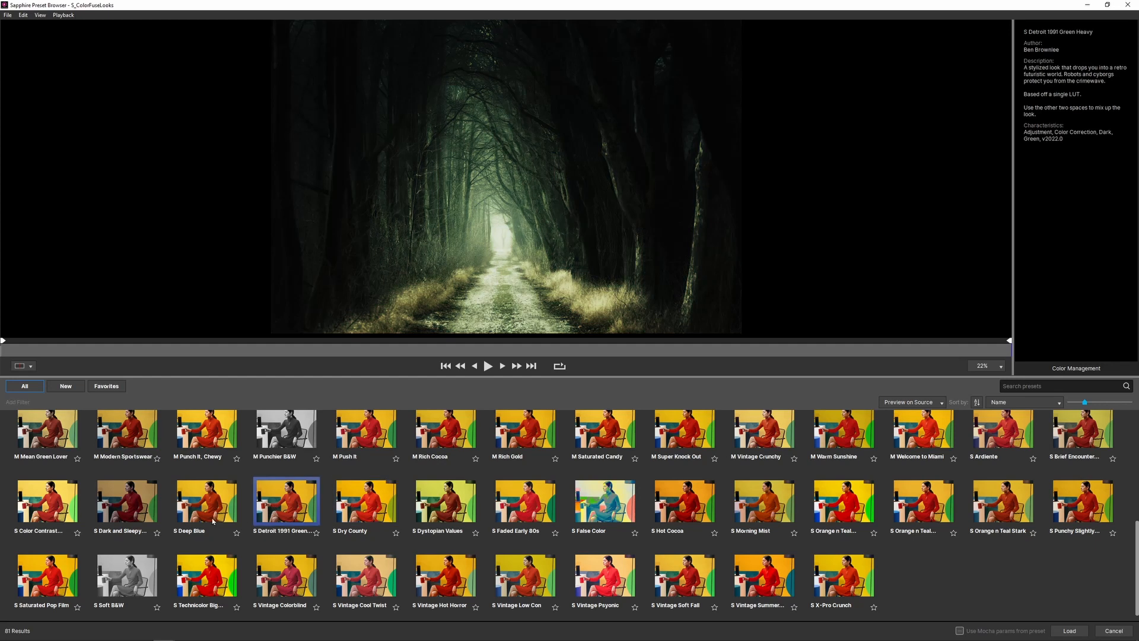
click(365, 501)
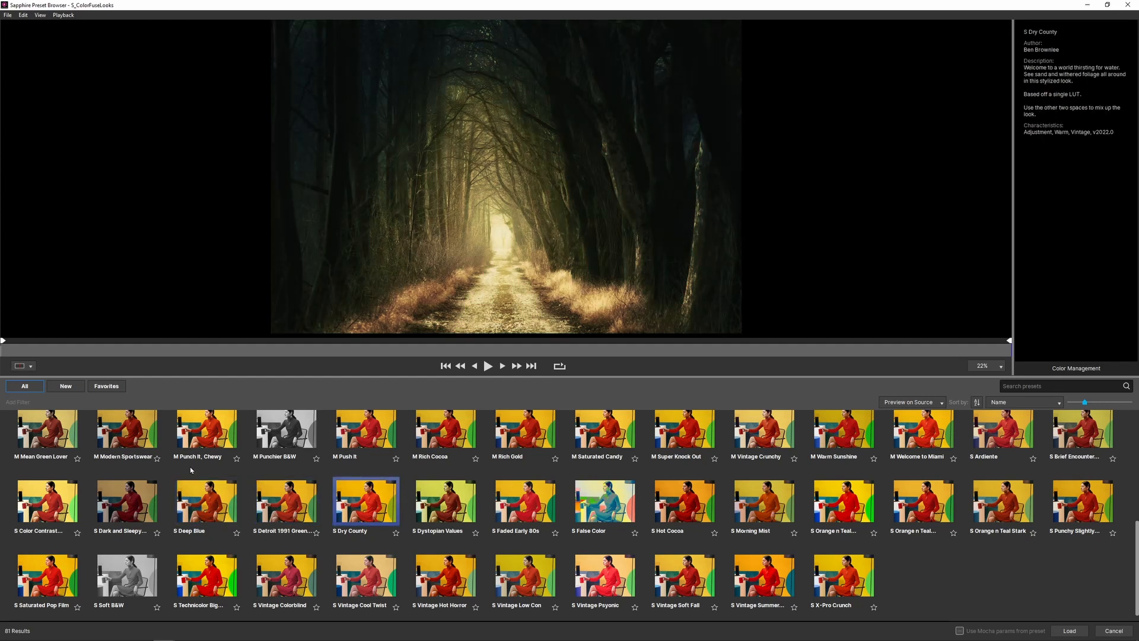
mouse_move(191, 460)
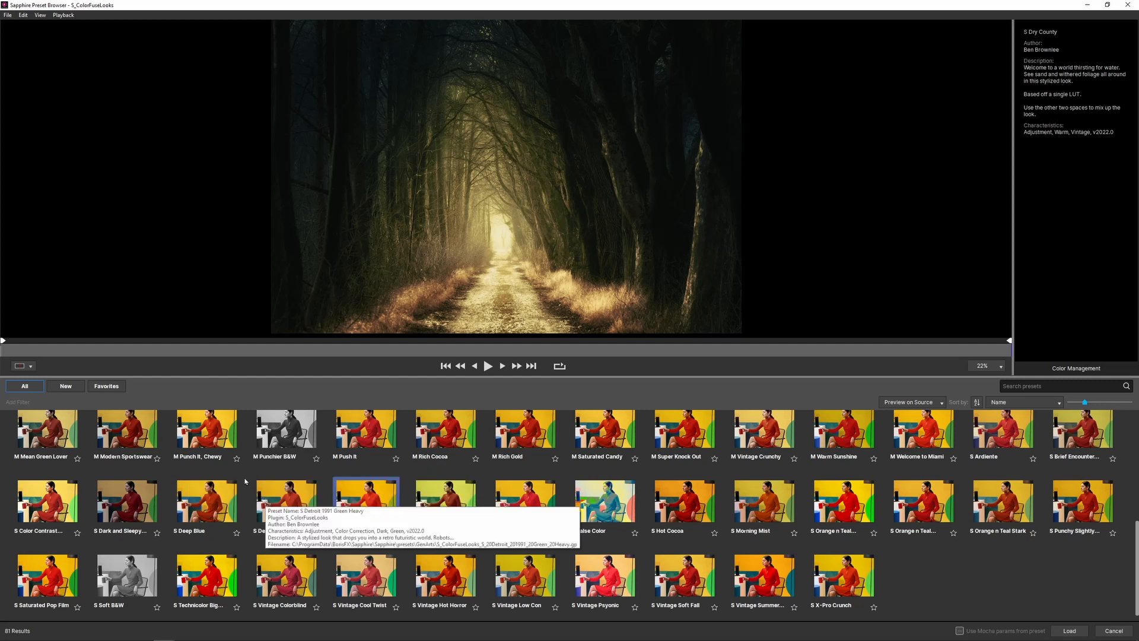
click(365, 501)
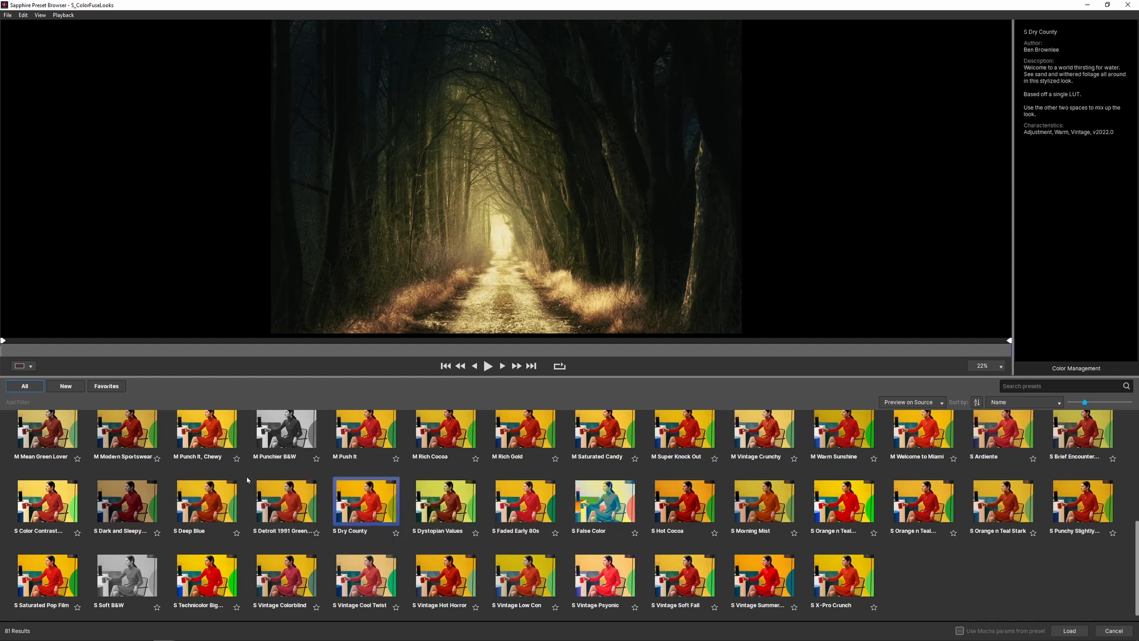
click(18, 402)
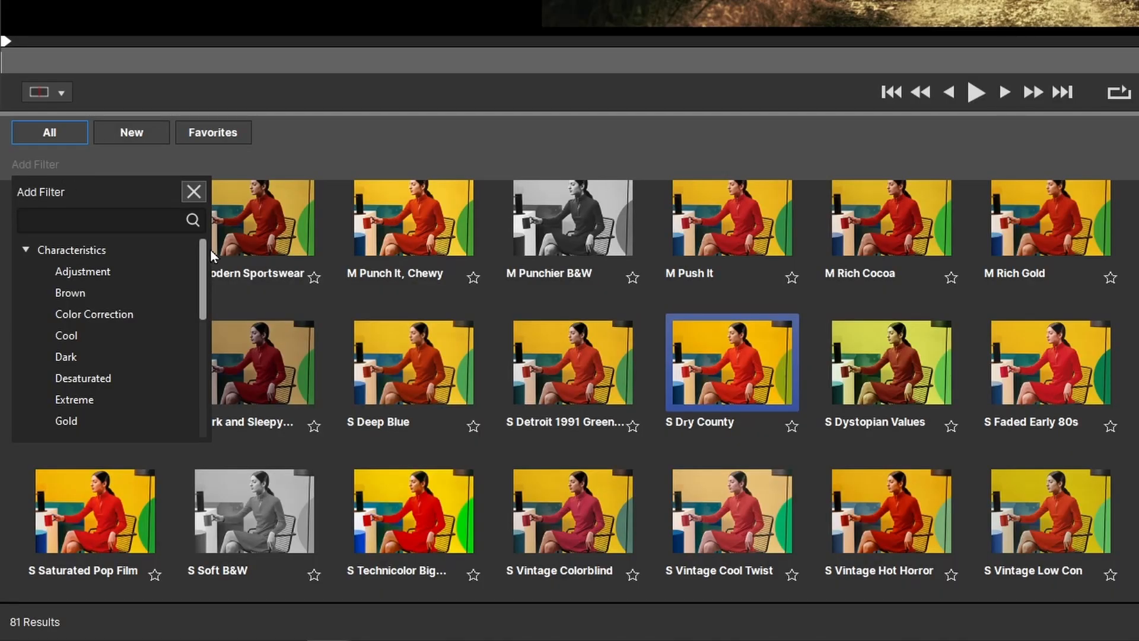
Filter to v2022.5 presets, compare Orange n Teal Blockbuster, and load M Commercial Success
scroll(down, 3)
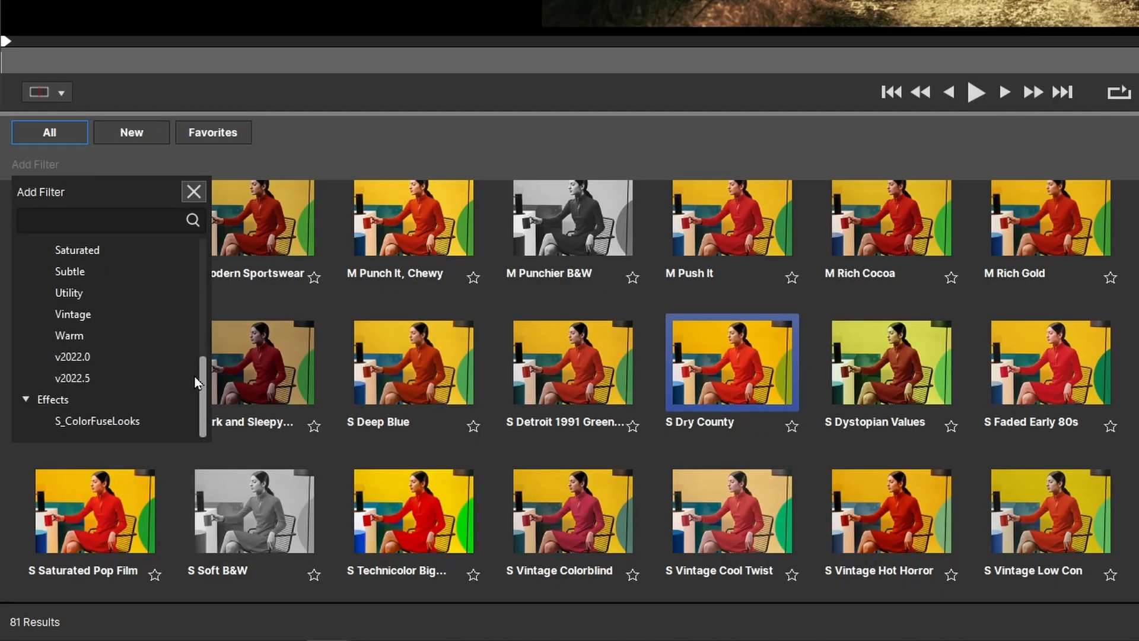
mouse_move(100, 384)
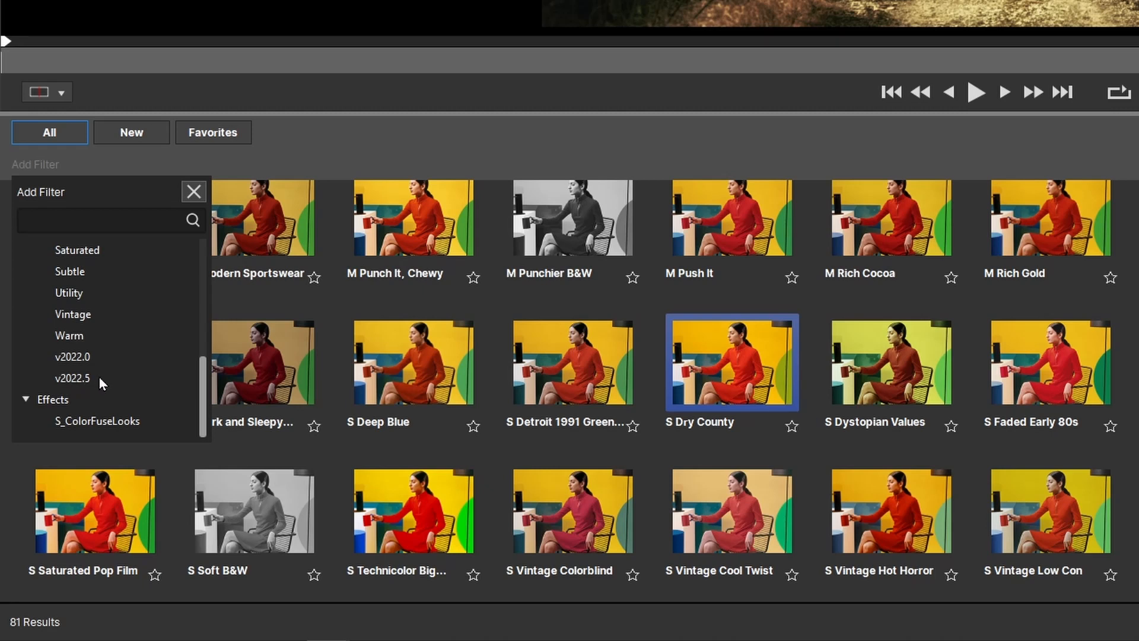
click(70, 378)
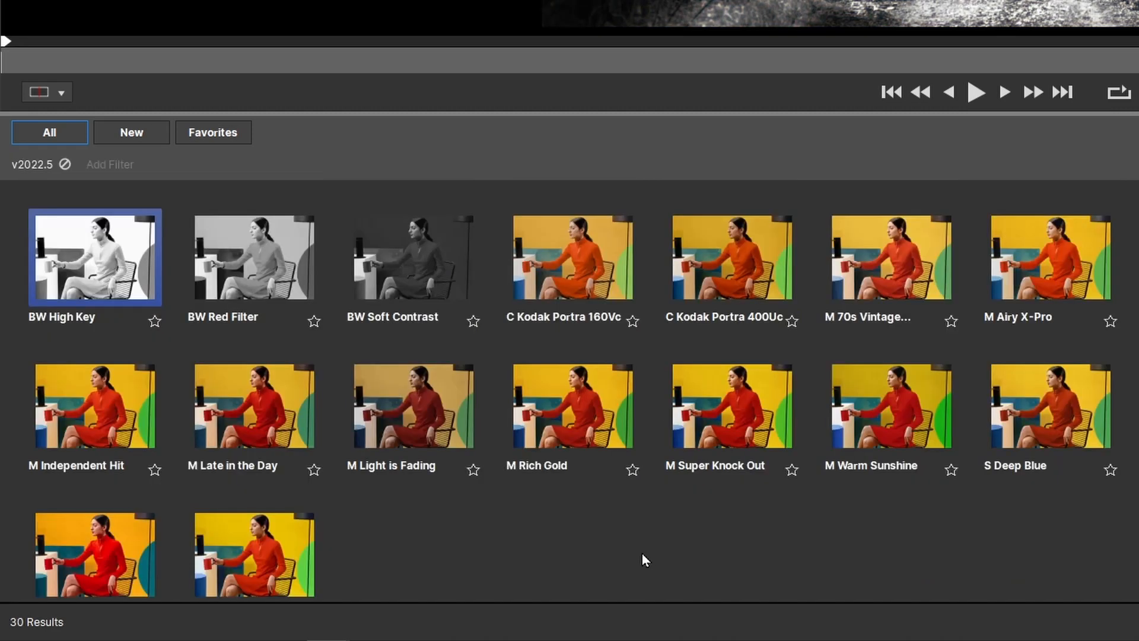
mouse_move(657, 569)
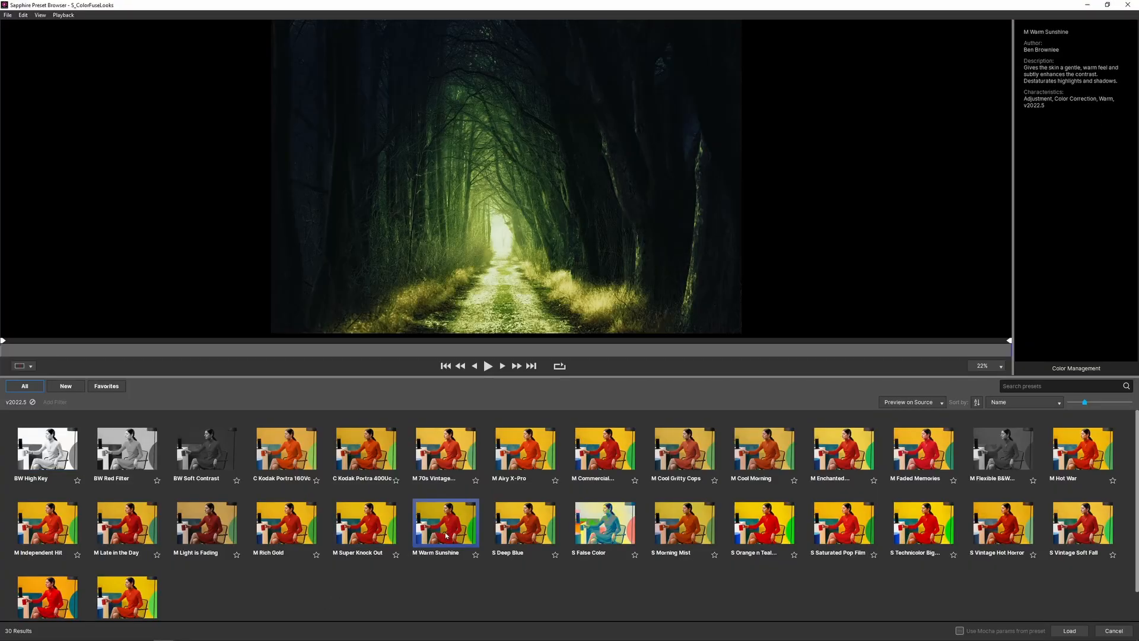
click(764, 523)
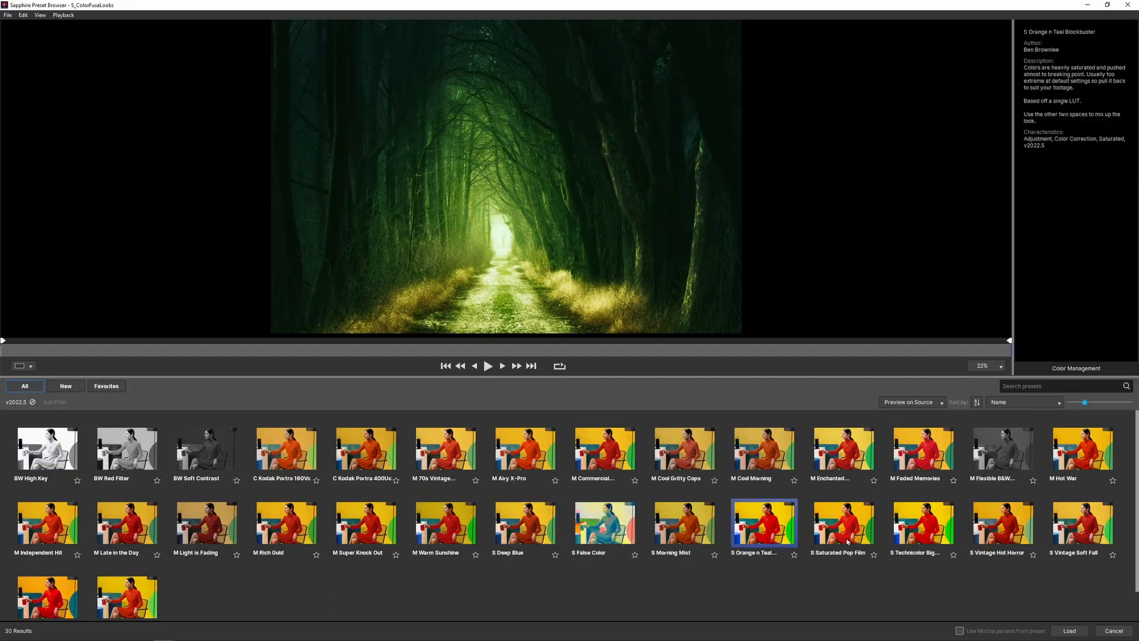
click(605, 447)
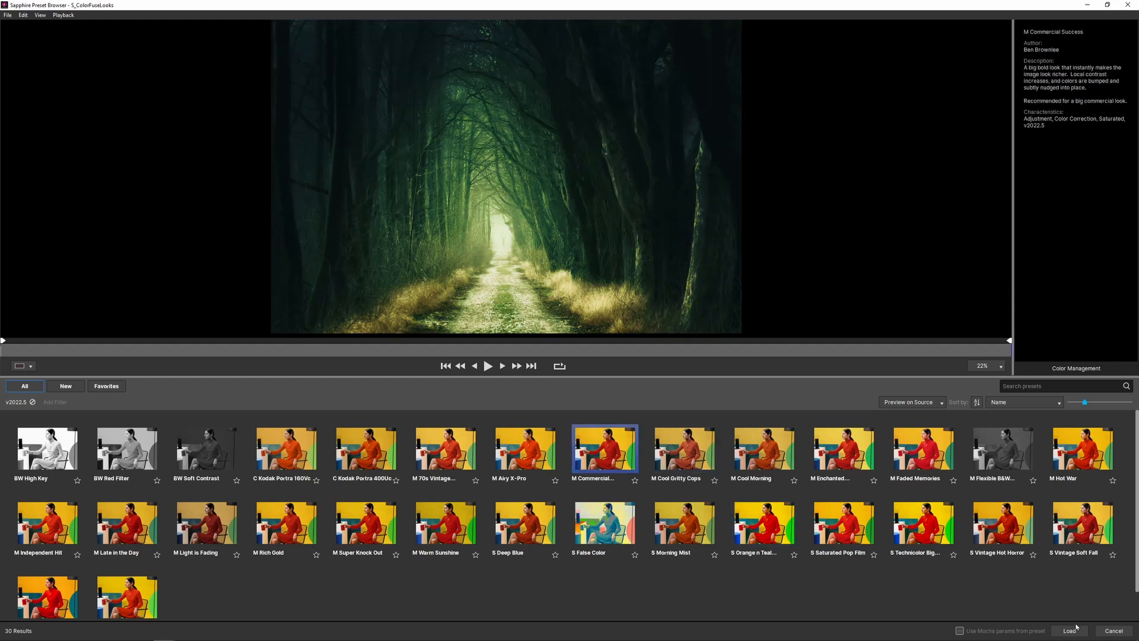
click(1069, 630)
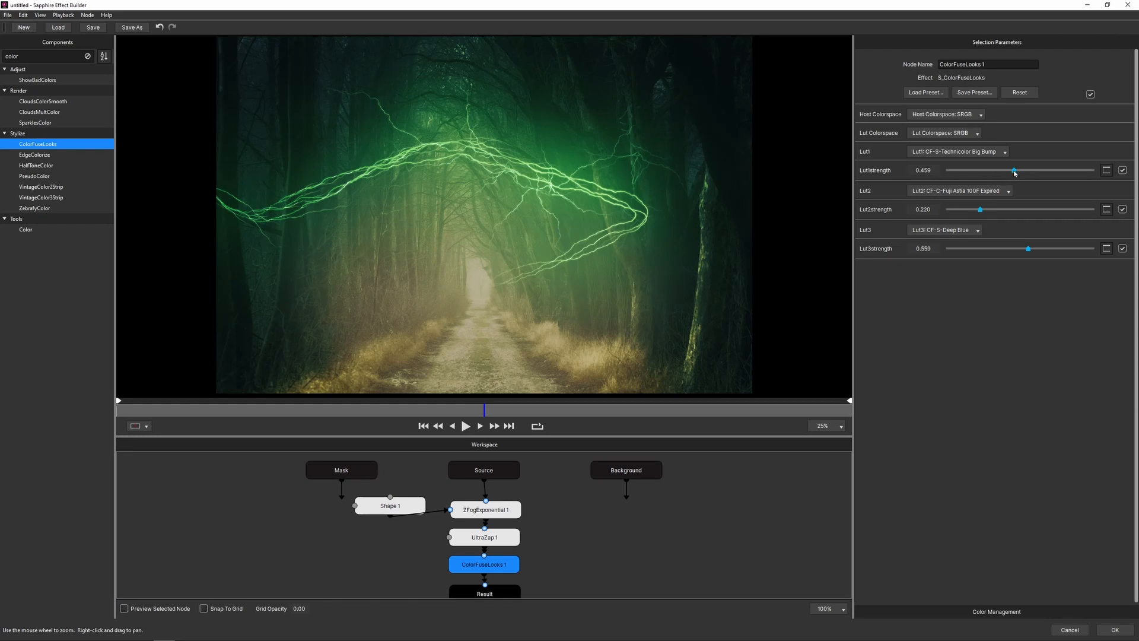
Rebalance the Lut1, Lut2 and Lut3 strengths, raising Deep Blue
drag(1014, 170, 1023, 170)
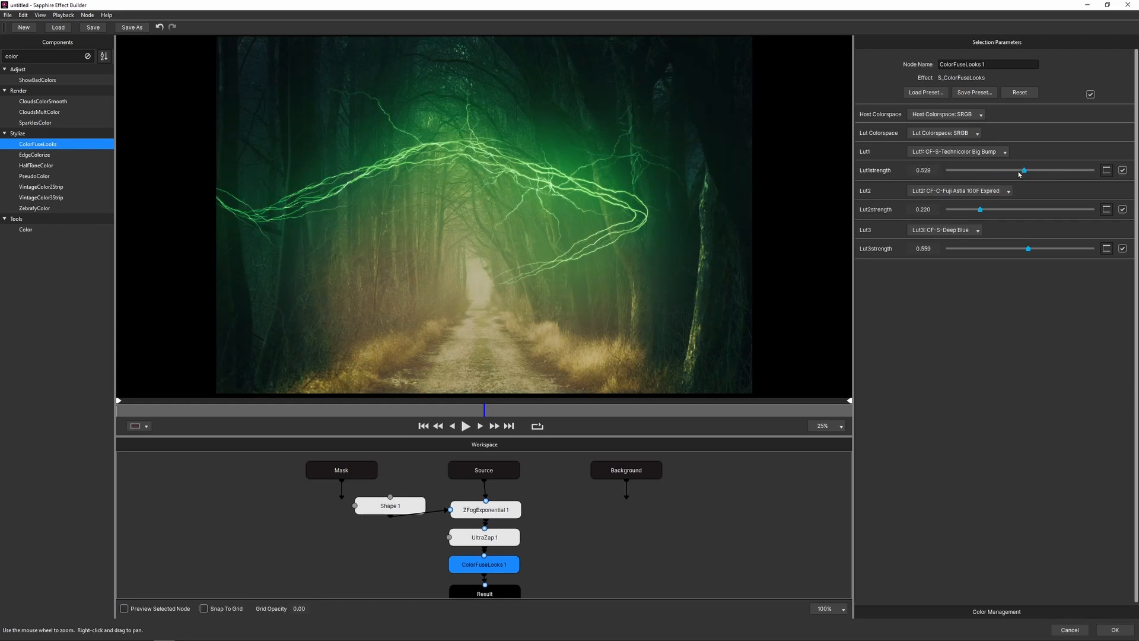
drag(980, 209, 976, 209)
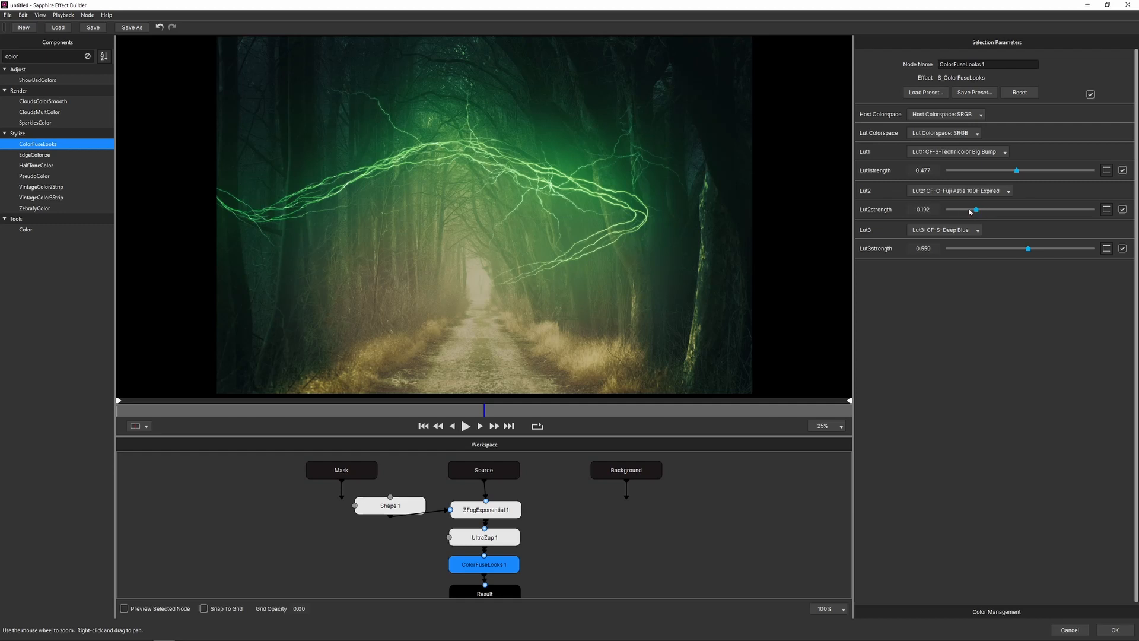
drag(976, 209, 1001, 209)
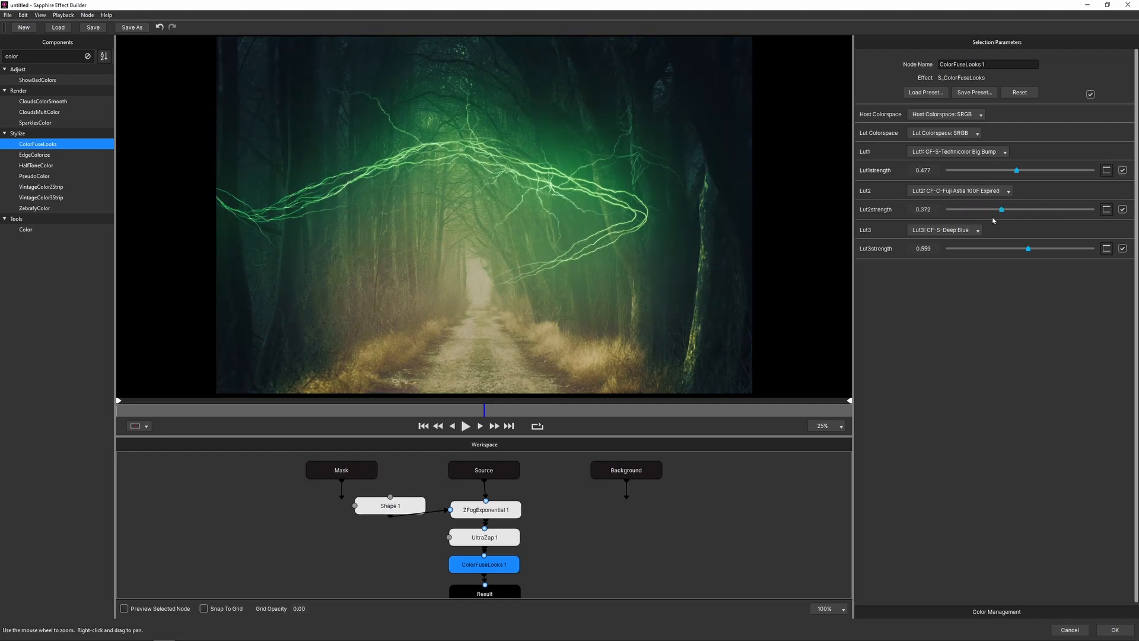
drag(1027, 249, 976, 248)
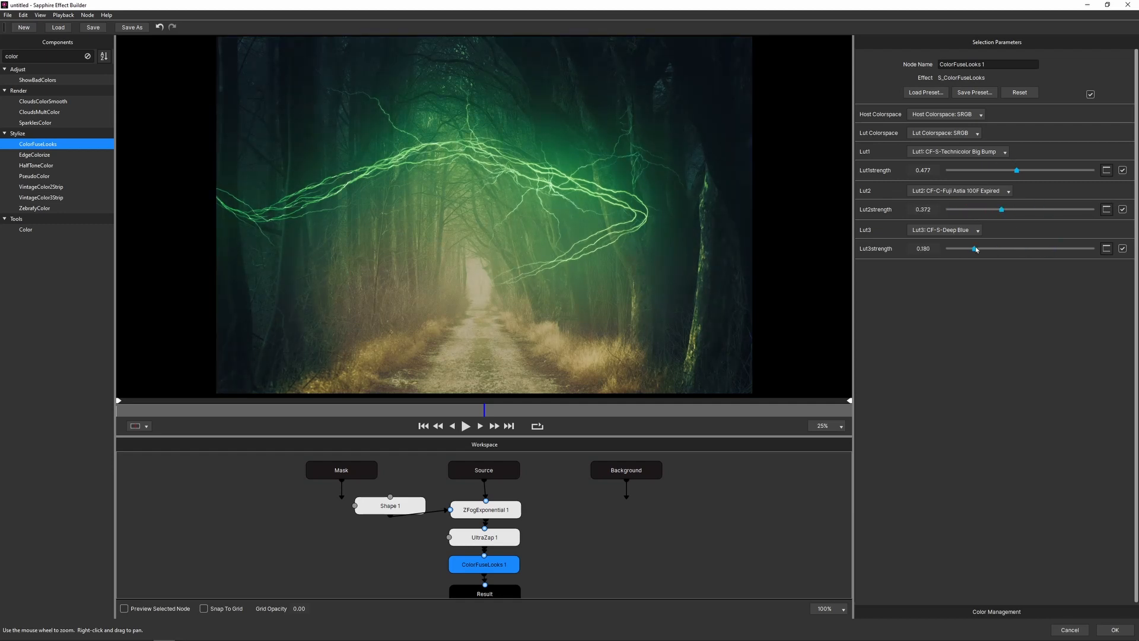
drag(976, 248, 1049, 248)
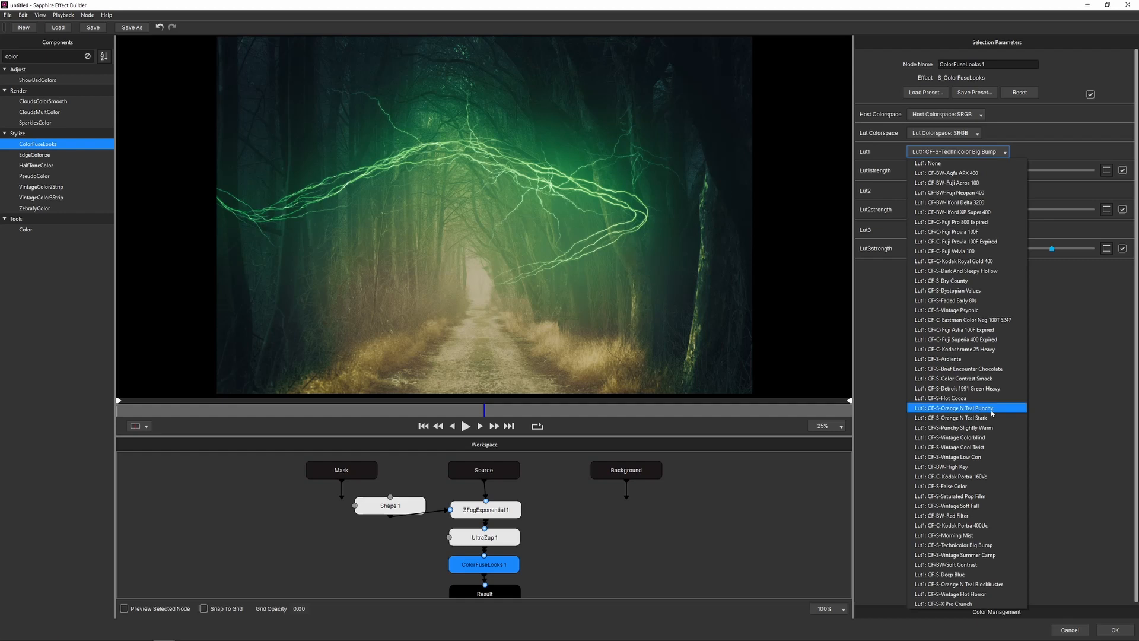
mouse_move(975, 231)
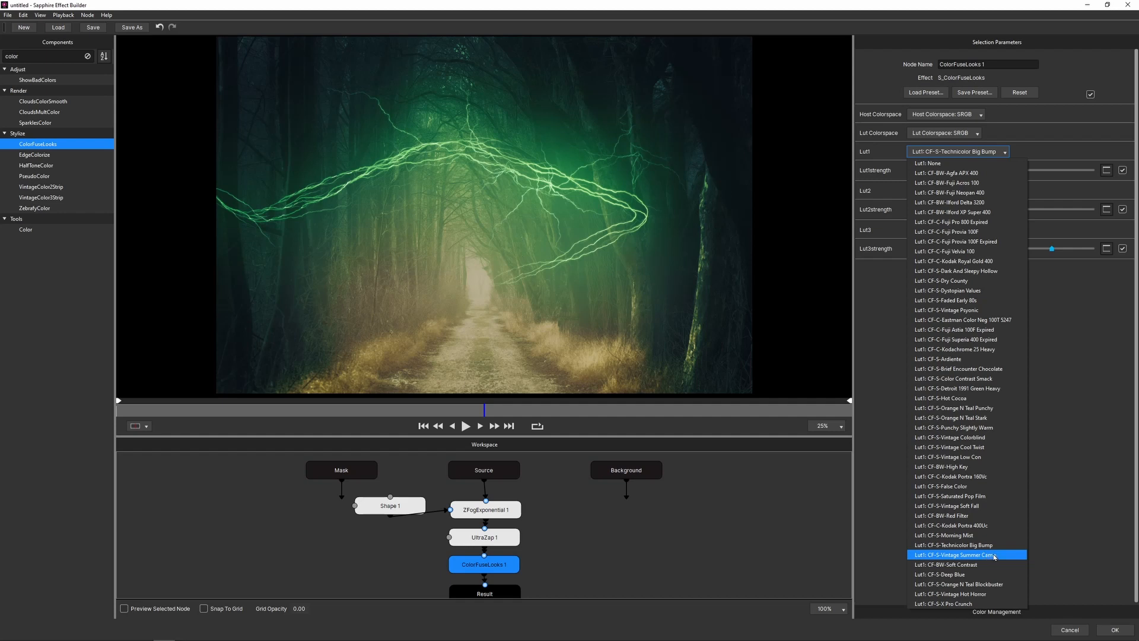
Set Lut1 to CF-S-Vintage Summer Camp at about 0.235 strength
click(950, 554)
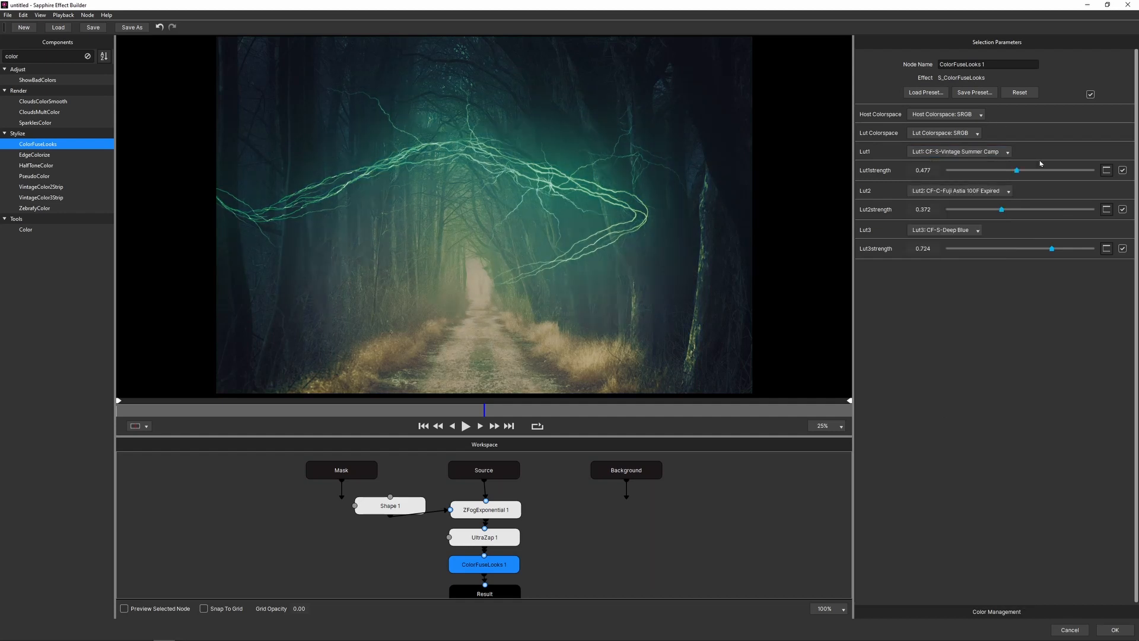
drag(1016, 169, 1061, 169)
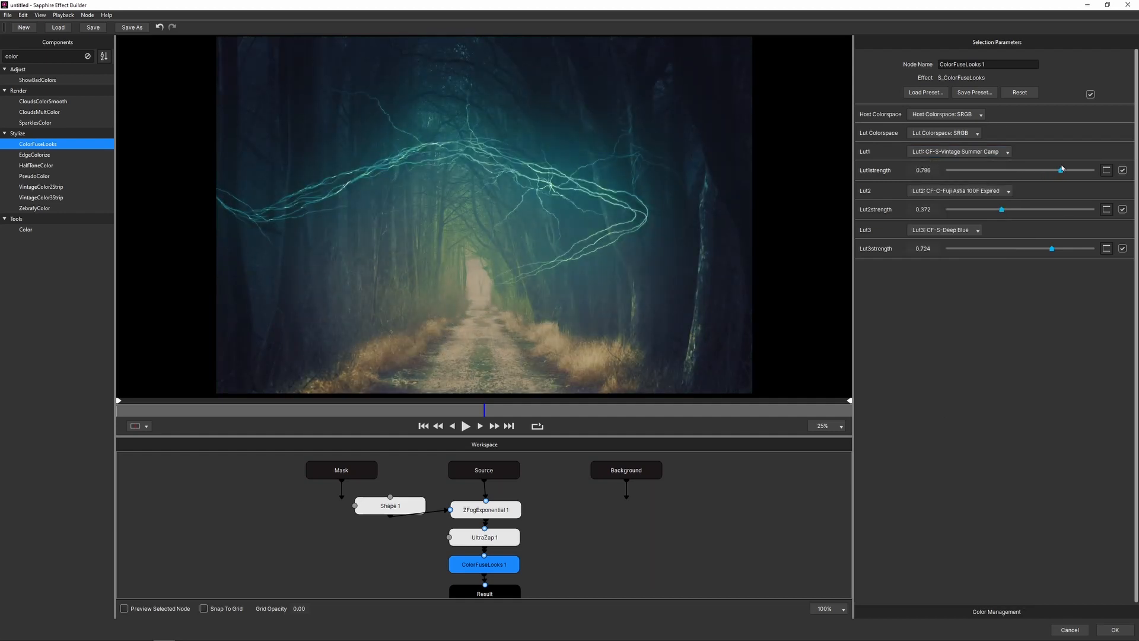
drag(1060, 169, 1066, 169)
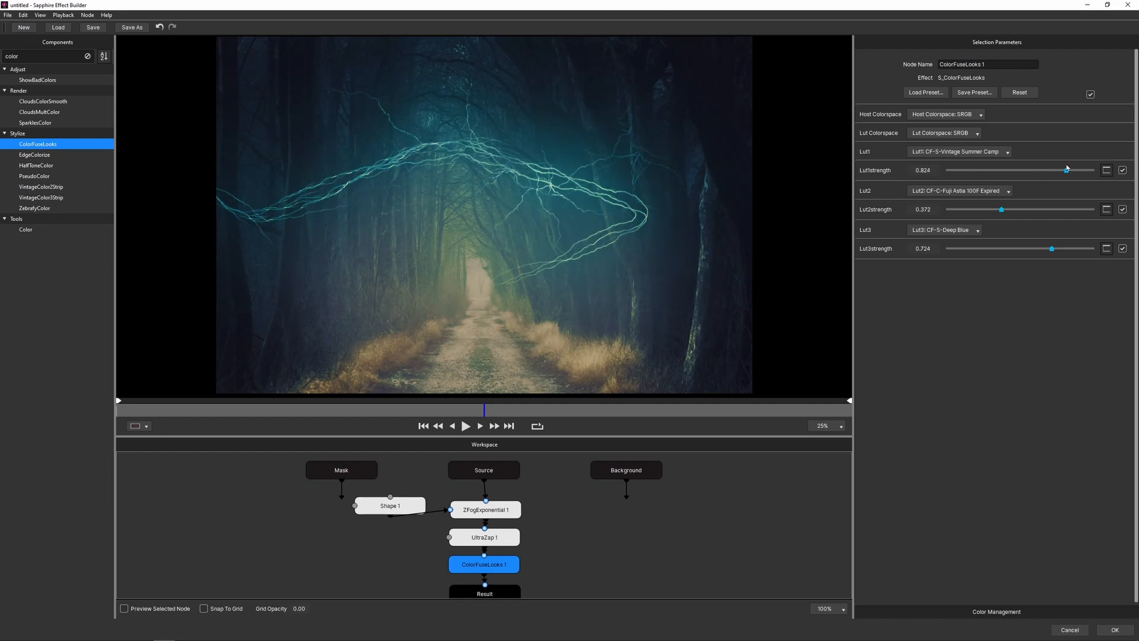
drag(1066, 169, 1062, 169)
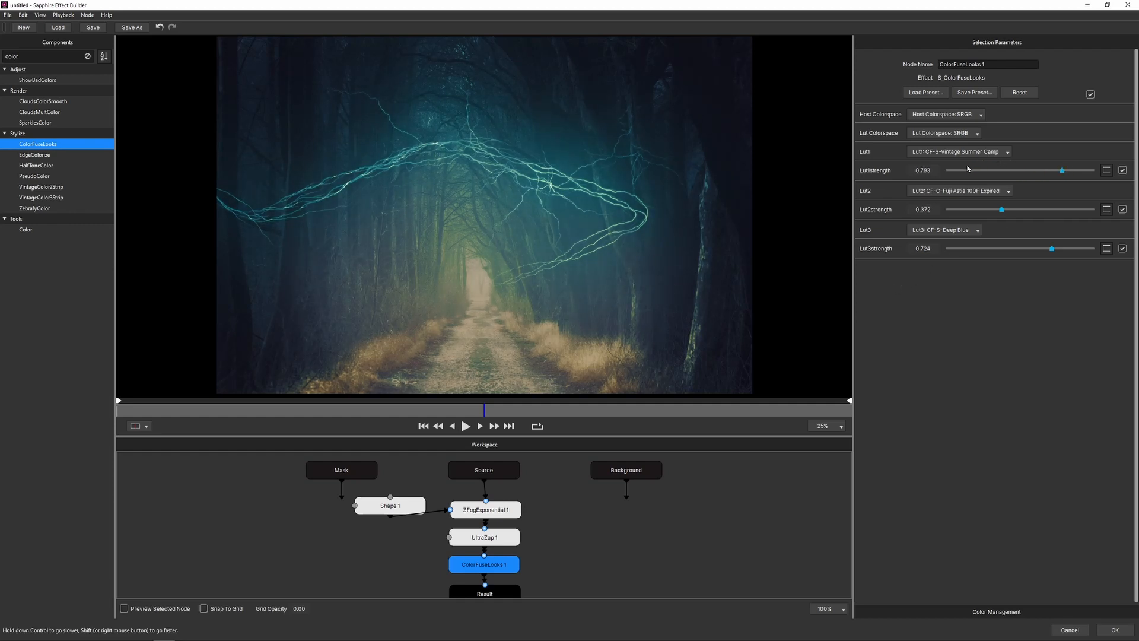
drag(1061, 169, 1002, 169)
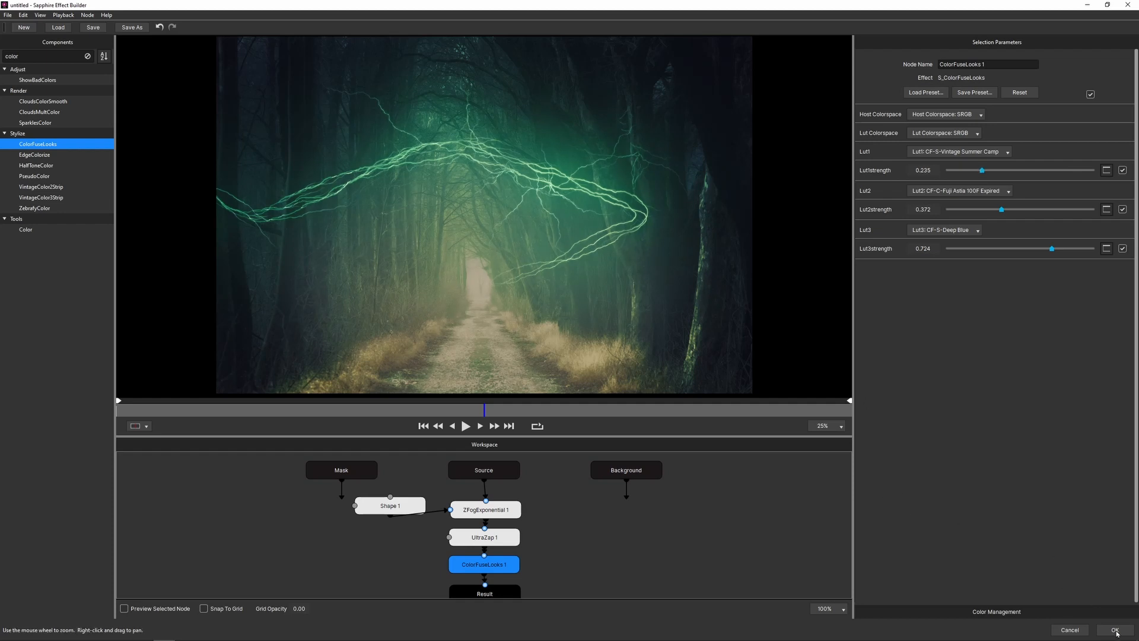
Confirm Effect Builder with OK to apply the Sapphire smart filter in Photoshop
click(1113, 630)
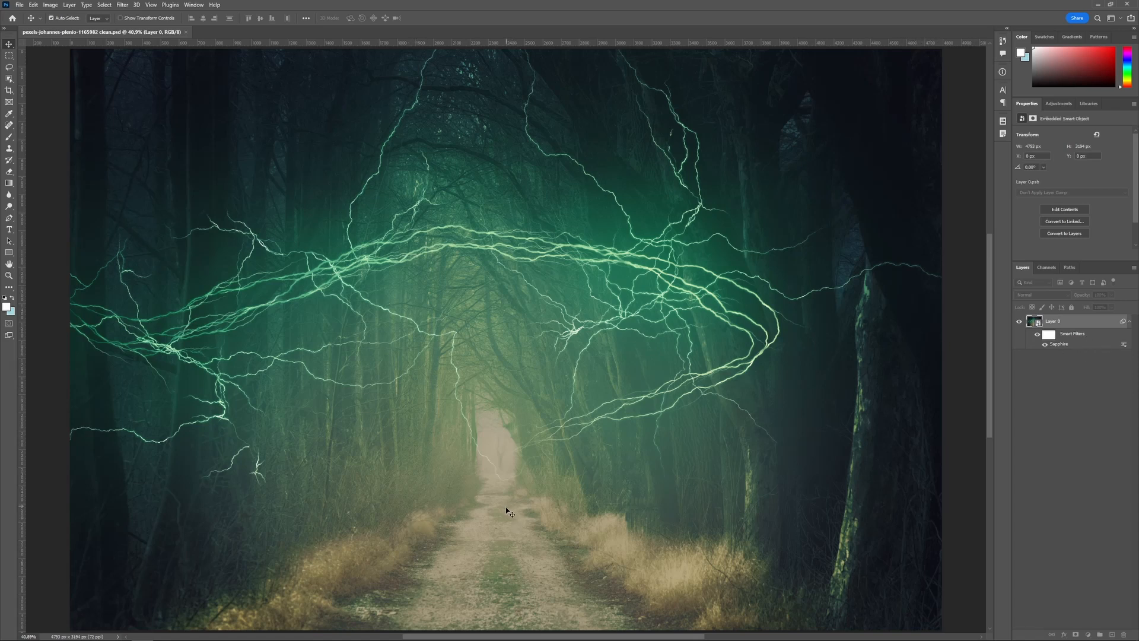
mouse_move(463, 436)
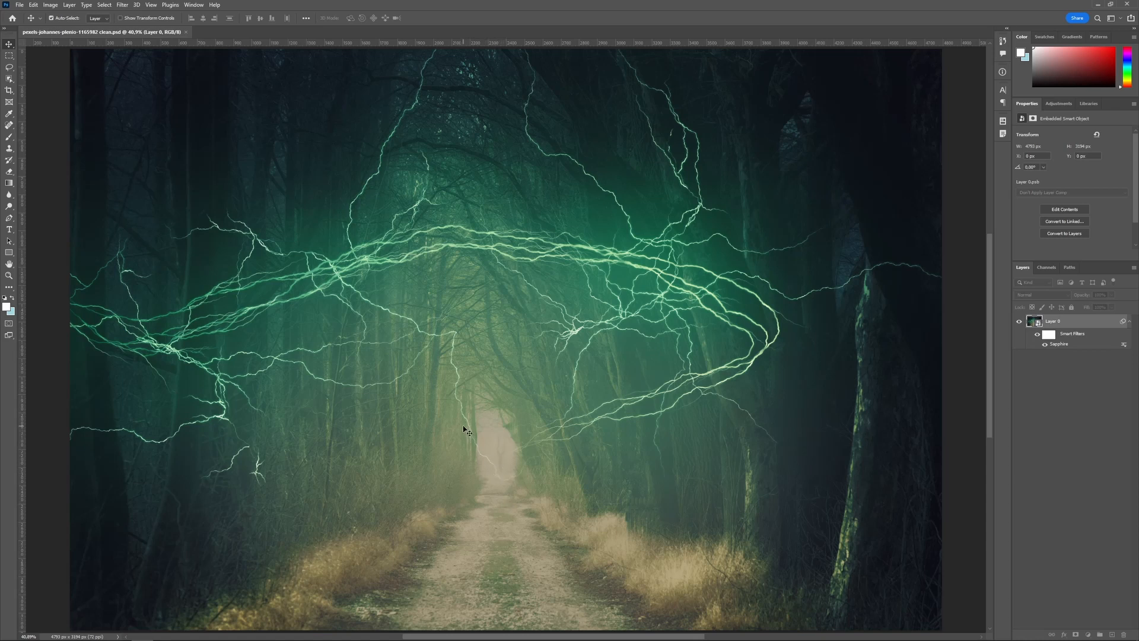
mouse_move(518, 258)
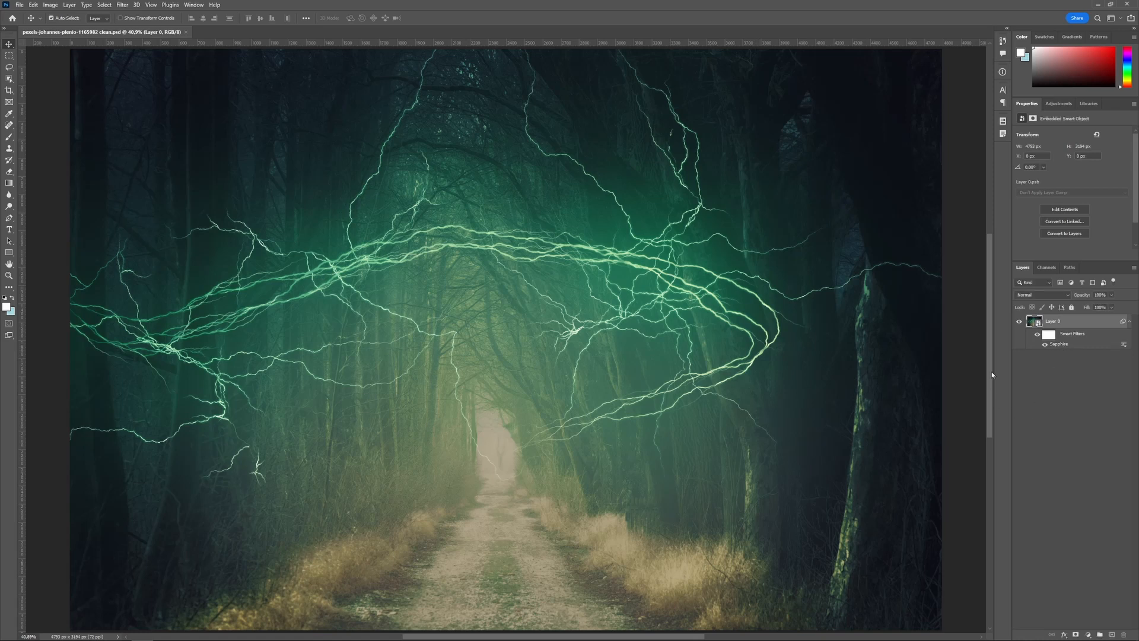
Reopen the Sapphire smart filter and connect Shape 1 as the fog node's mask
double_click(1058, 343)
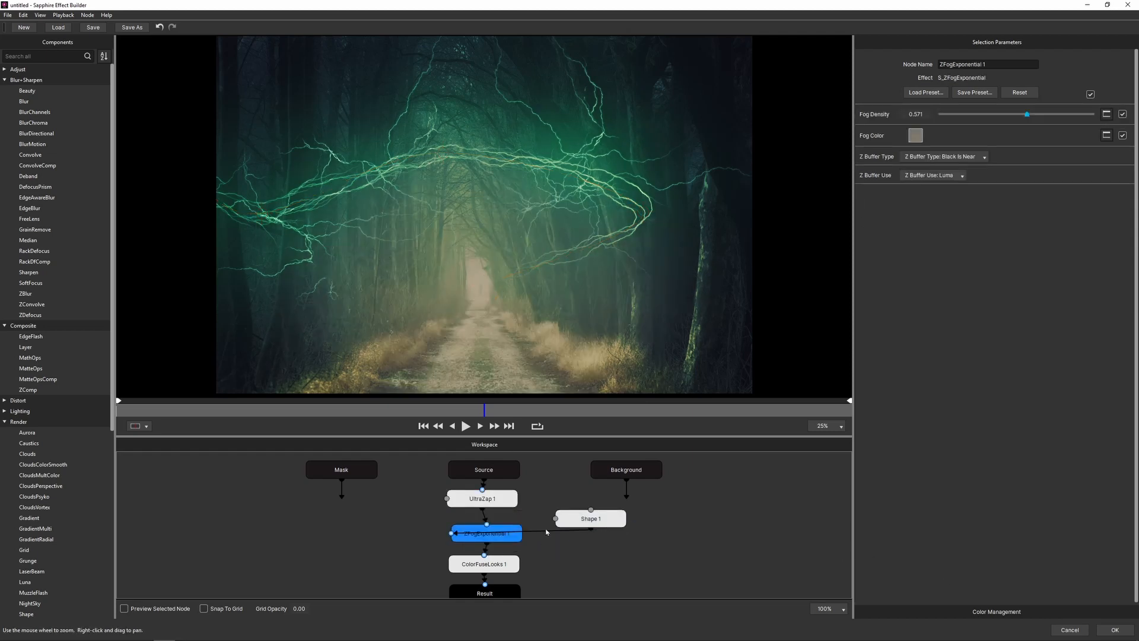
drag(591, 518, 399, 514)
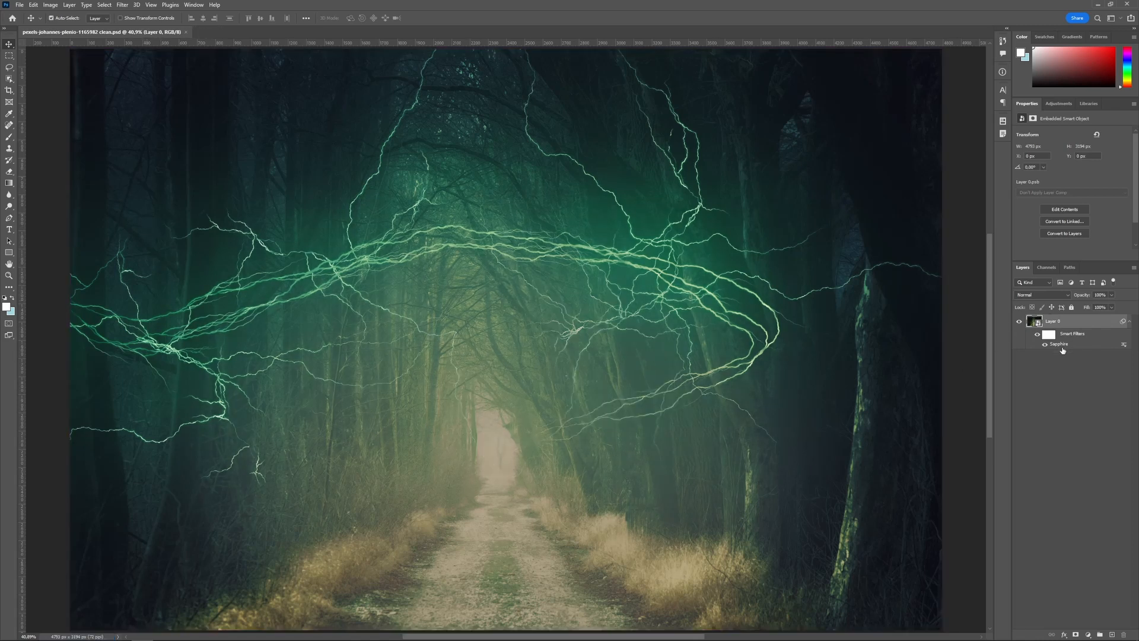
mouse_move(1061, 349)
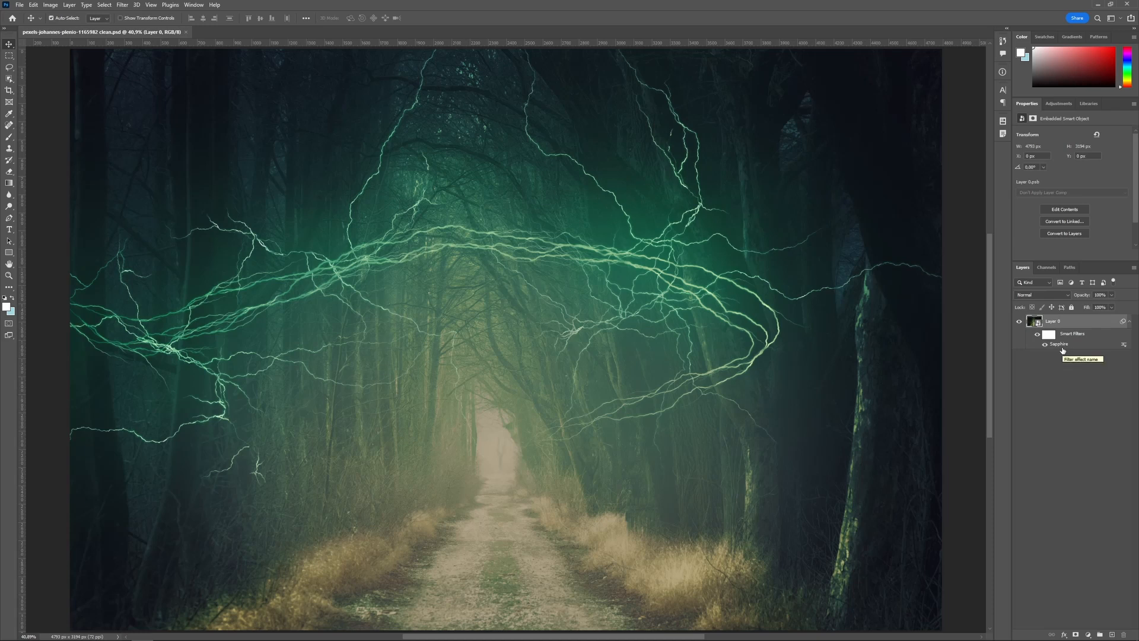
mouse_move(1063, 349)
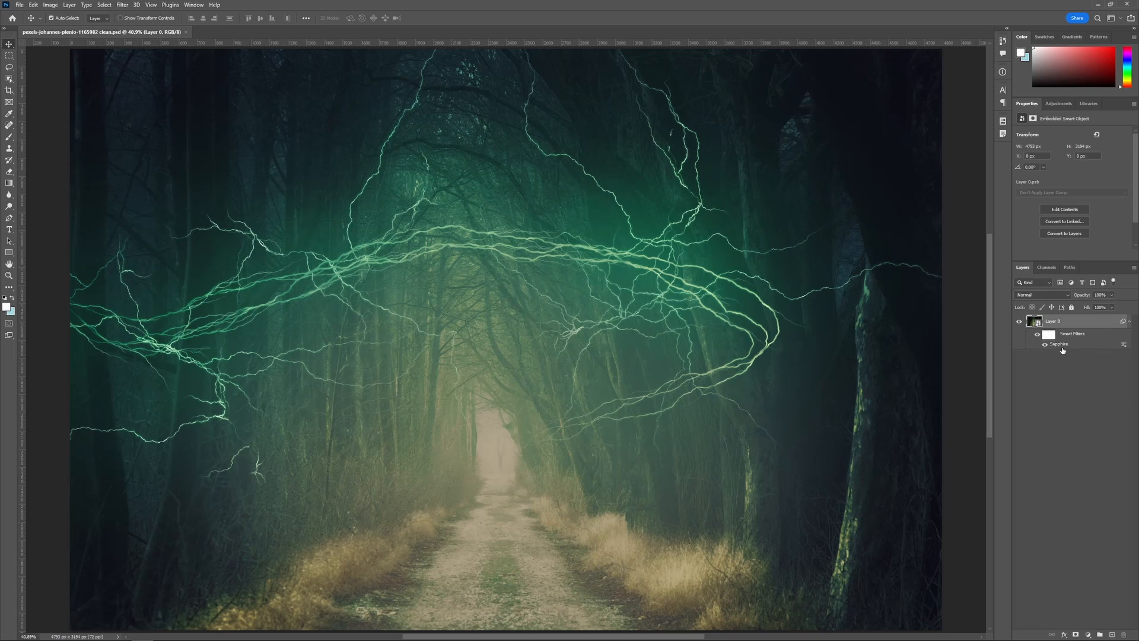